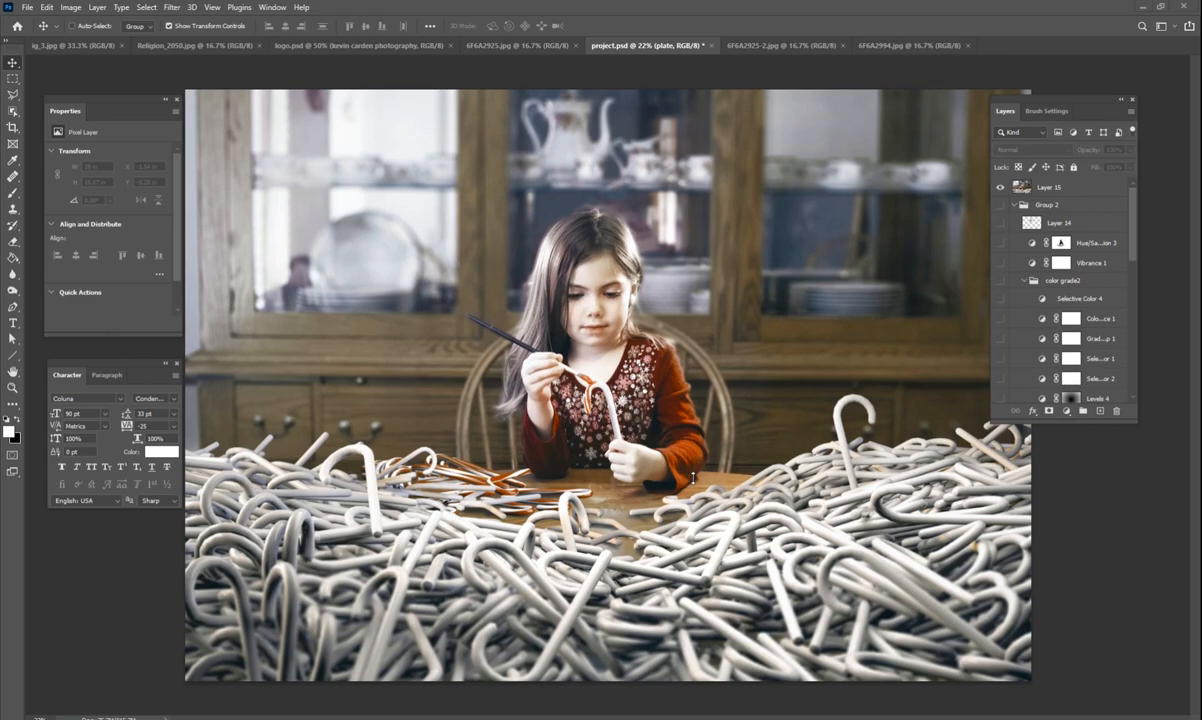
{"action": "mouse_move", "coordinate": [596, 376]}
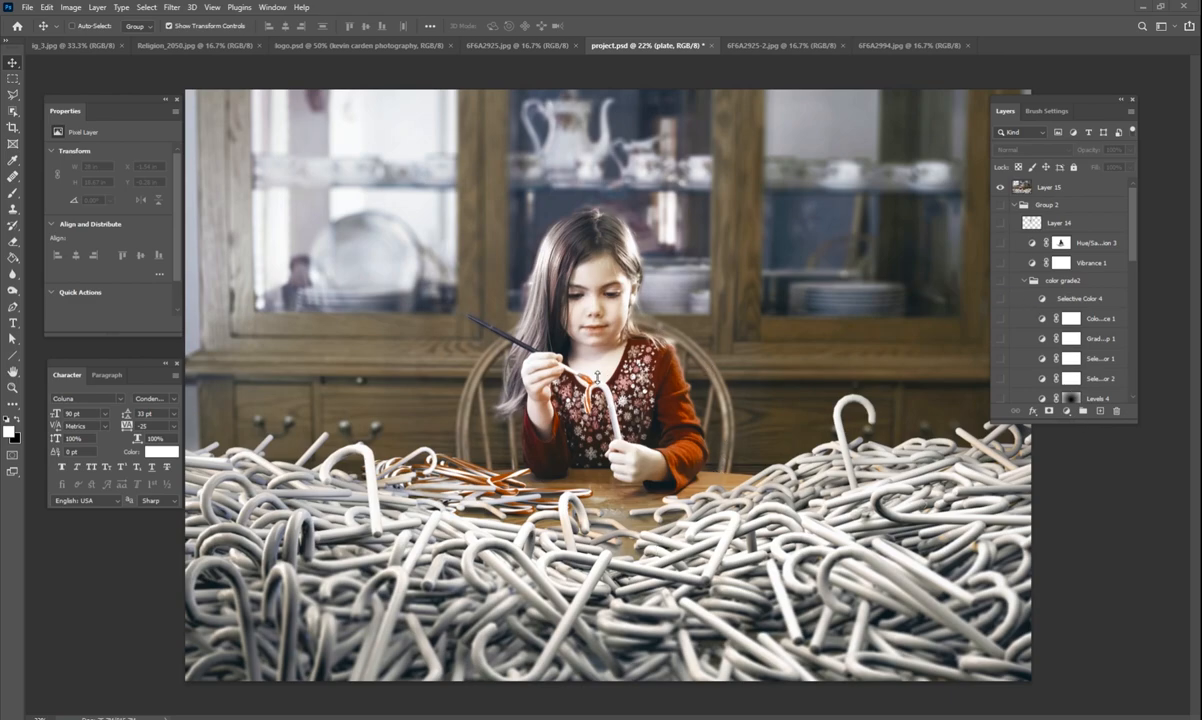
{"action": "mouse_move", "coordinate": [824, 508]}
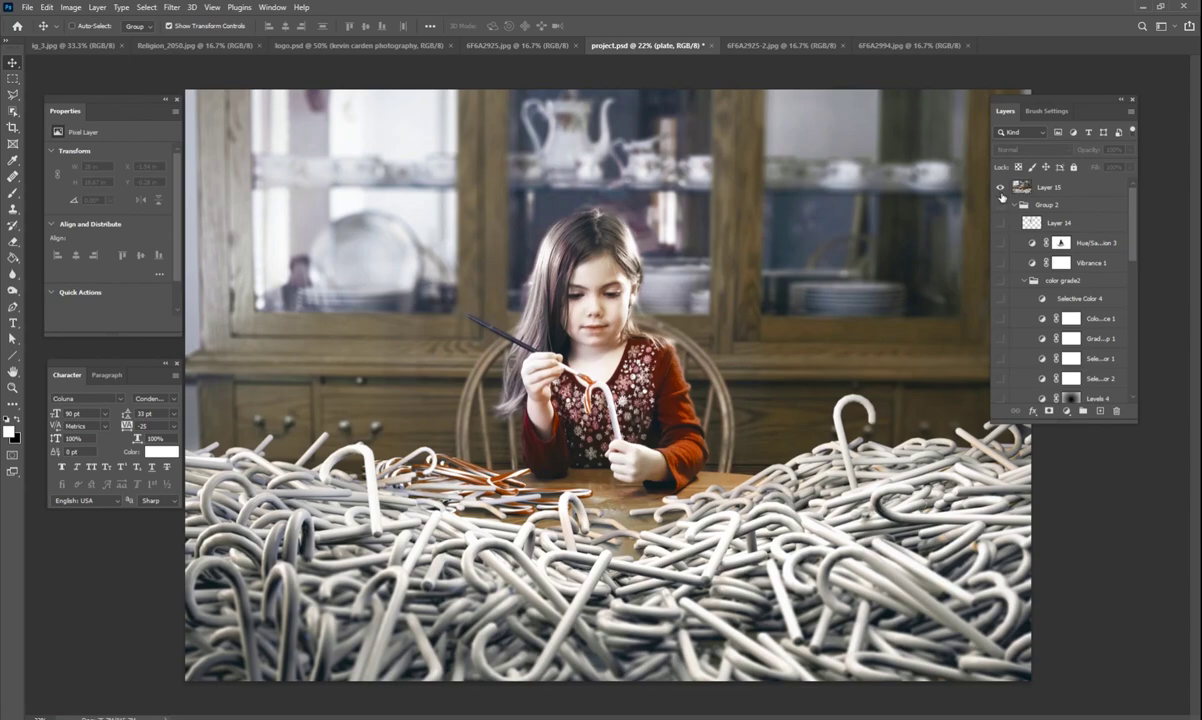
Hide the effect groups so the unedited photo with studio lights and bare table shows, and list the base layers.
{"action": "left_click", "coordinate": [1000, 188]}
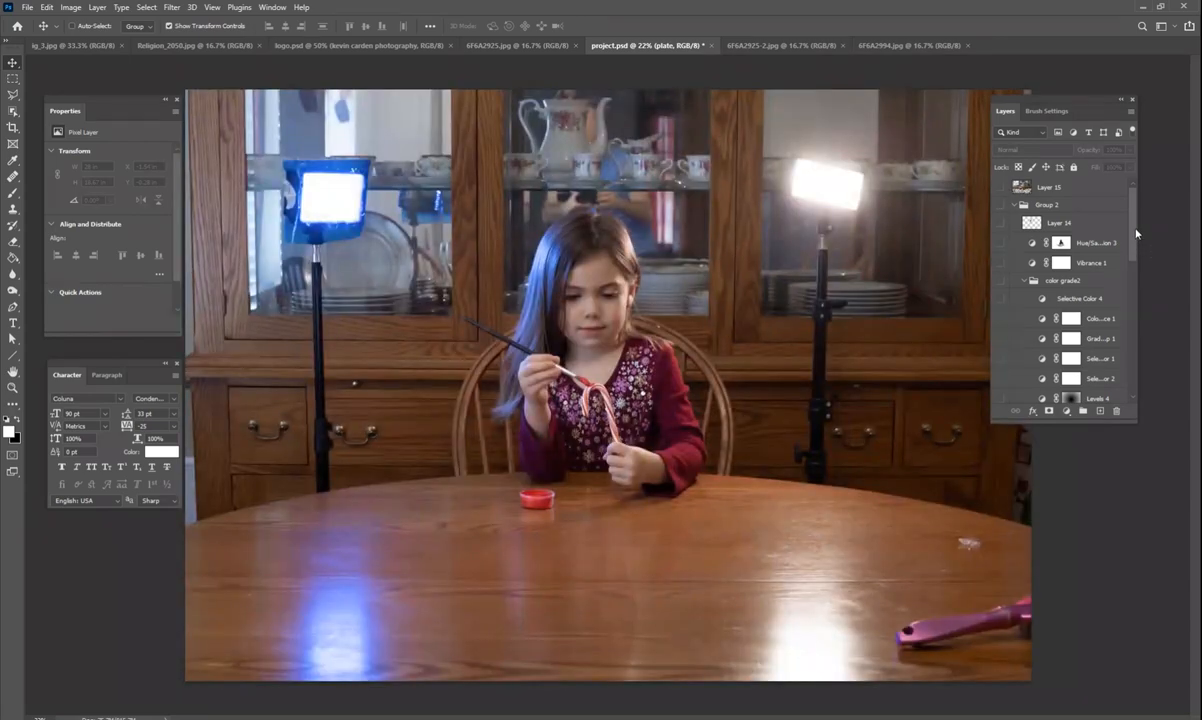
{"action": "scroll", "scroll_direction": "down", "scroll_amount": 3}
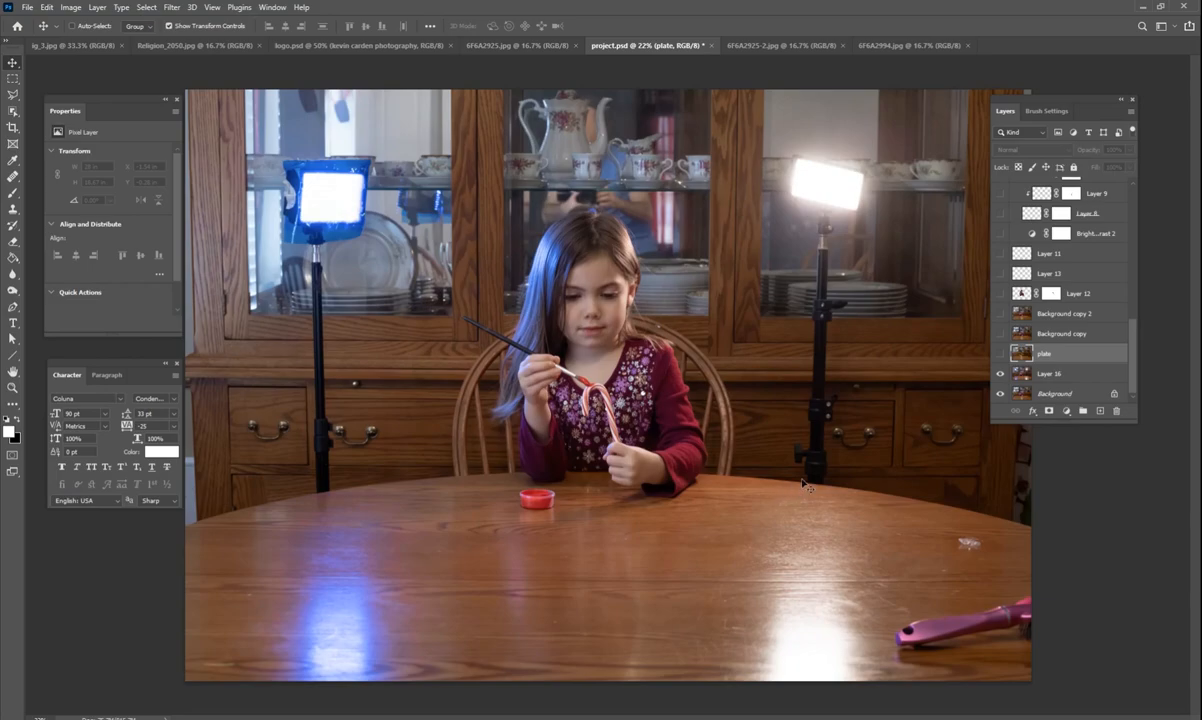
{"action": "mouse_move", "coordinate": [624, 460]}
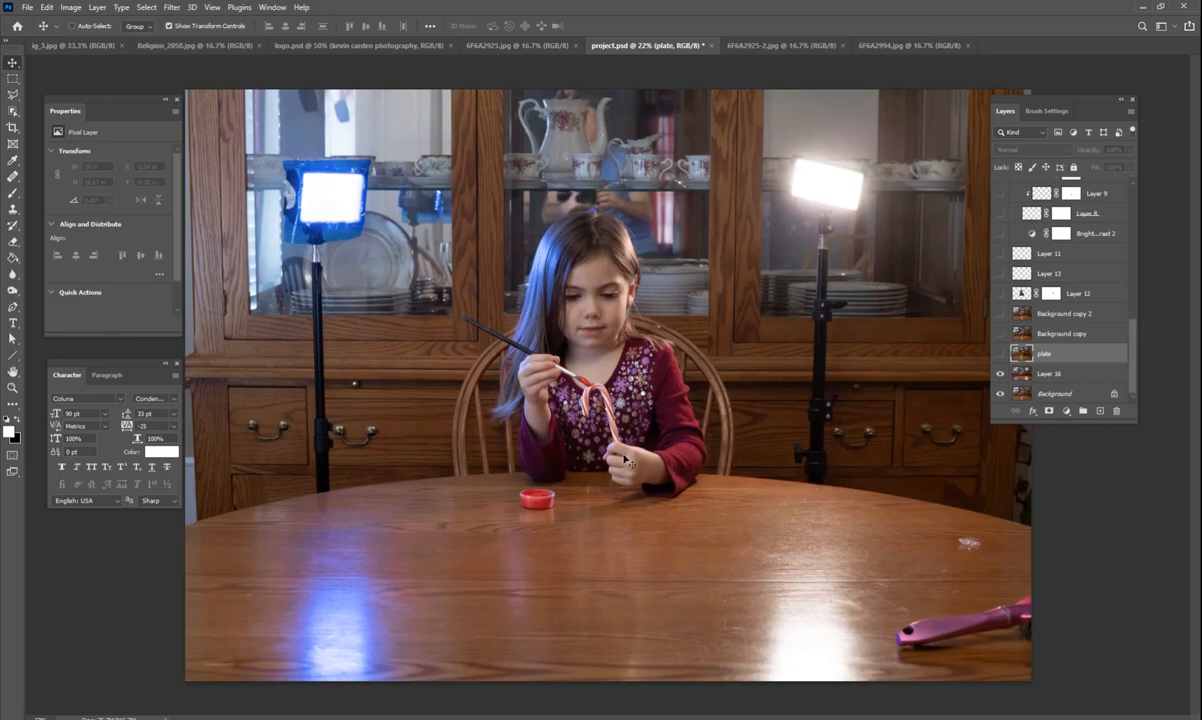
{"action": "mouse_move", "coordinate": [740, 492]}
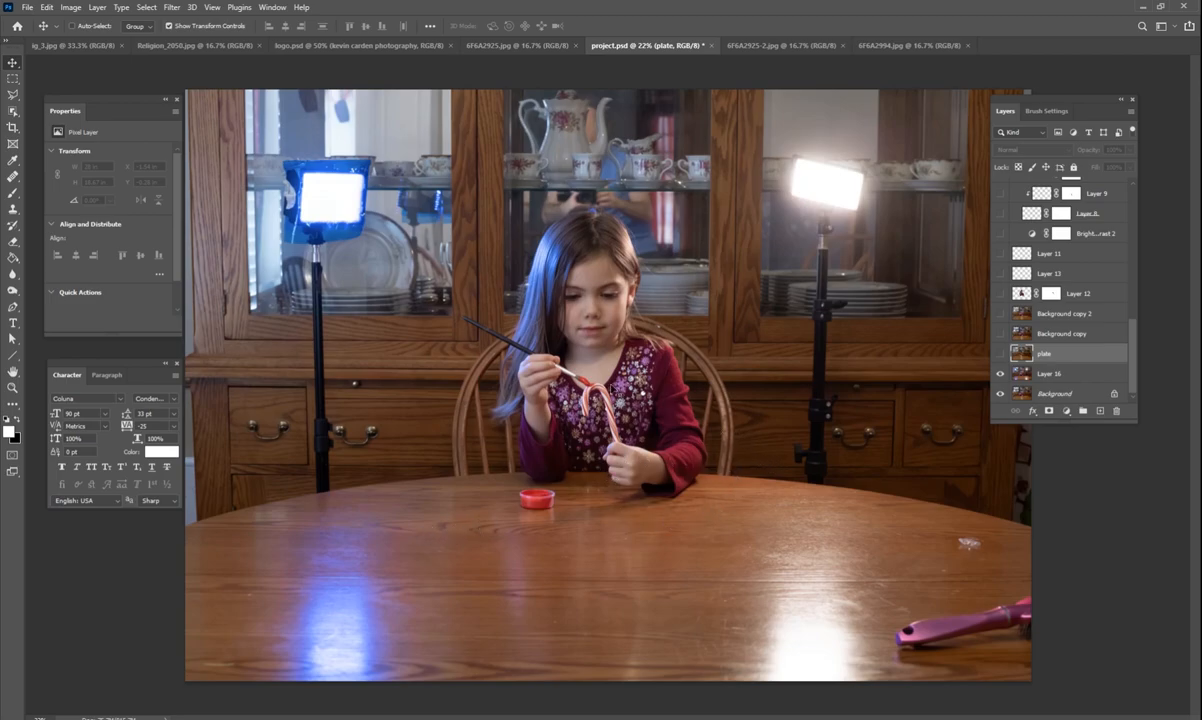
{"action": "mouse_move", "coordinate": [864, 328]}
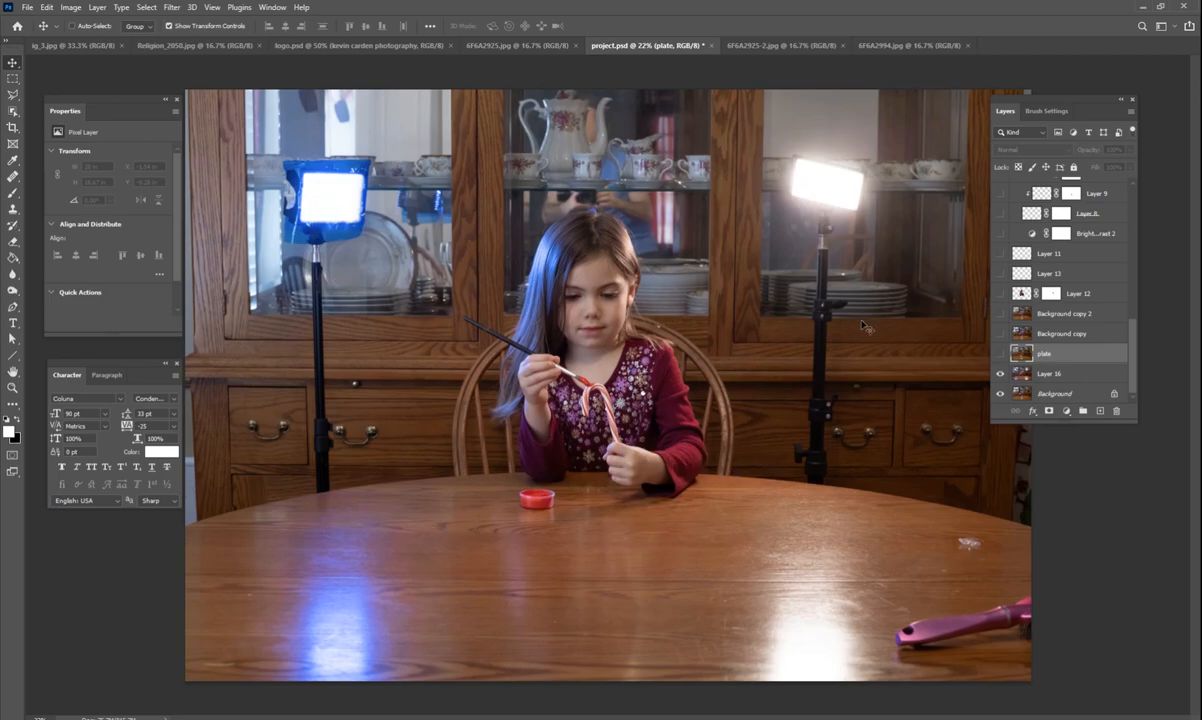
{"action": "mouse_move", "coordinate": [738, 320]}
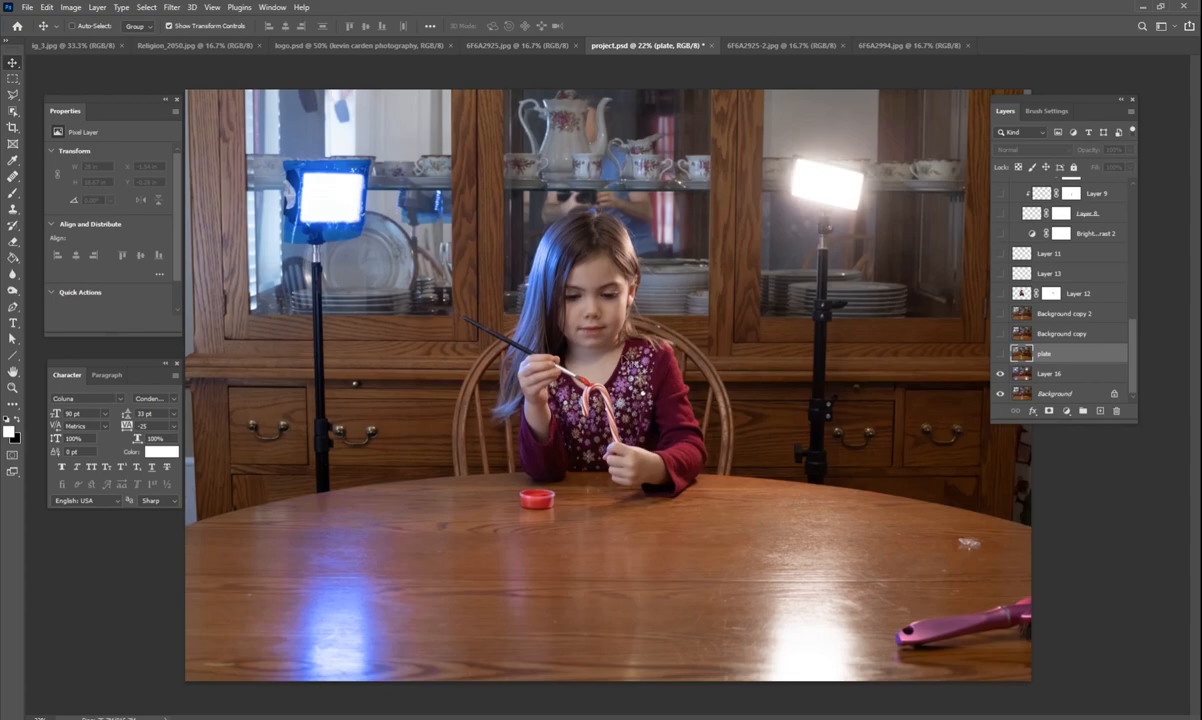
{"action": "mouse_move", "coordinate": [674, 370]}
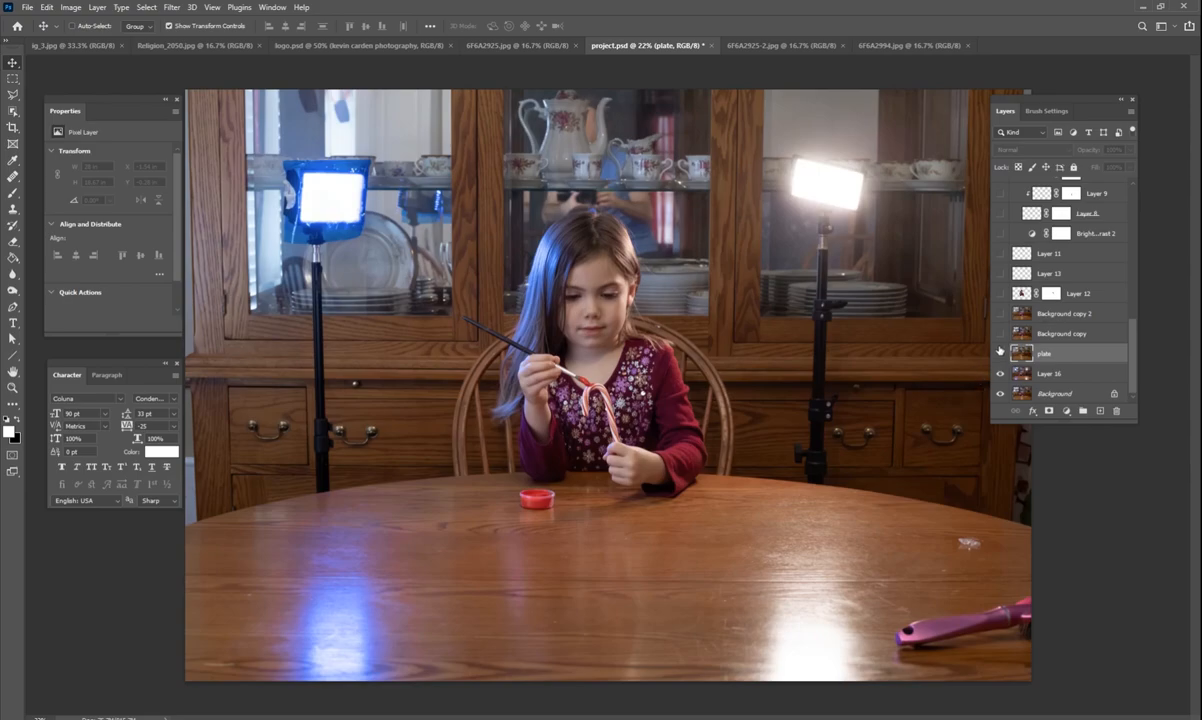
{"action": "left_click", "coordinate": [1000, 352]}
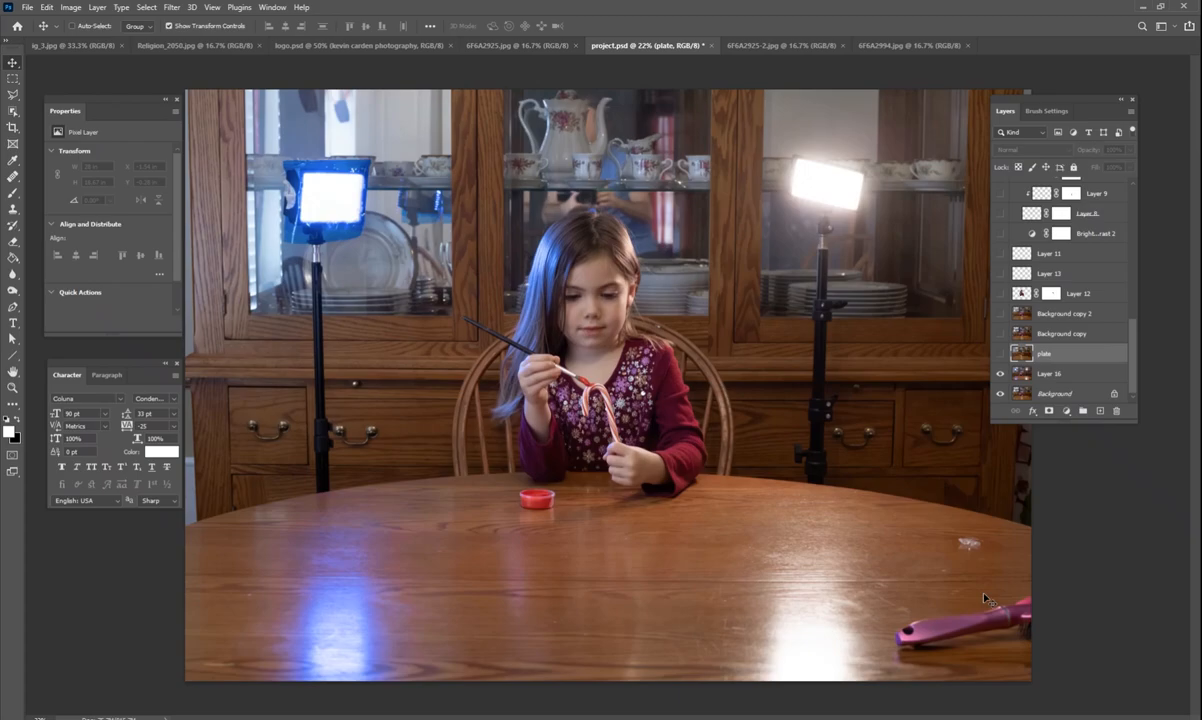
{"action": "mouse_move", "coordinate": [330, 336]}
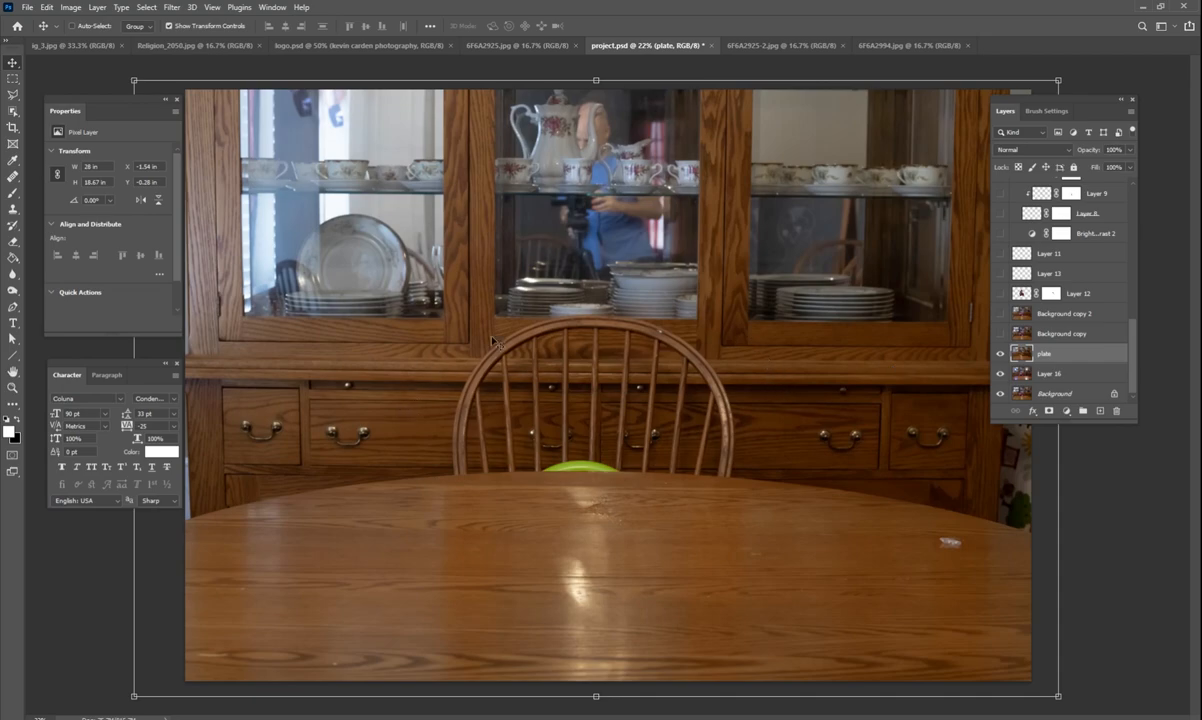
{"action": "mouse_move", "coordinate": [388, 206]}
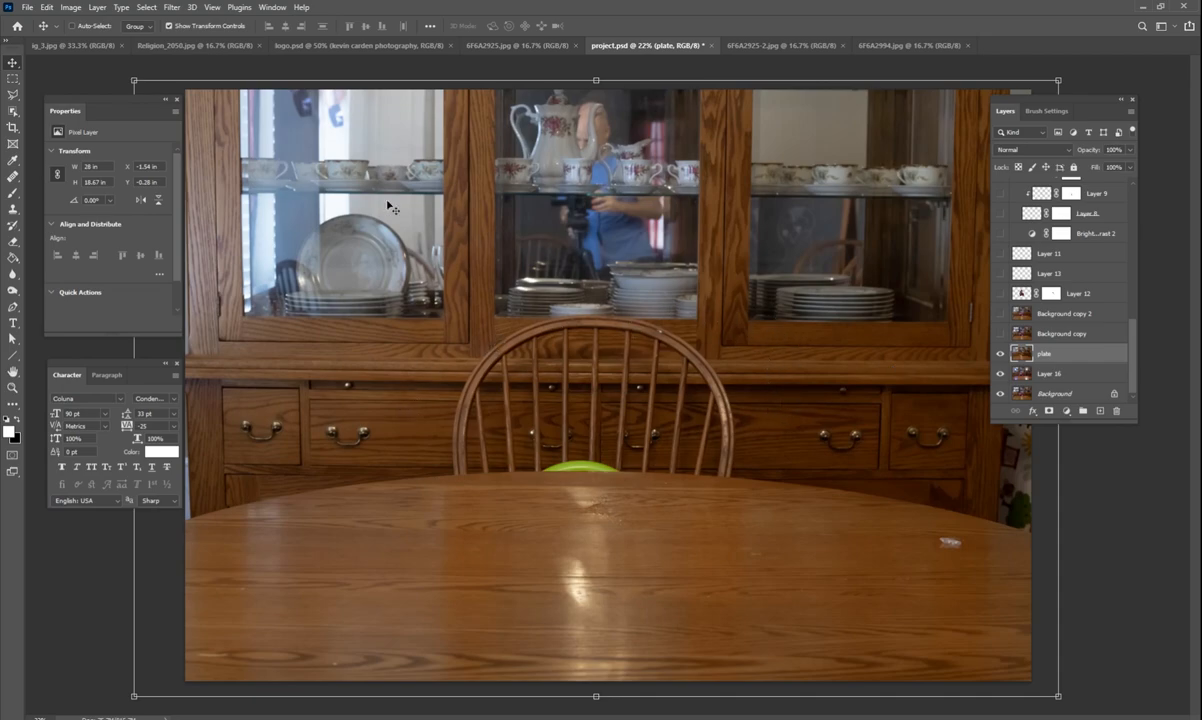
{"action": "mouse_move", "coordinate": [644, 370]}
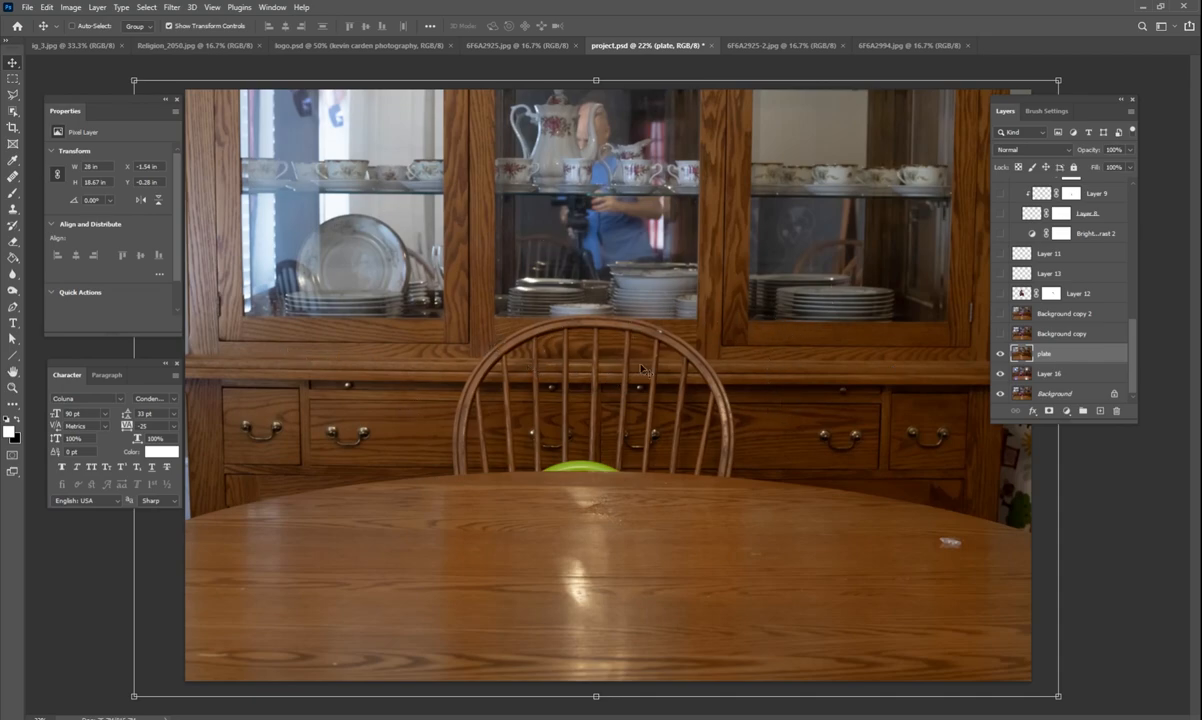
{"action": "mouse_move", "coordinate": [664, 370]}
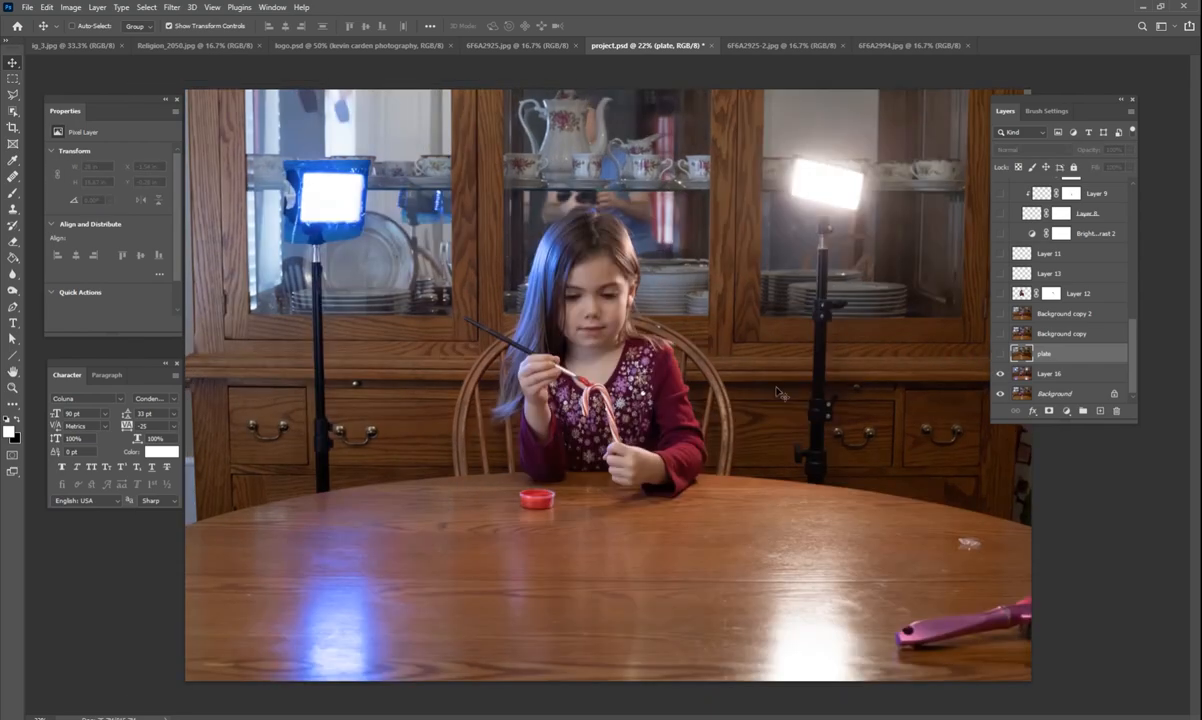
{"action": "mouse_move", "coordinate": [838, 360]}
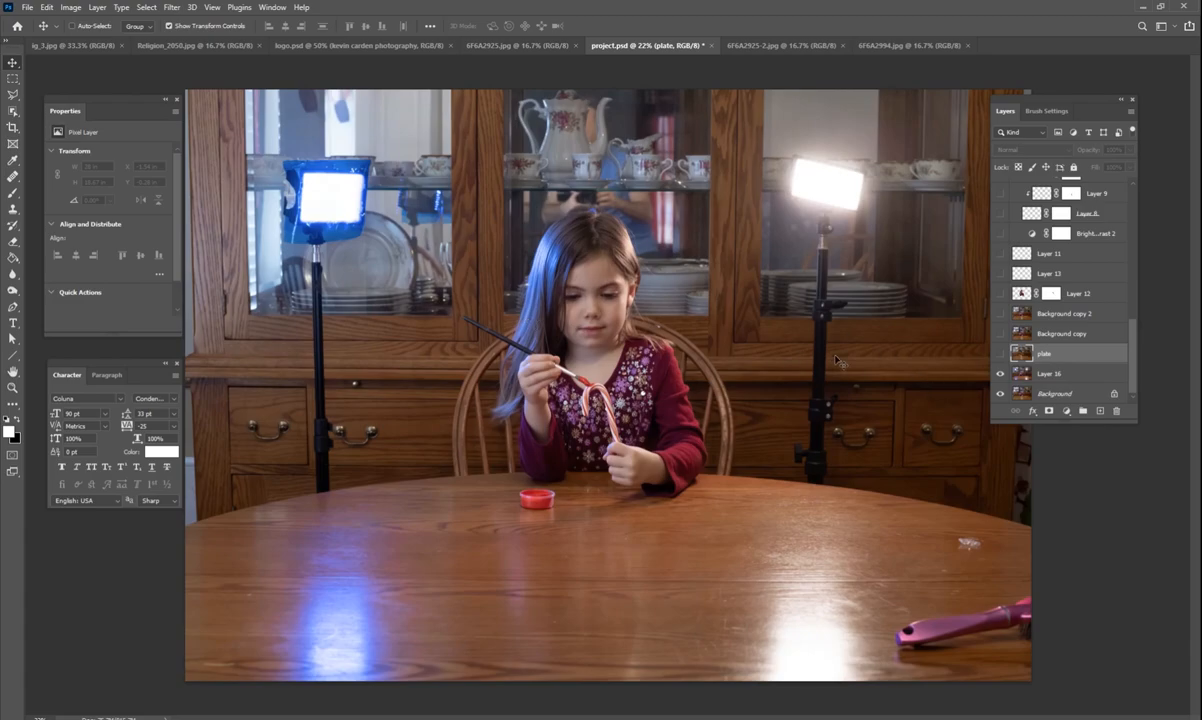
{"action": "mouse_move", "coordinate": [550, 510]}
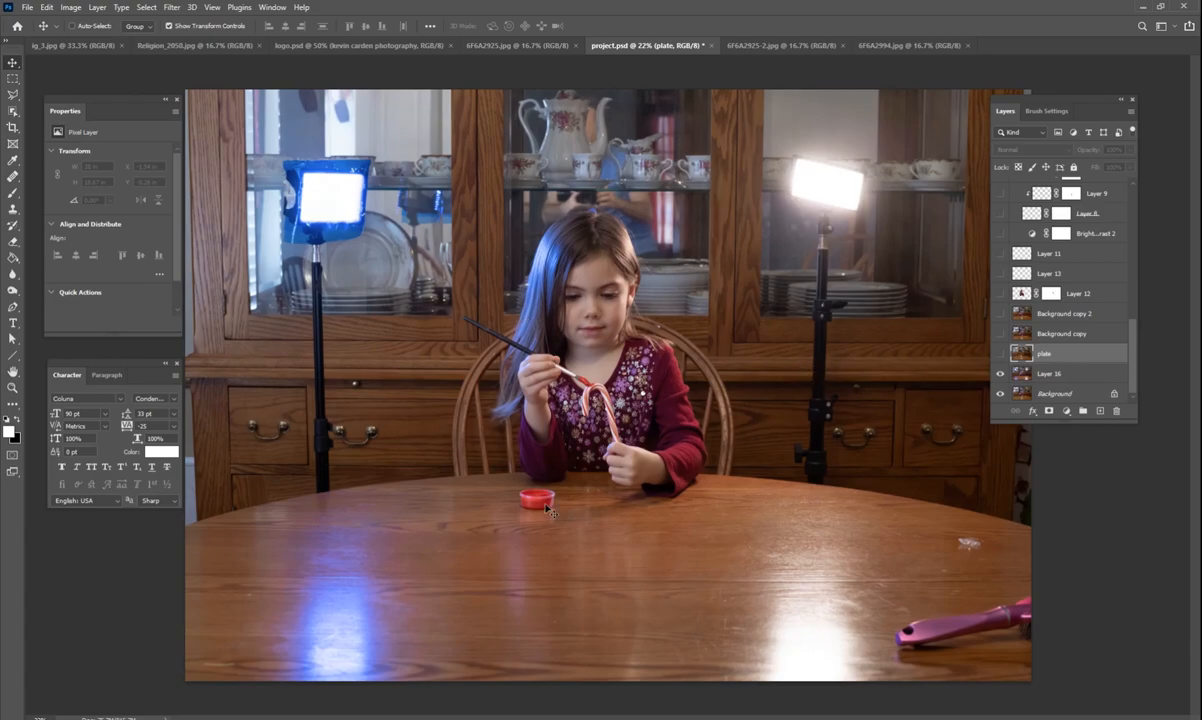
{"action": "mouse_move", "coordinate": [548, 508]}
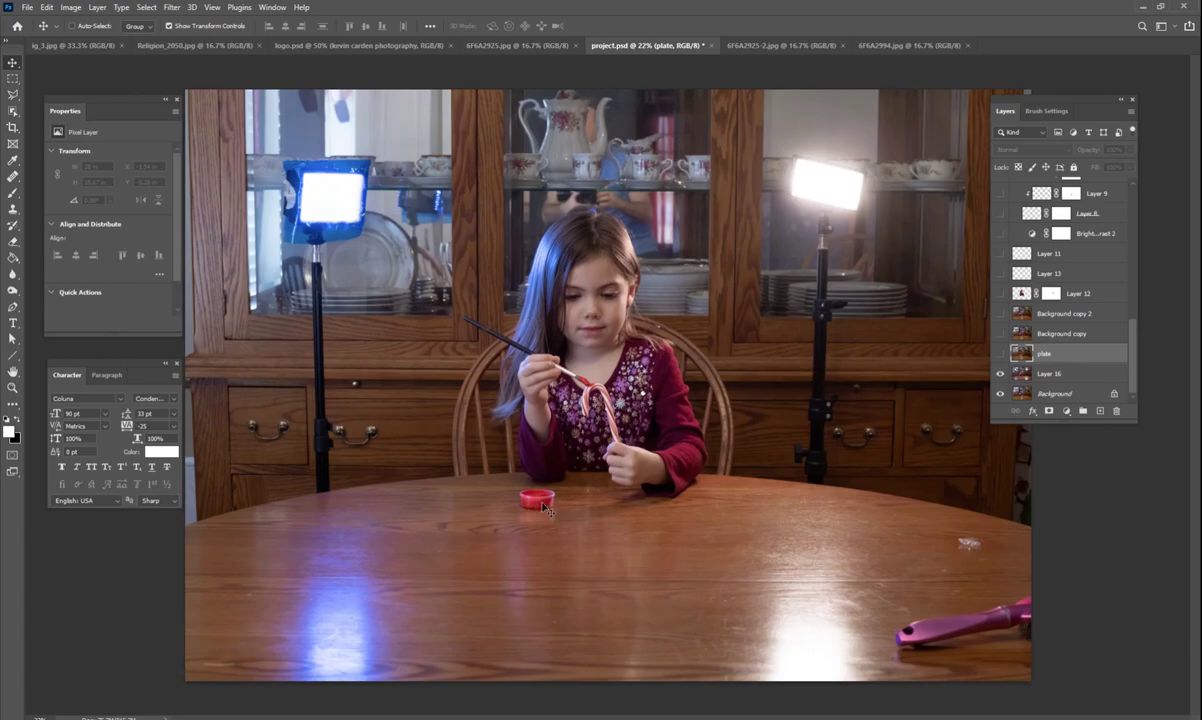
{"action": "mouse_move", "coordinate": [978, 556]}
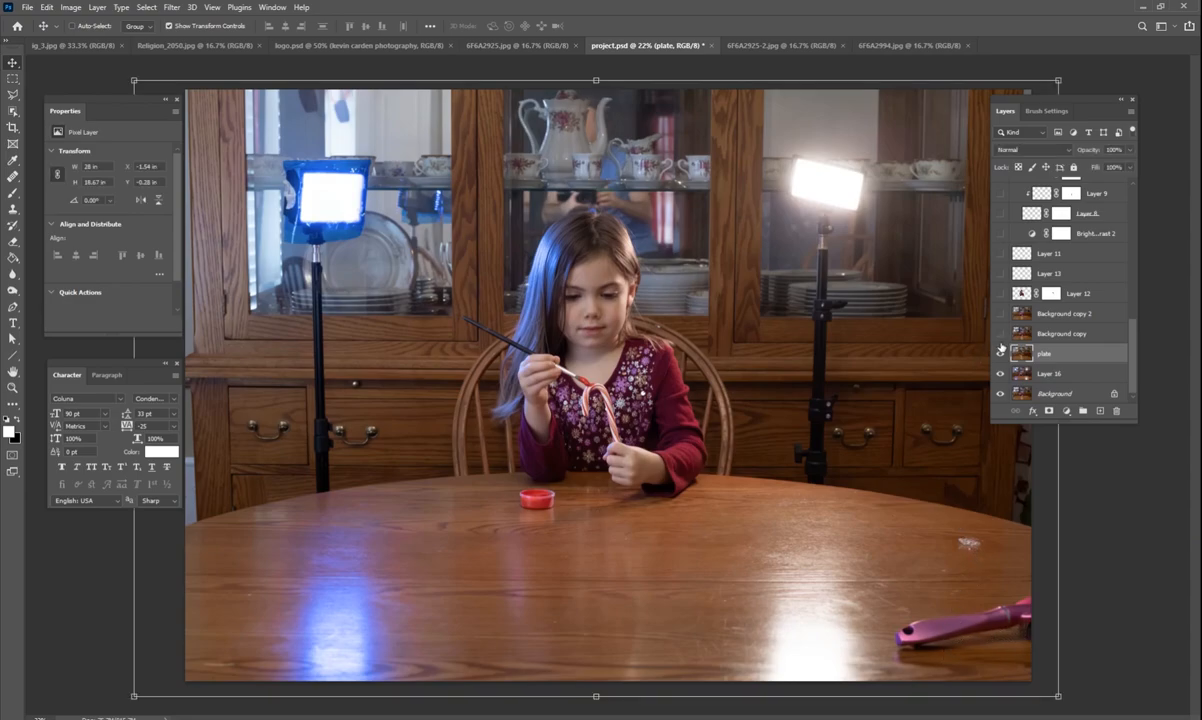
Show the retouched background copy layer so the lights, stands and table clutter disappear.
{"action": "left_click", "coordinate": [1000, 332]}
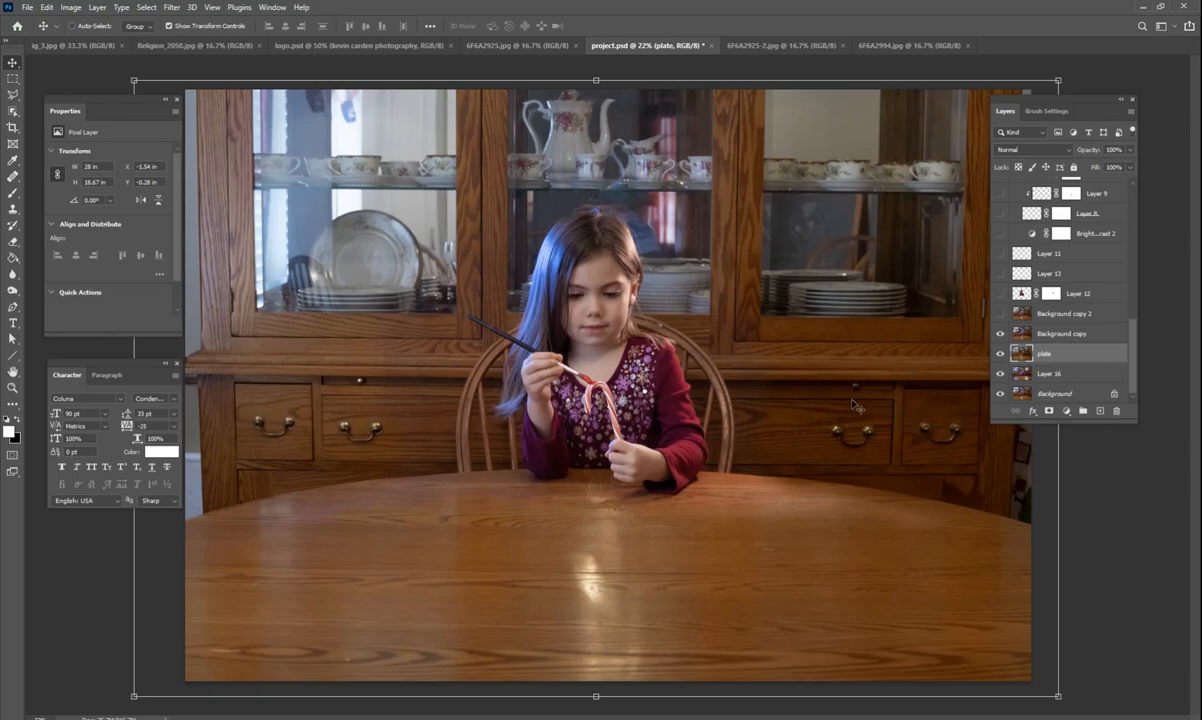
{"action": "mouse_move", "coordinate": [956, 390]}
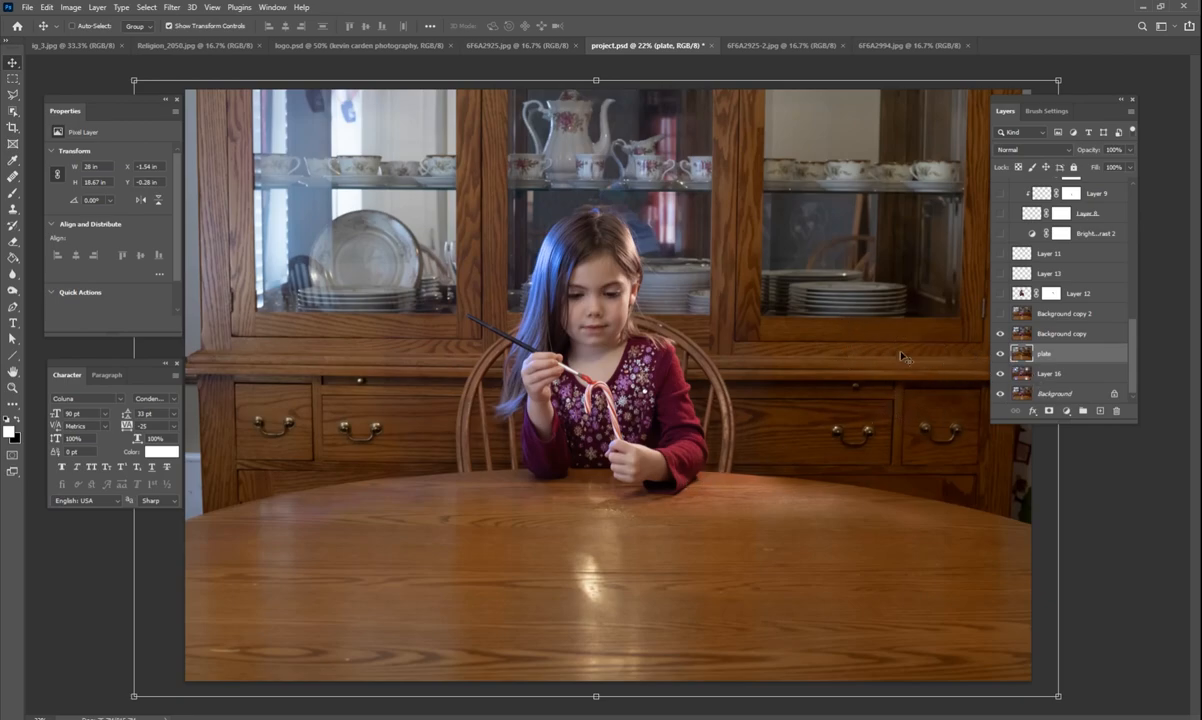
{"action": "mouse_move", "coordinate": [916, 452]}
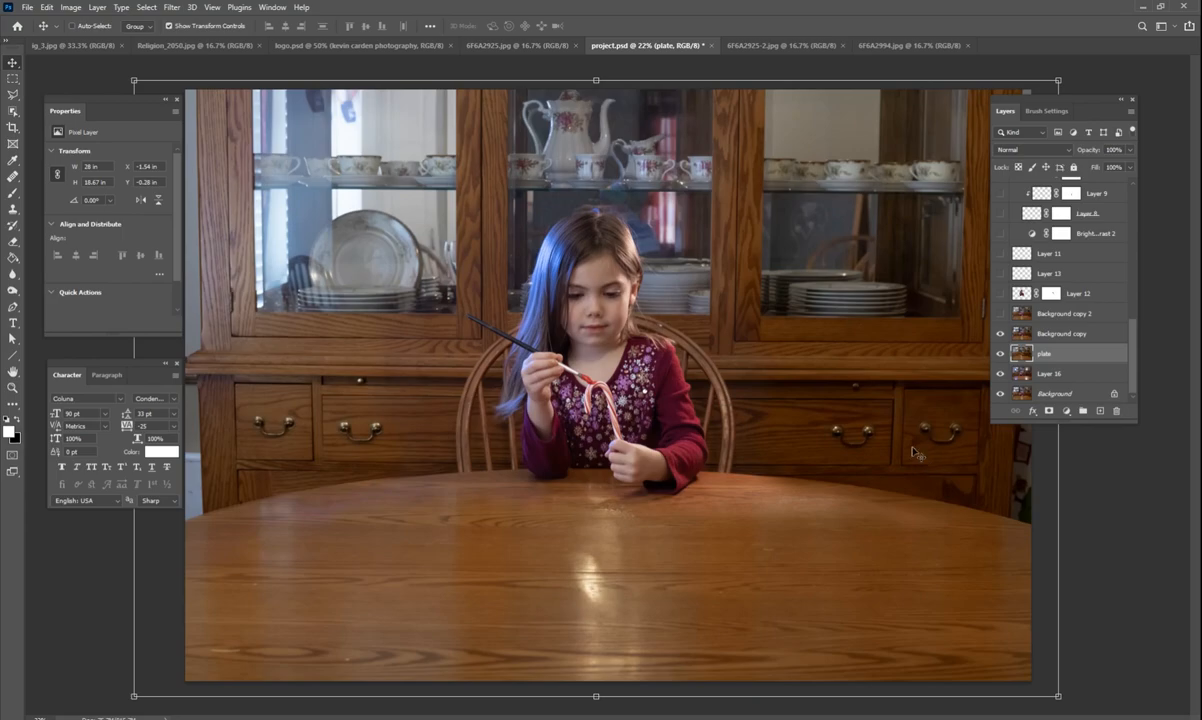
{"action": "mouse_move", "coordinate": [924, 462]}
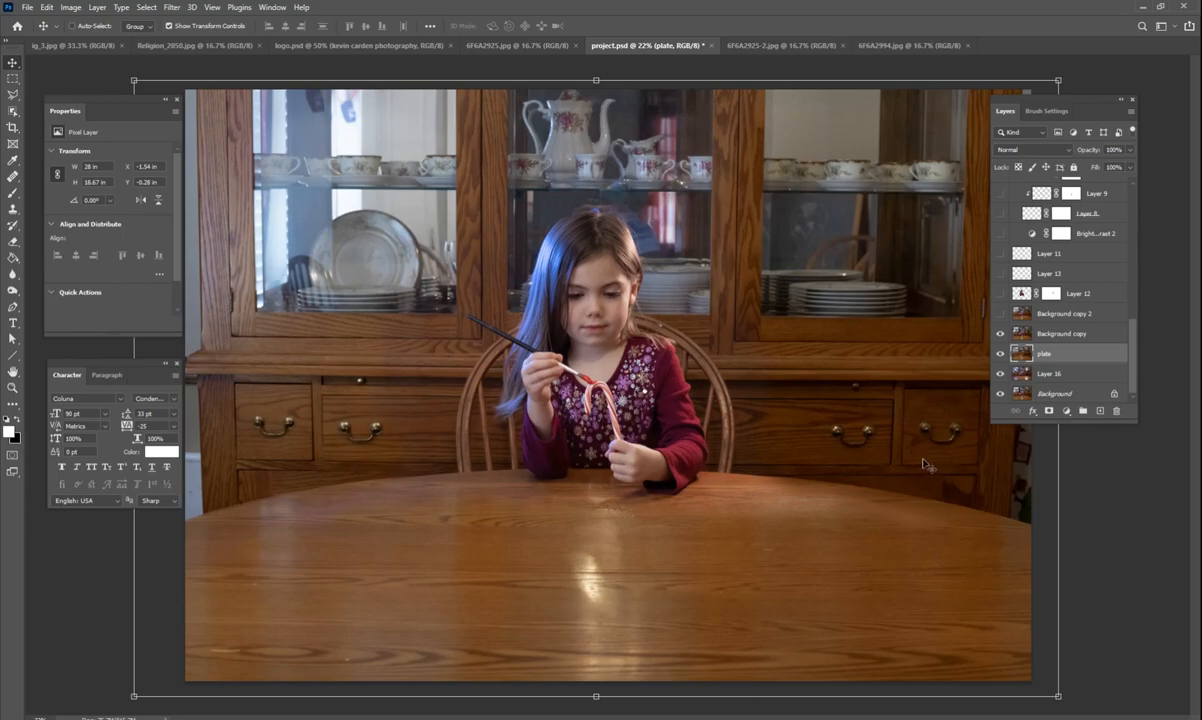
{"action": "mouse_move", "coordinate": [922, 472]}
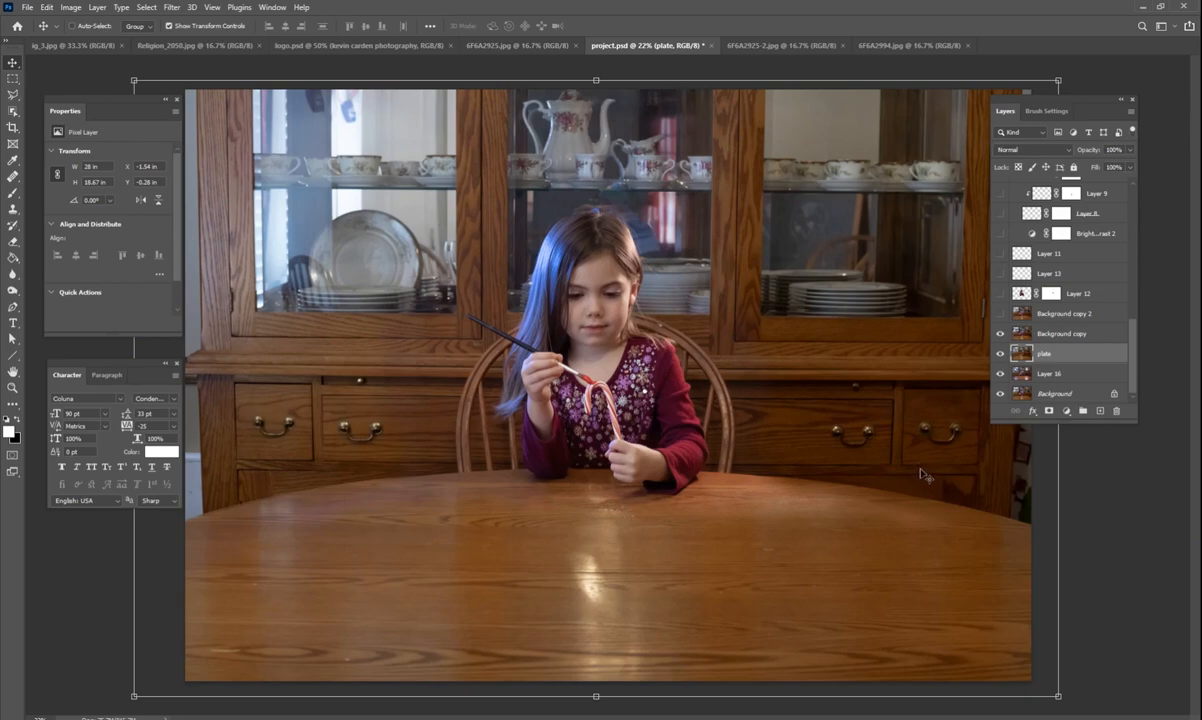
{"action": "mouse_move", "coordinate": [576, 580]}
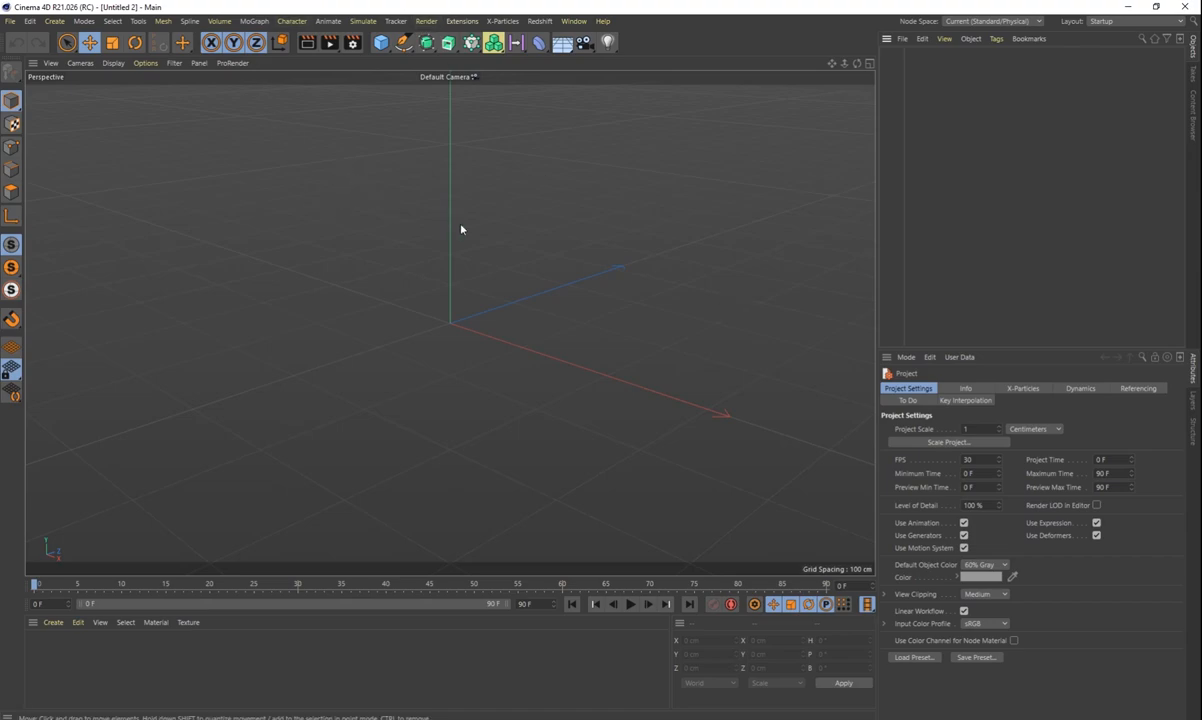
Add a Cylinder primitive raised above the grid with Radius 4 cm and Height 200 cm.
{"action": "left_click_drag", "start_coordinate": [460, 228], "coordinate": [572, 340]}
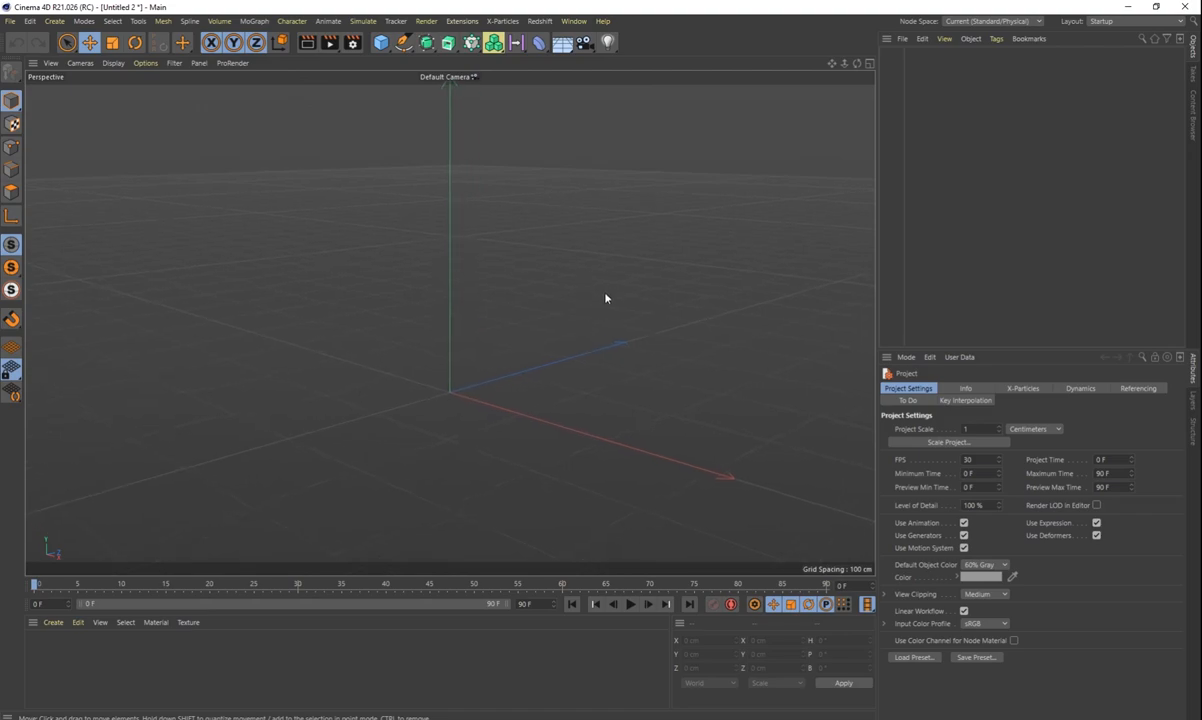
{"action": "mouse_move", "coordinate": [482, 128]}
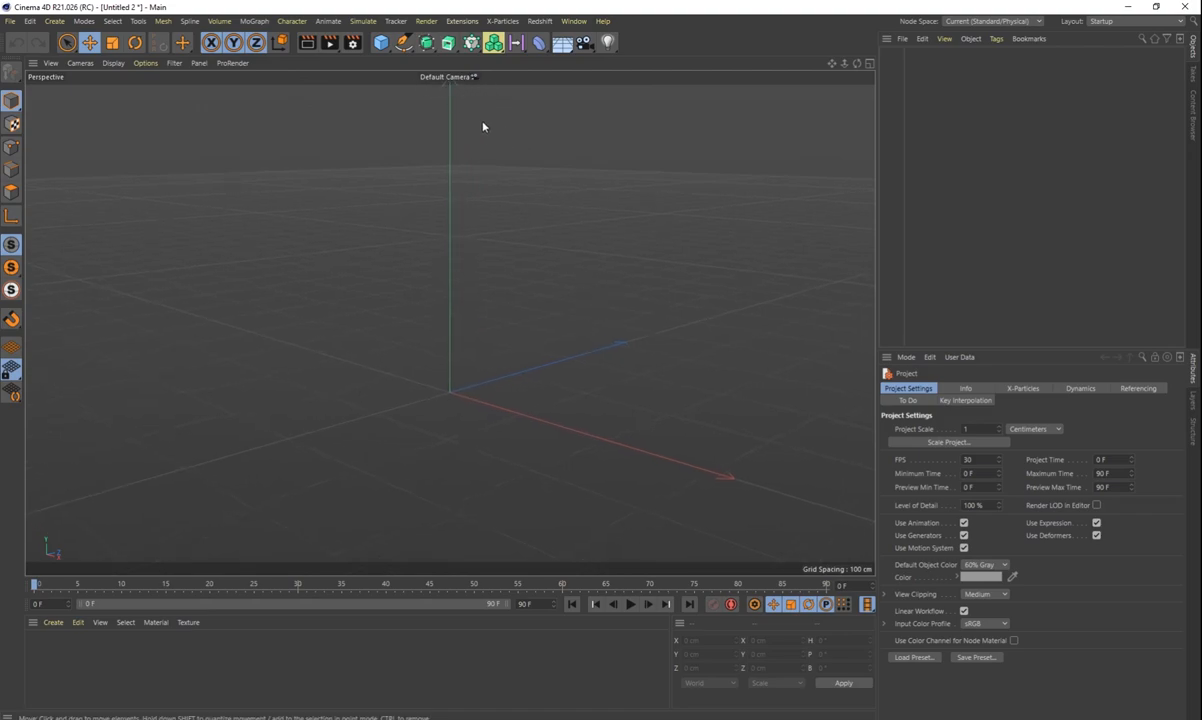
{"action": "left_click", "coordinate": [380, 42]}
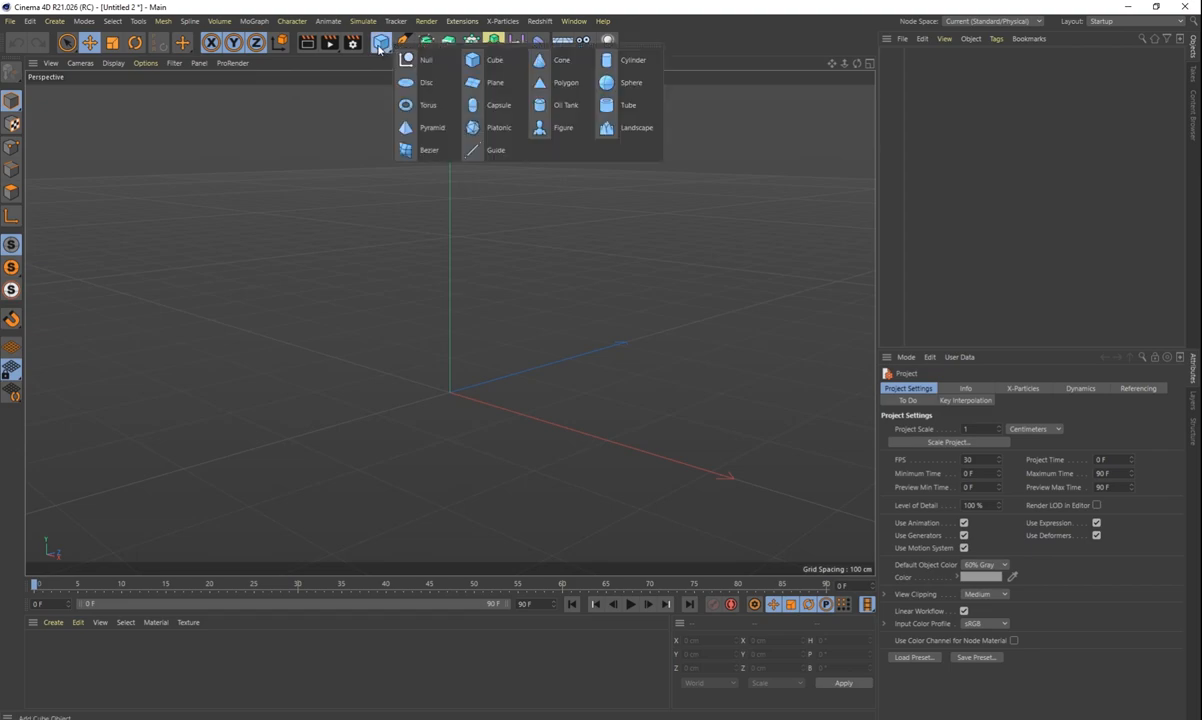
{"action": "left_click", "coordinate": [632, 60]}
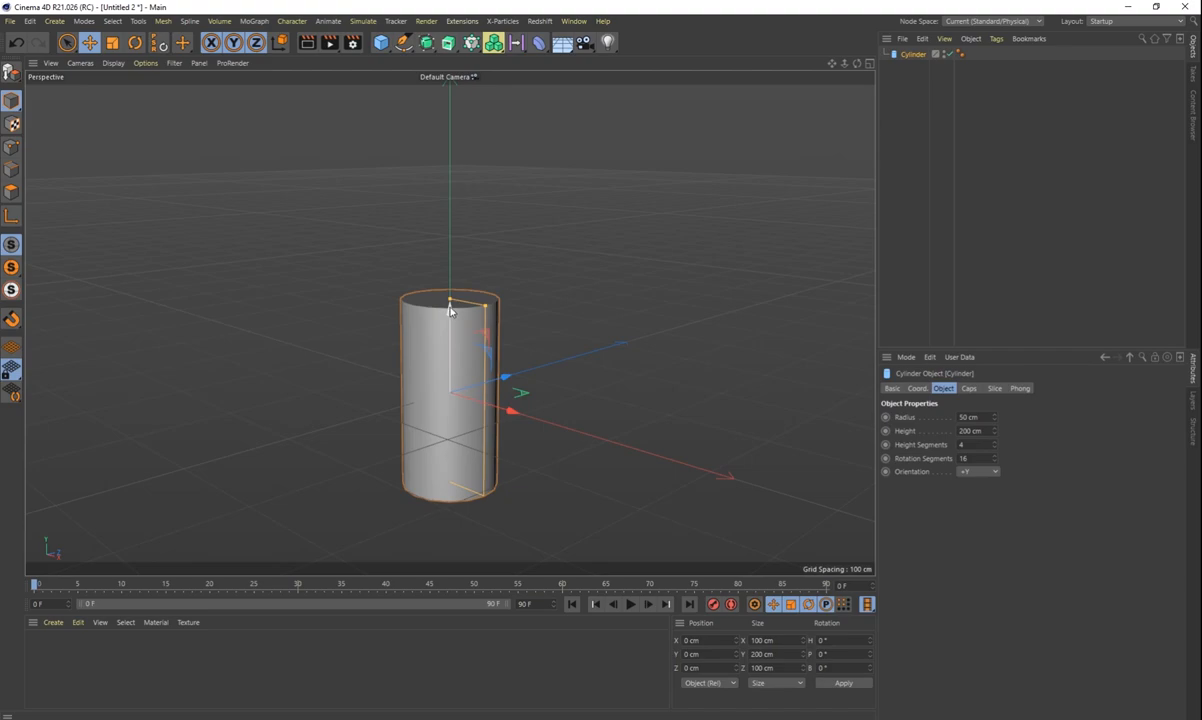
{"action": "left_click_drag", "start_coordinate": [450, 310], "coordinate": [450, 284]}
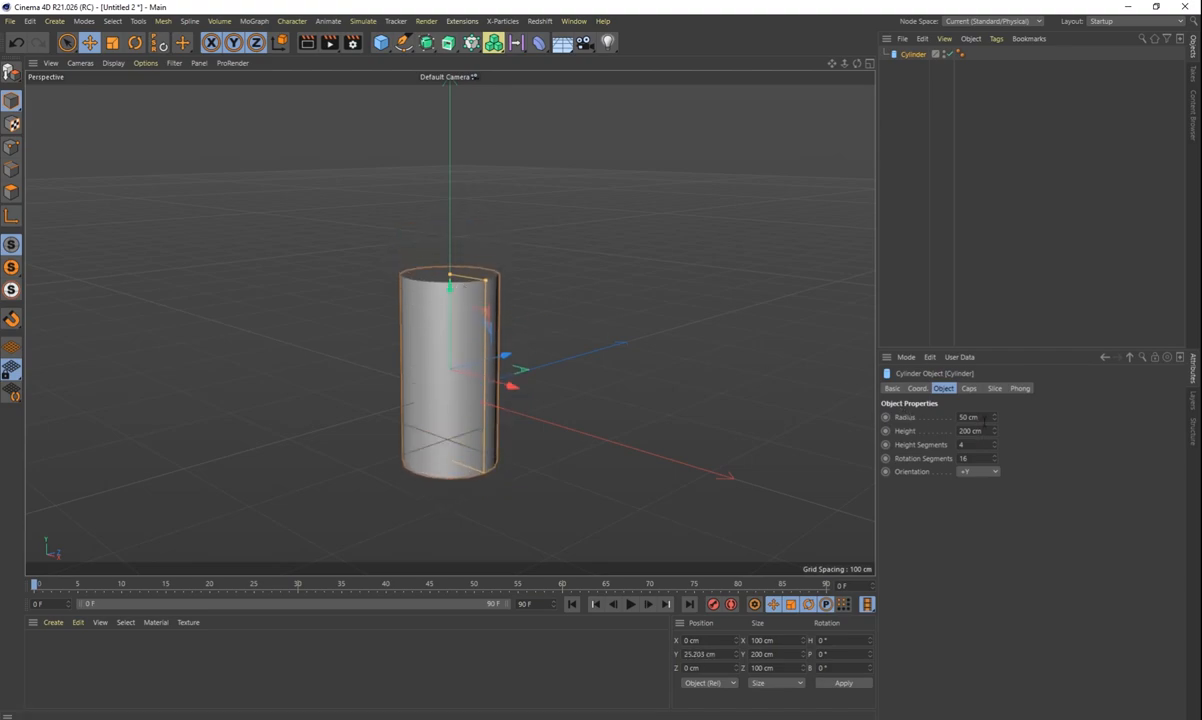
{"action": "triple_click", "coordinate": [968, 418]}
{"action": "type", "text": "5"}
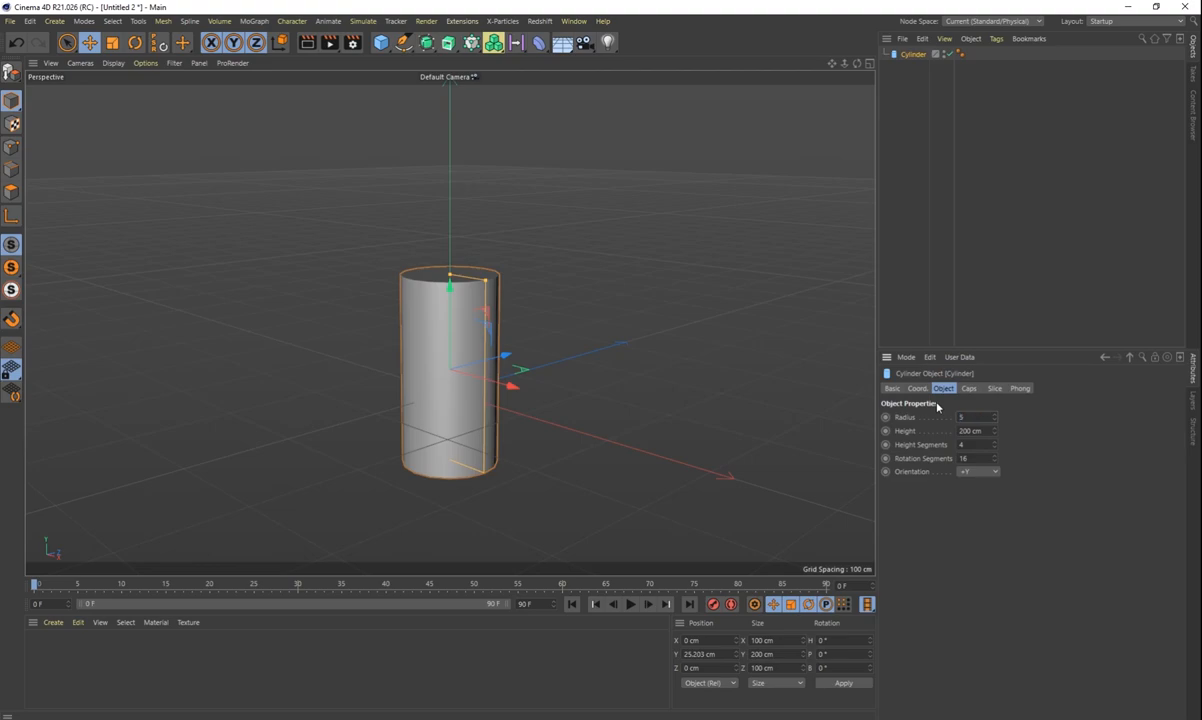
{"action": "triple_click", "coordinate": [970, 418]}
{"action": "type", "text": "150"}
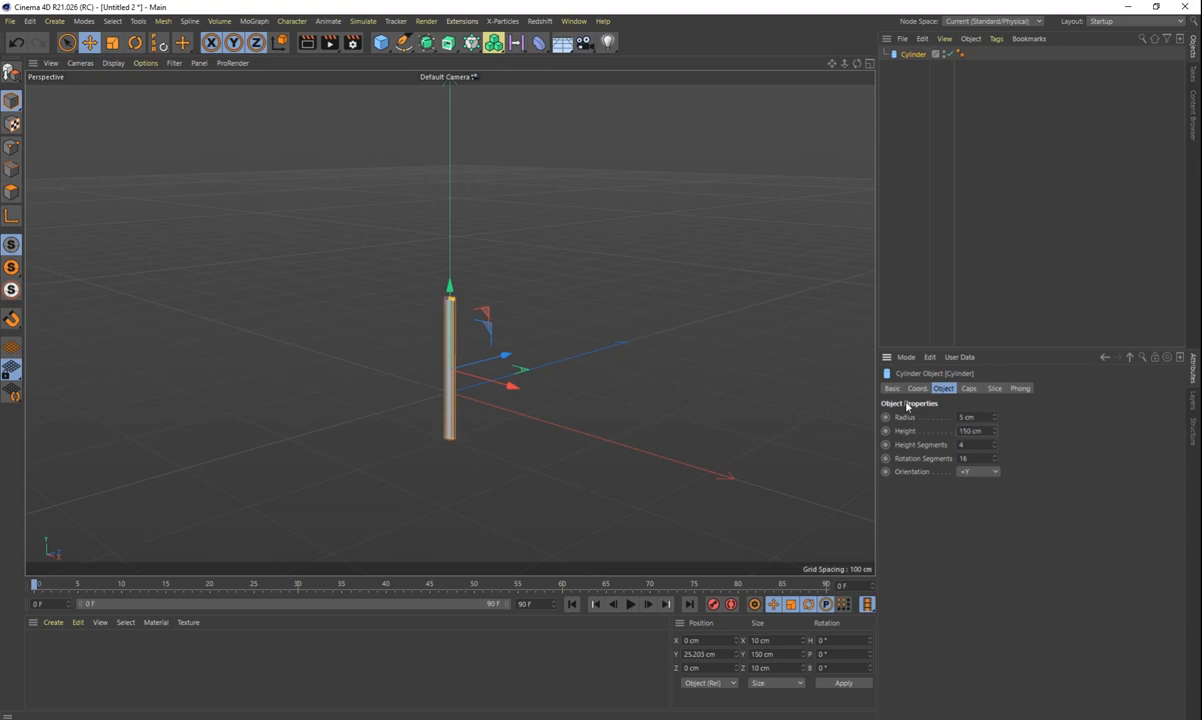
{"action": "left_click", "coordinate": [992, 428]}
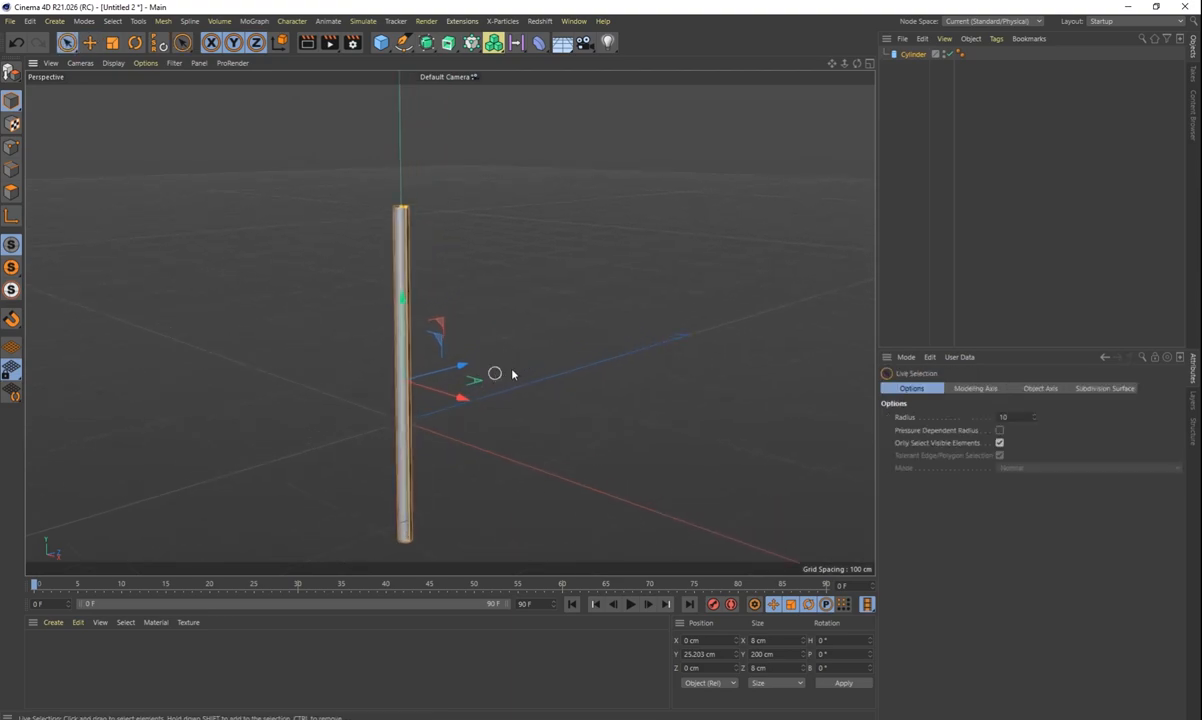
{"action": "left_click", "coordinate": [88, 42]}
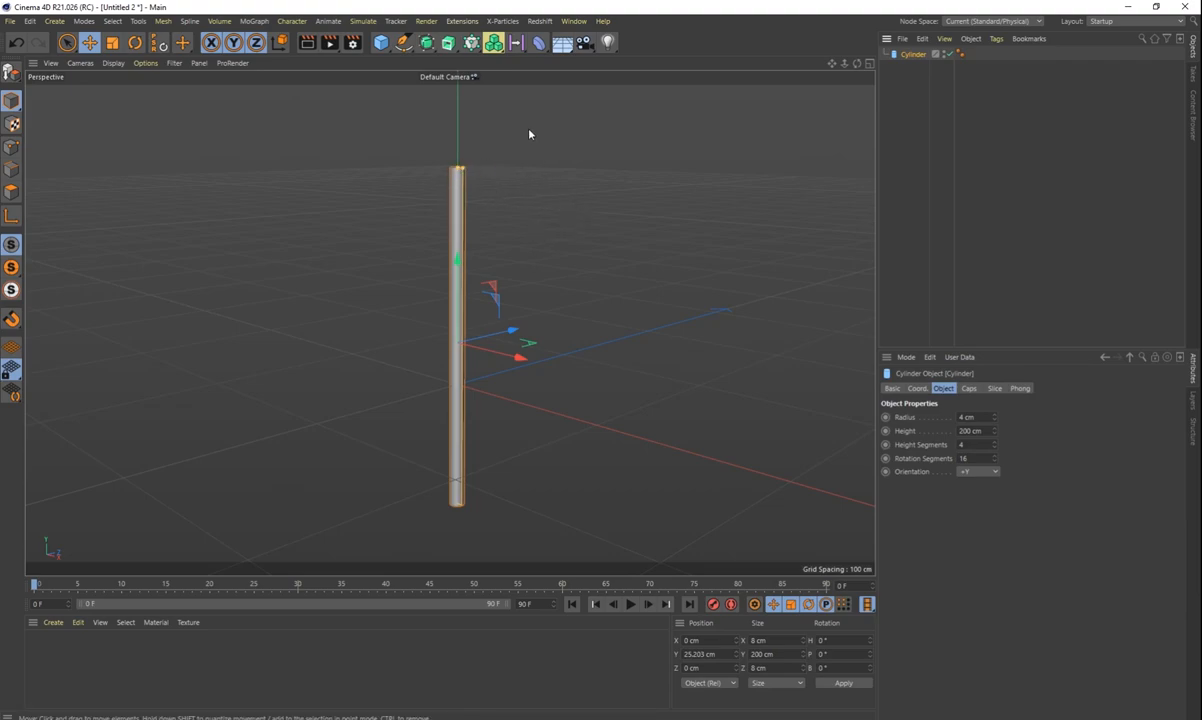
{"action": "mouse_move", "coordinate": [538, 42]}
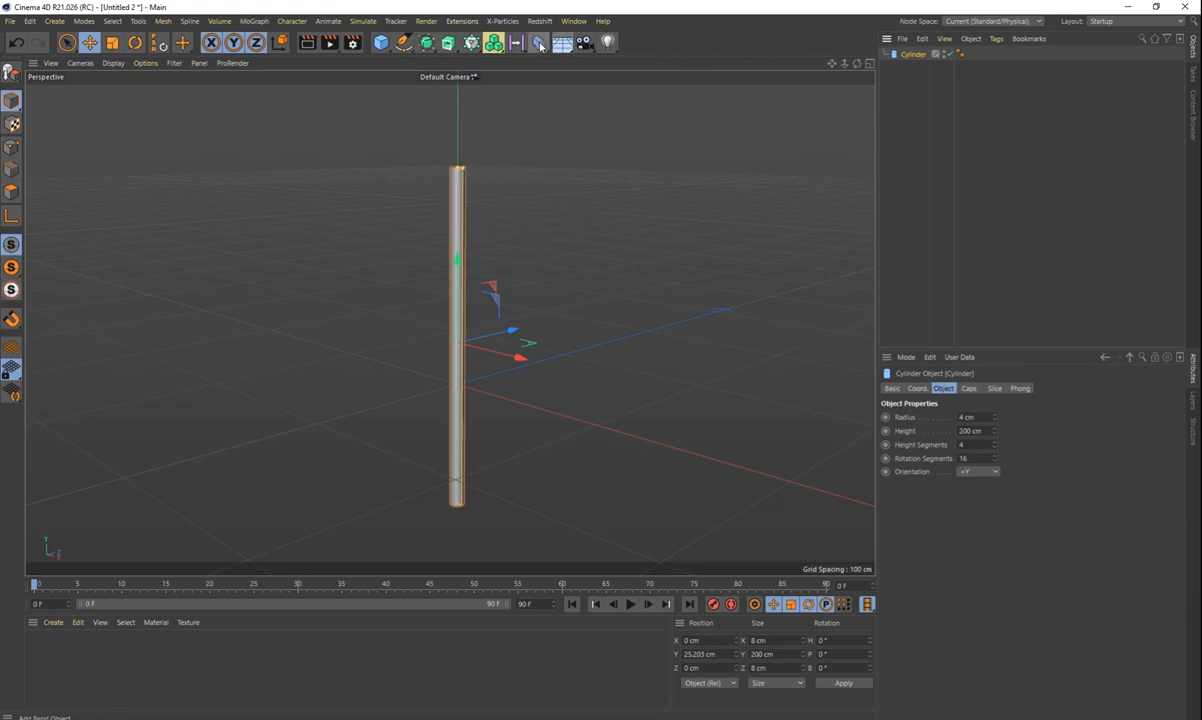
Add a Bend deformer under the cylinder, raise Strength with Keep Y Axis Length on, and move it to the top to form a hook.
{"action": "left_click", "coordinate": [538, 42]}
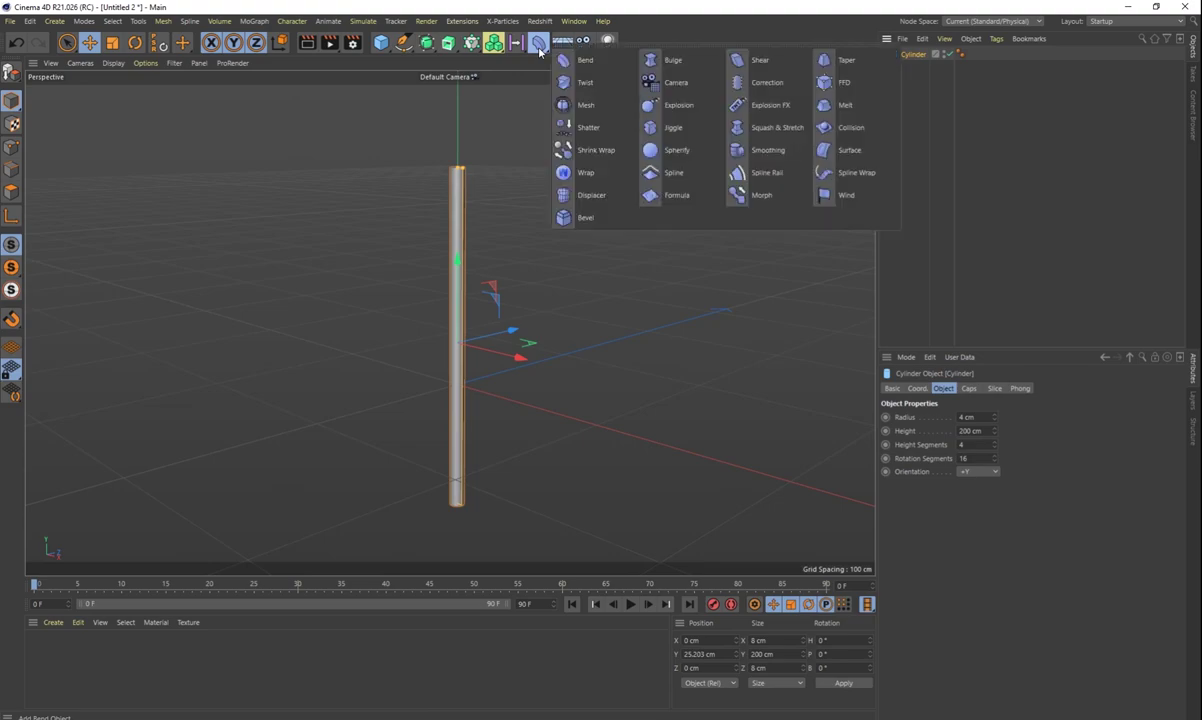
{"action": "left_click", "coordinate": [584, 60]}
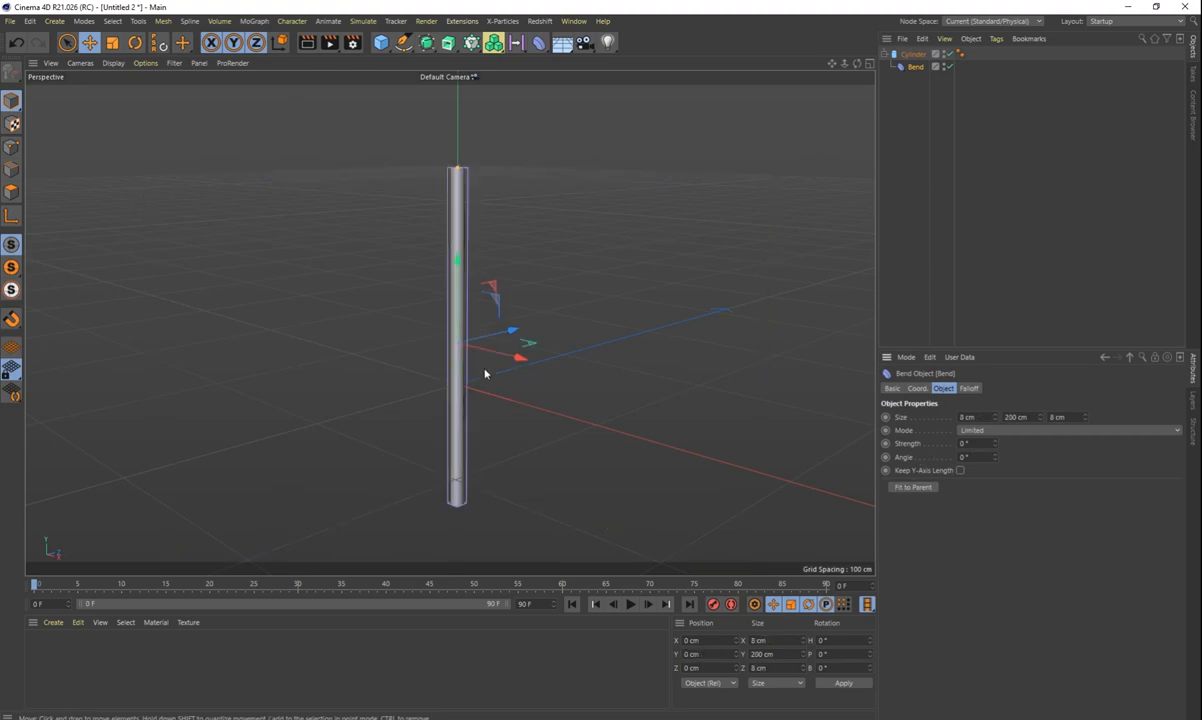
{"action": "mouse_move", "coordinate": [458, 258]}
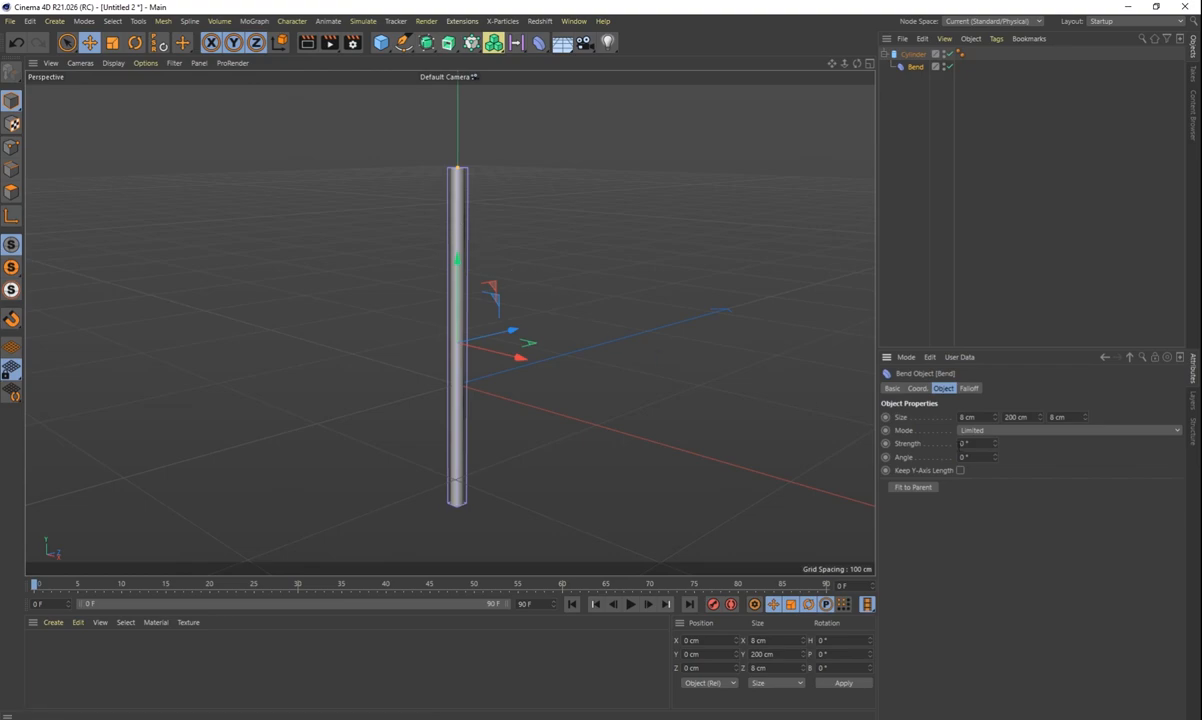
{"action": "mouse_move", "coordinate": [996, 448]}
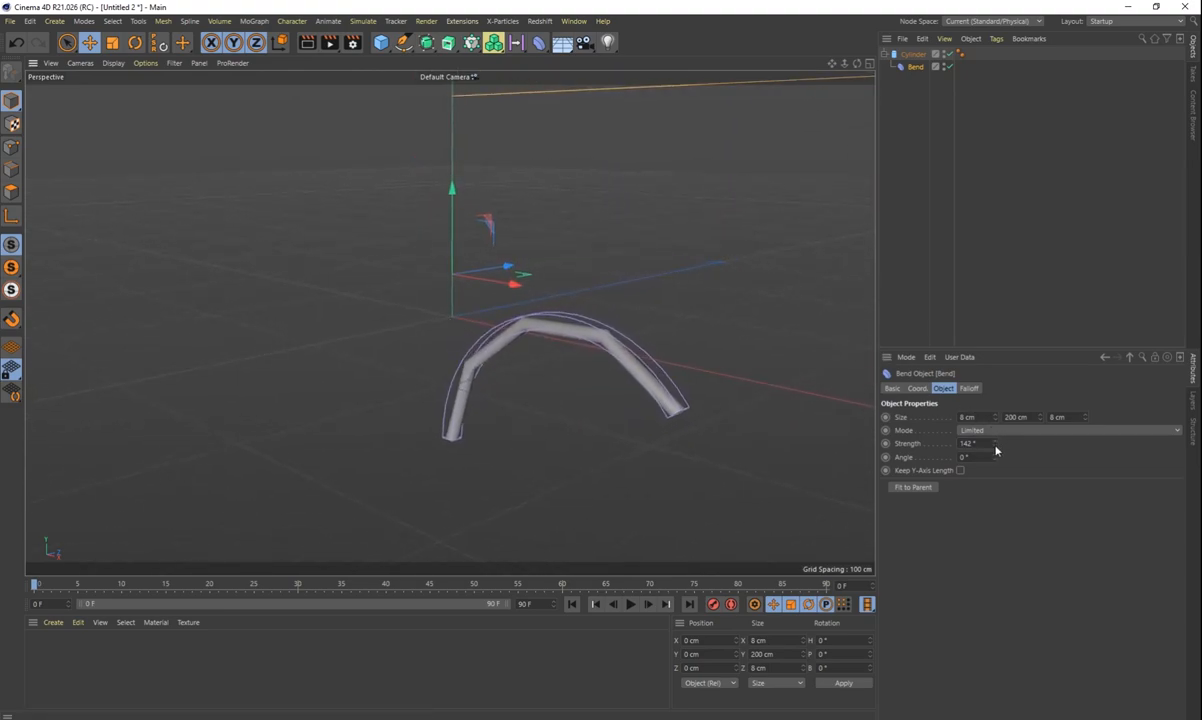
{"action": "left_click_drag", "start_coordinate": [970, 444], "coordinate": [970, 444]}
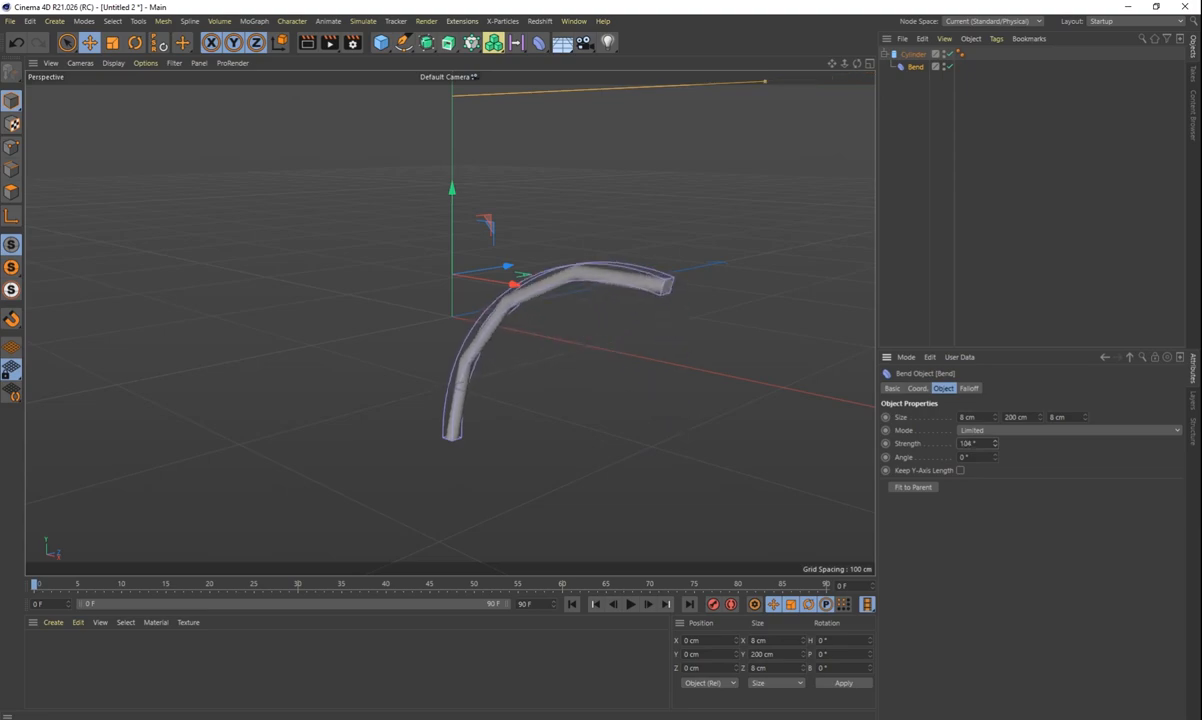
{"action": "left_click_drag", "start_coordinate": [974, 444], "coordinate": [996, 444]}
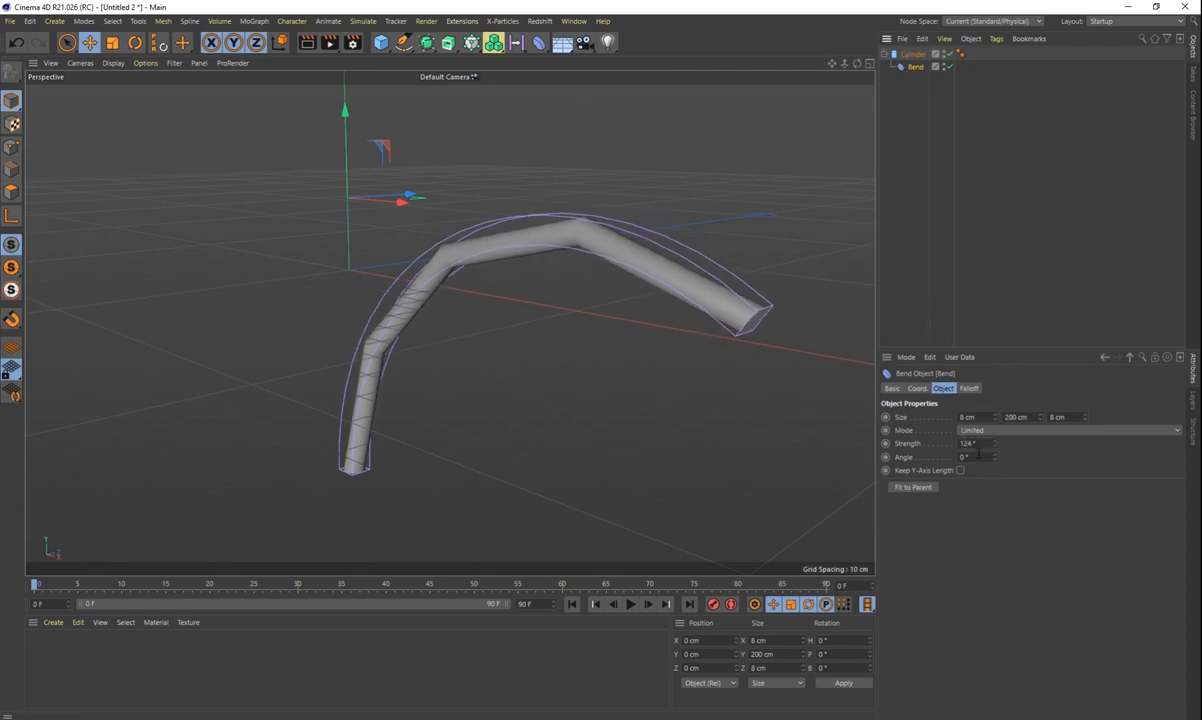
{"action": "left_click", "coordinate": [960, 470]}
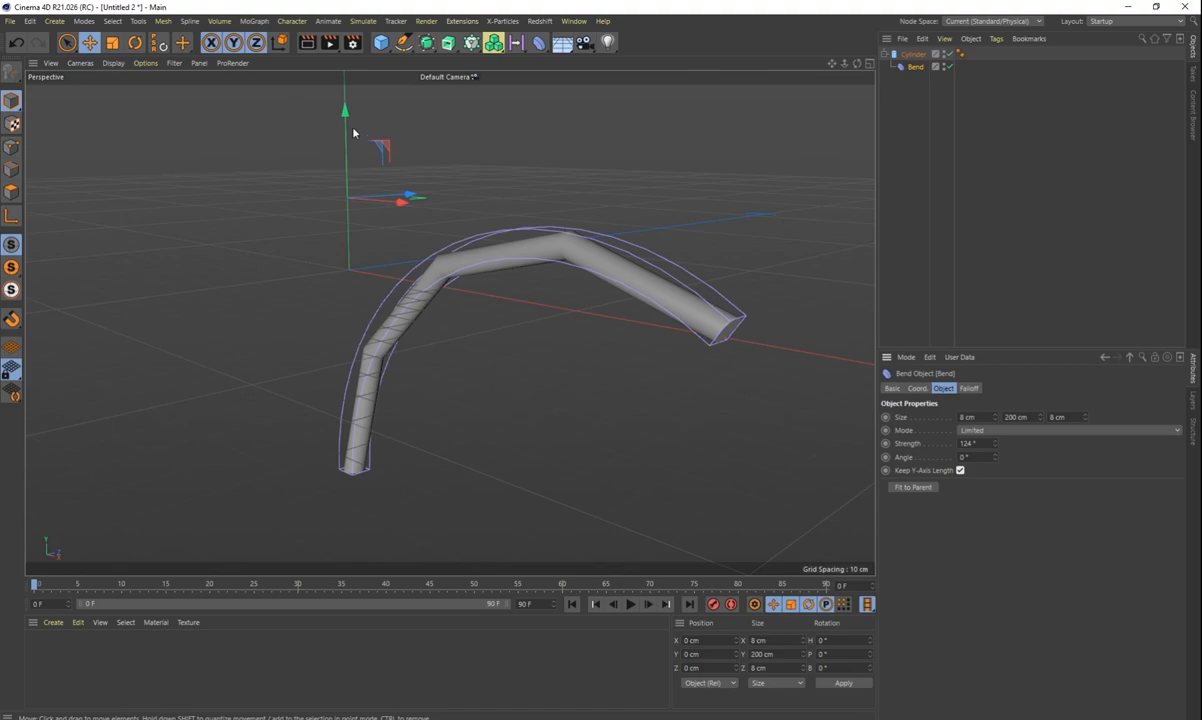
{"action": "left_click_drag", "start_coordinate": [344, 130], "coordinate": [344, 76]}
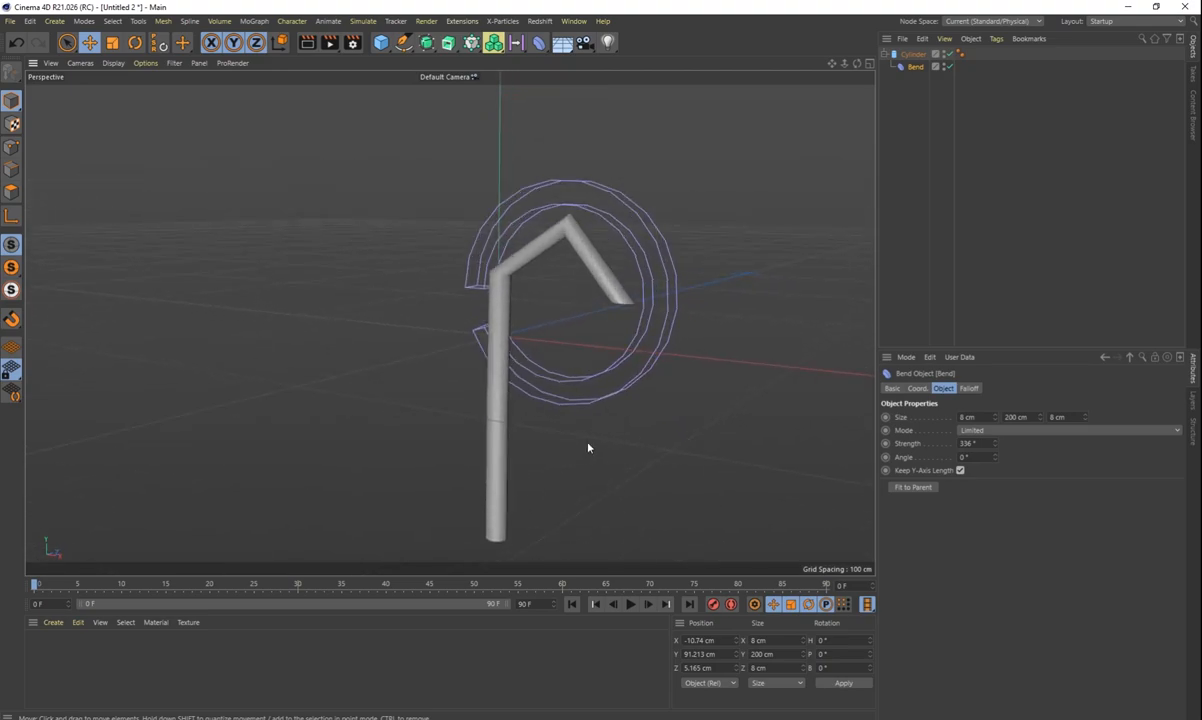
Show Gouraud Shading (Lines) and raise the cylinder's Height Segments so the hook curves smoothly.
{"action": "left_click", "coordinate": [912, 54]}
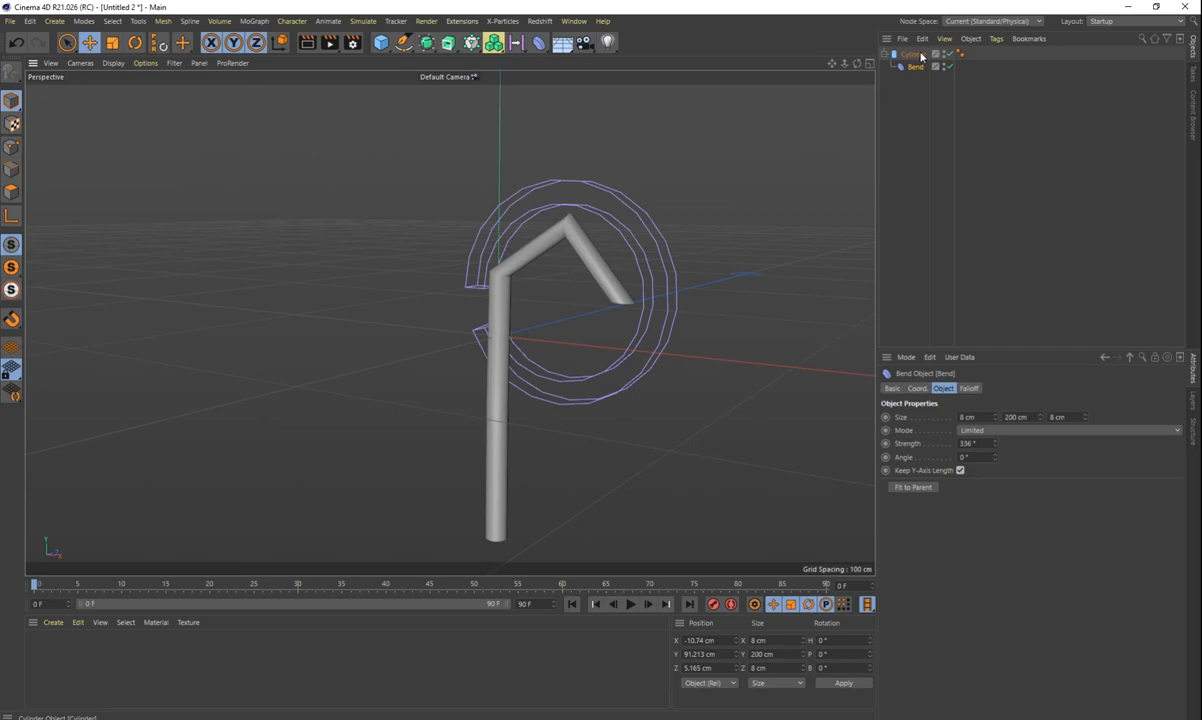
{"action": "left_click", "coordinate": [912, 54]}
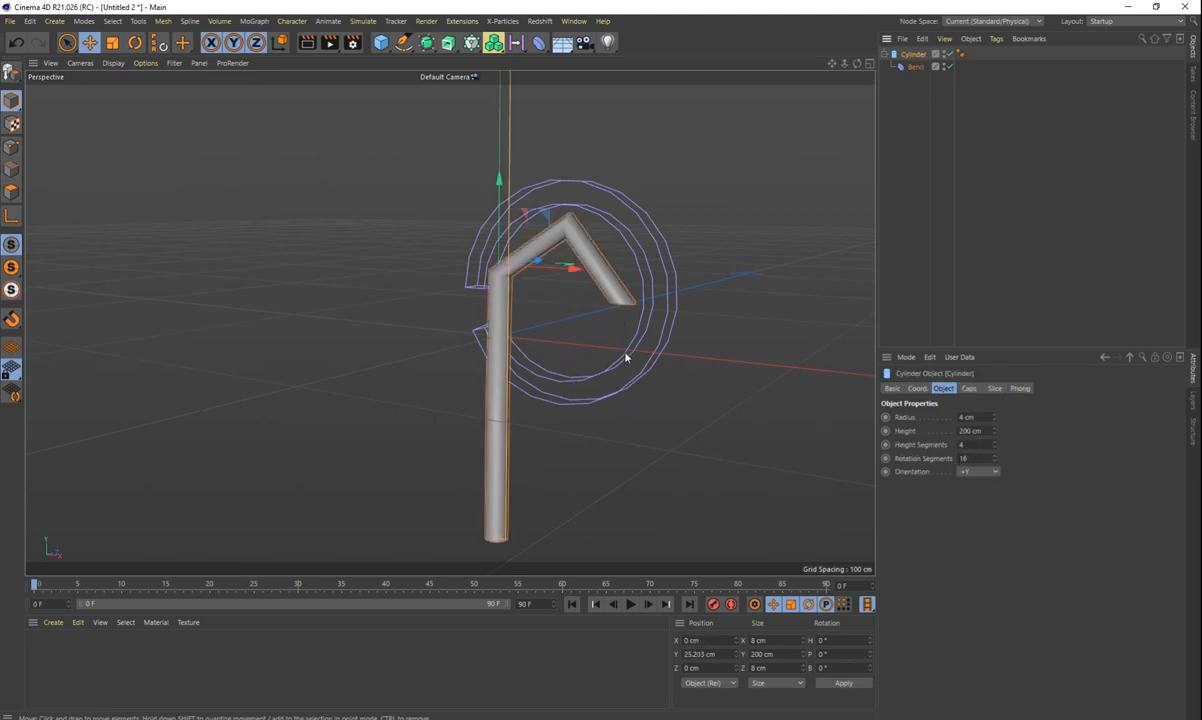
{"action": "left_click", "coordinate": [84, 20]}
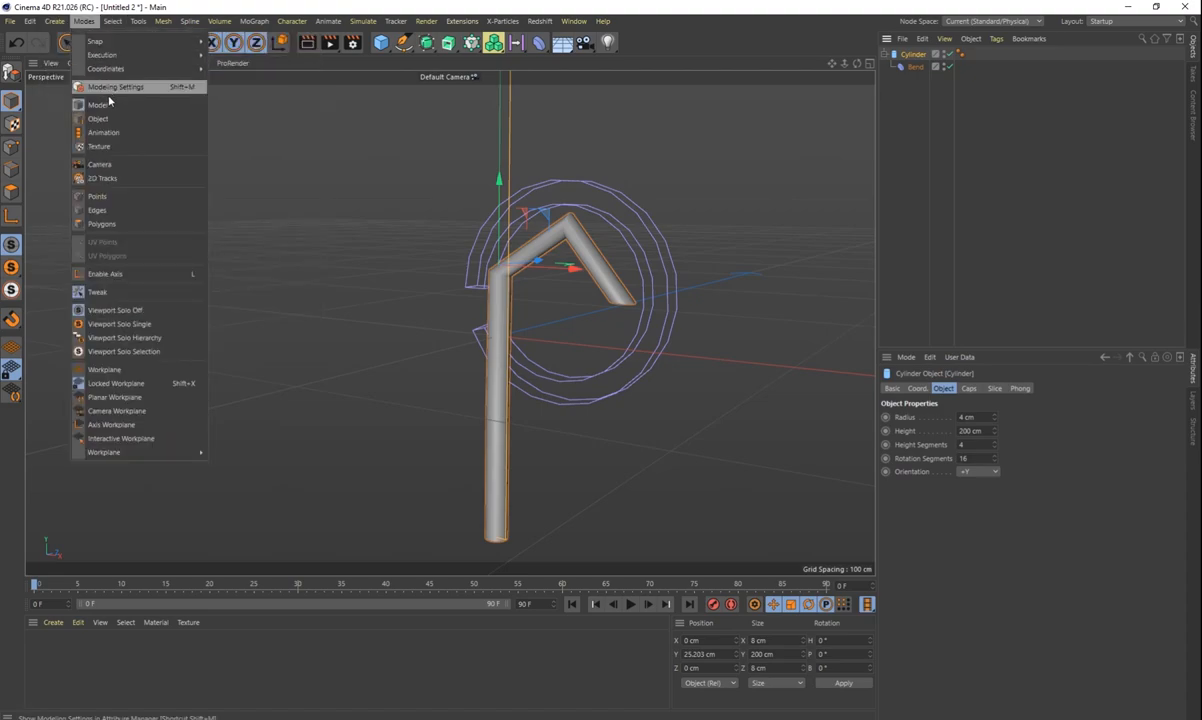
{"action": "left_click", "coordinate": [114, 62]}
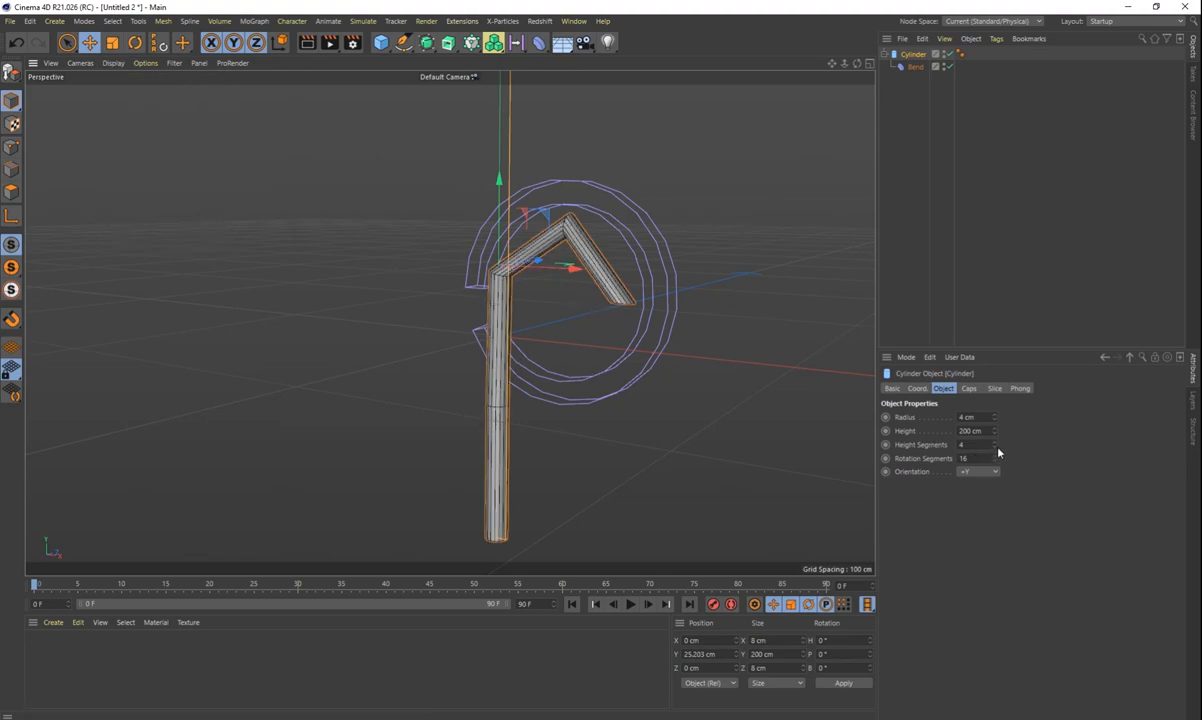
{"action": "left_click", "coordinate": [994, 444]}
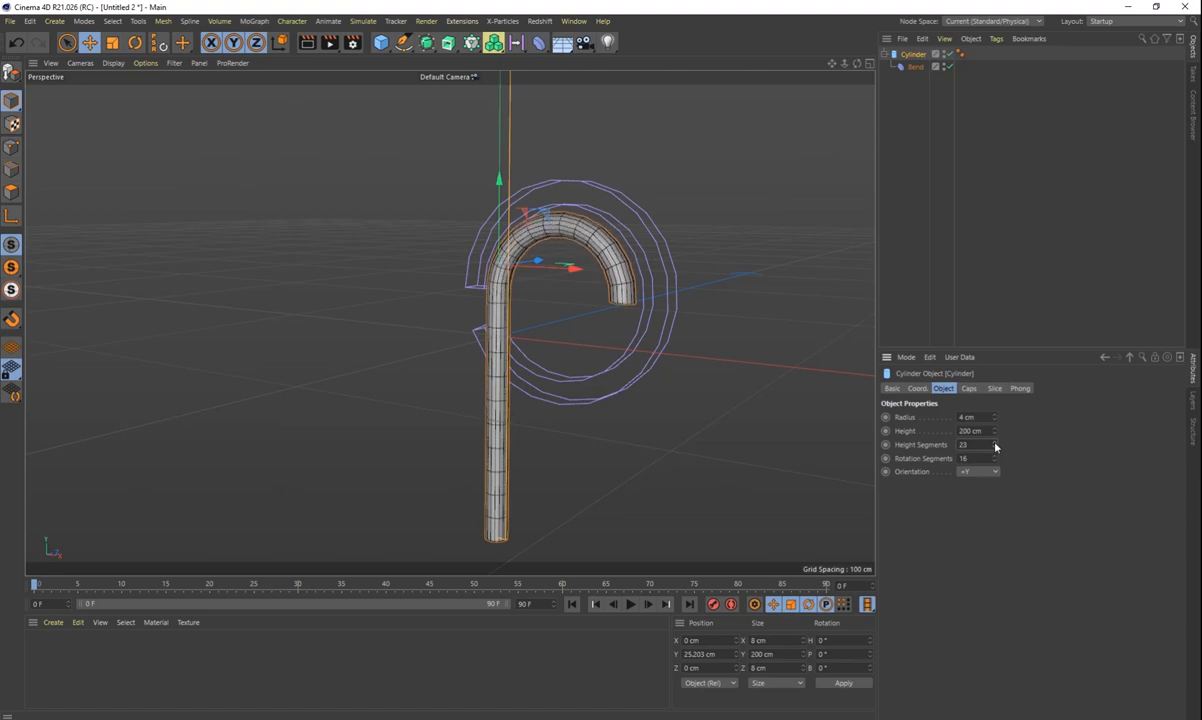
{"action": "left_click", "coordinate": [964, 444]}
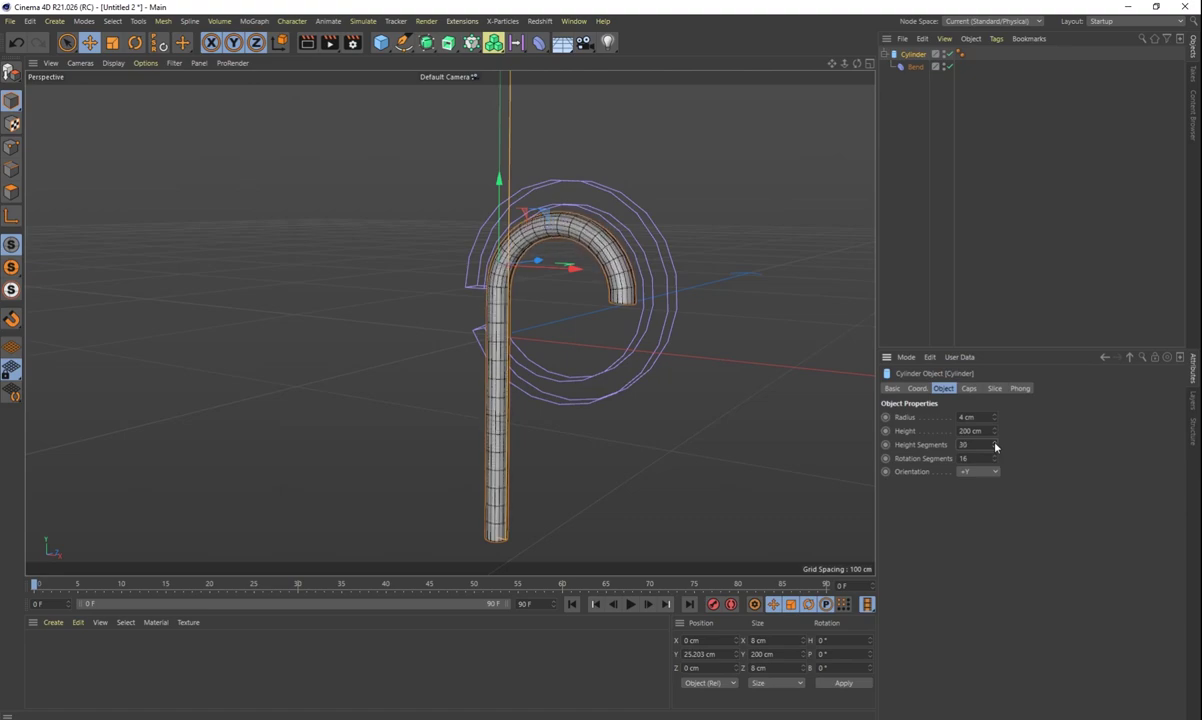
{"action": "mouse_move", "coordinate": [490, 304]}
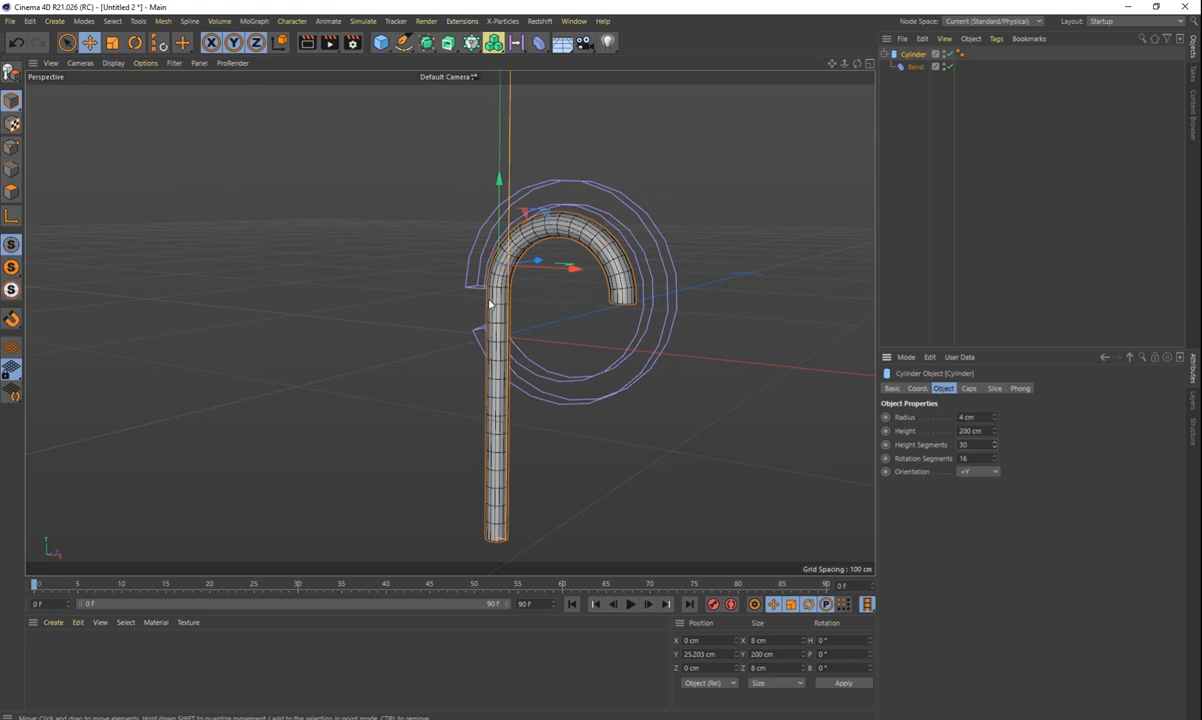
{"action": "mouse_move", "coordinate": [508, 268]}
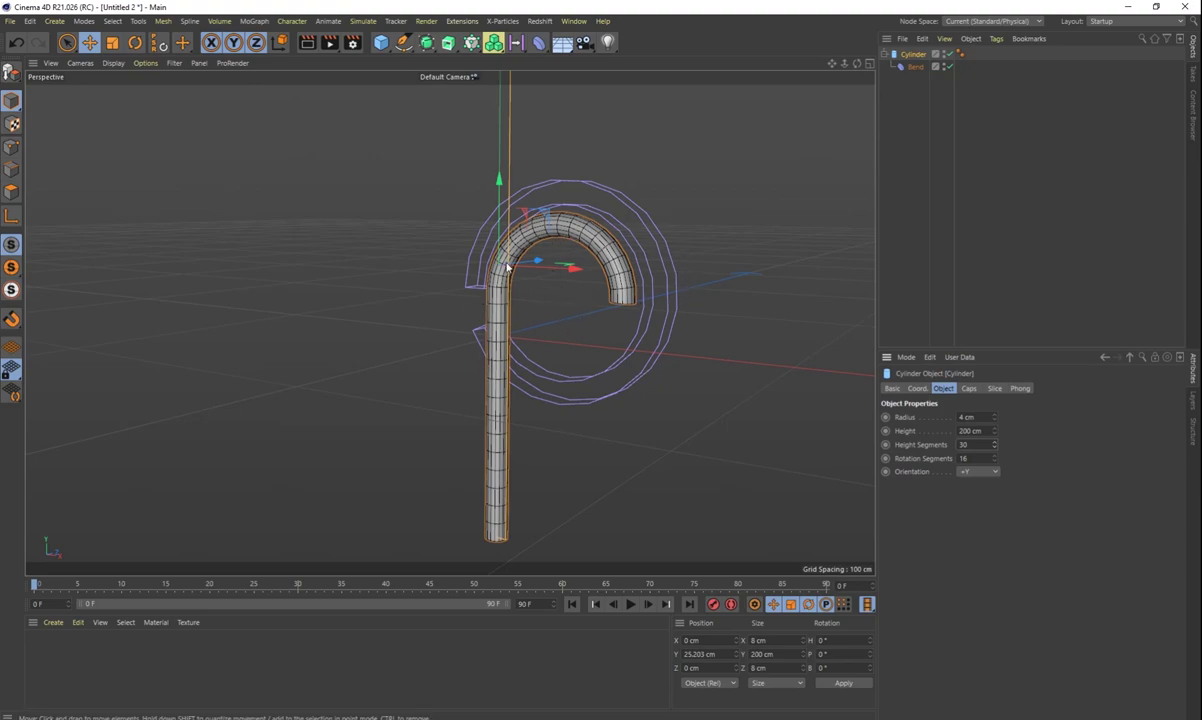
{"action": "mouse_move", "coordinate": [644, 236]}
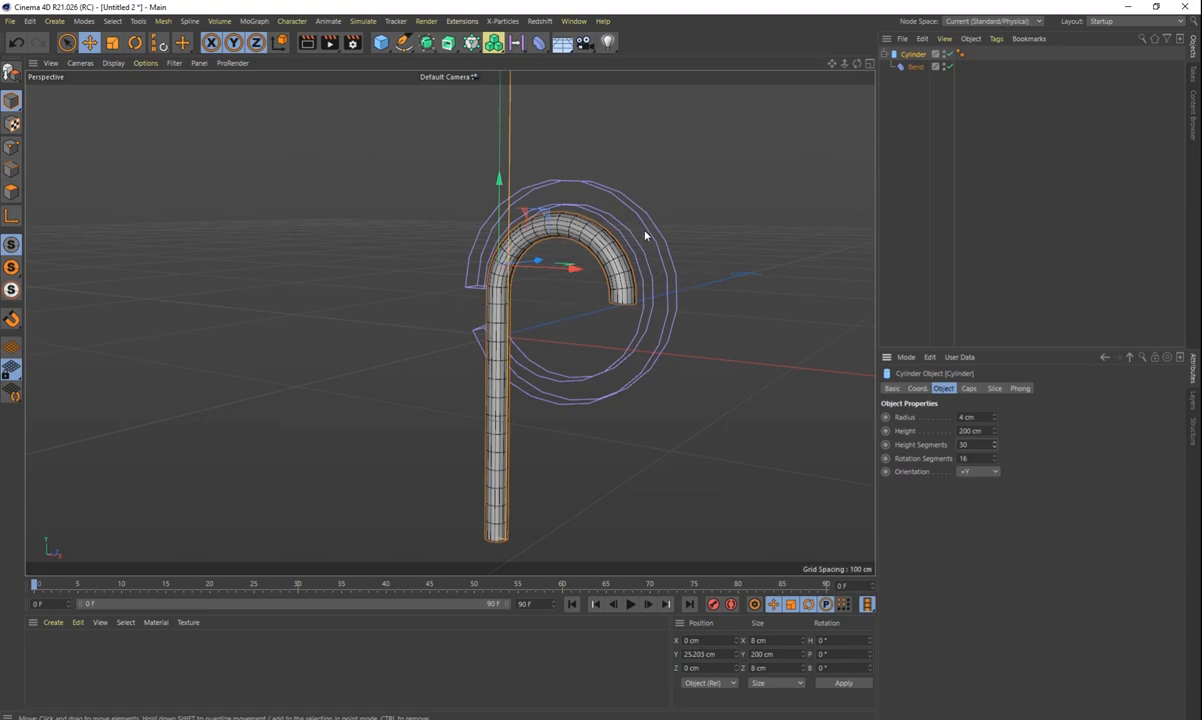
{"action": "left_click", "coordinate": [916, 66]}
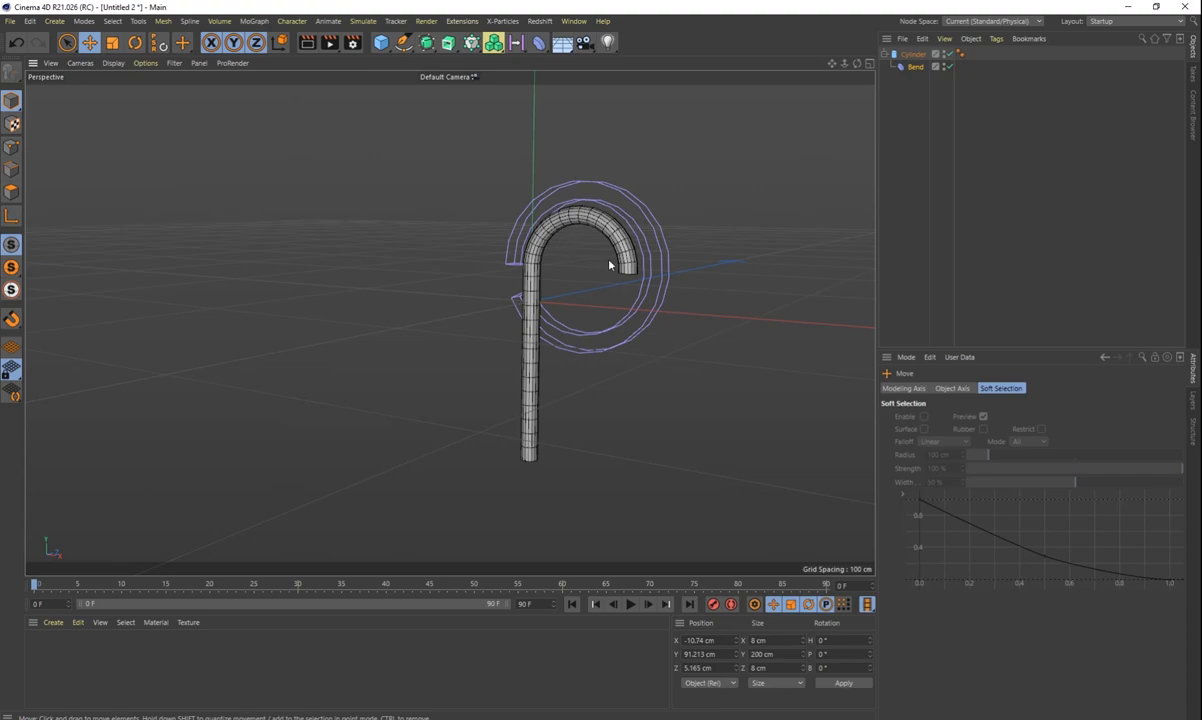
Move the candy cane sideways along its X axis.
{"action": "left_click_drag", "start_coordinate": [610, 264], "coordinate": [490, 180]}
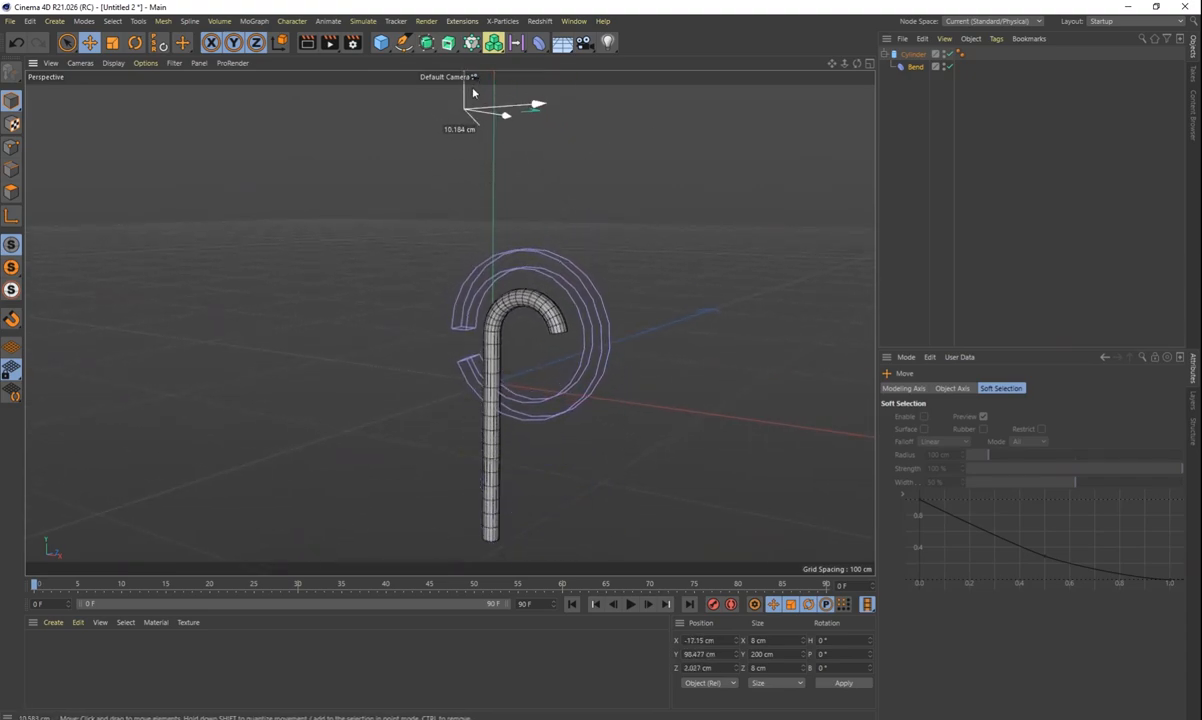
{"action": "left_click_drag", "start_coordinate": [504, 112], "coordinate": [536, 110]}
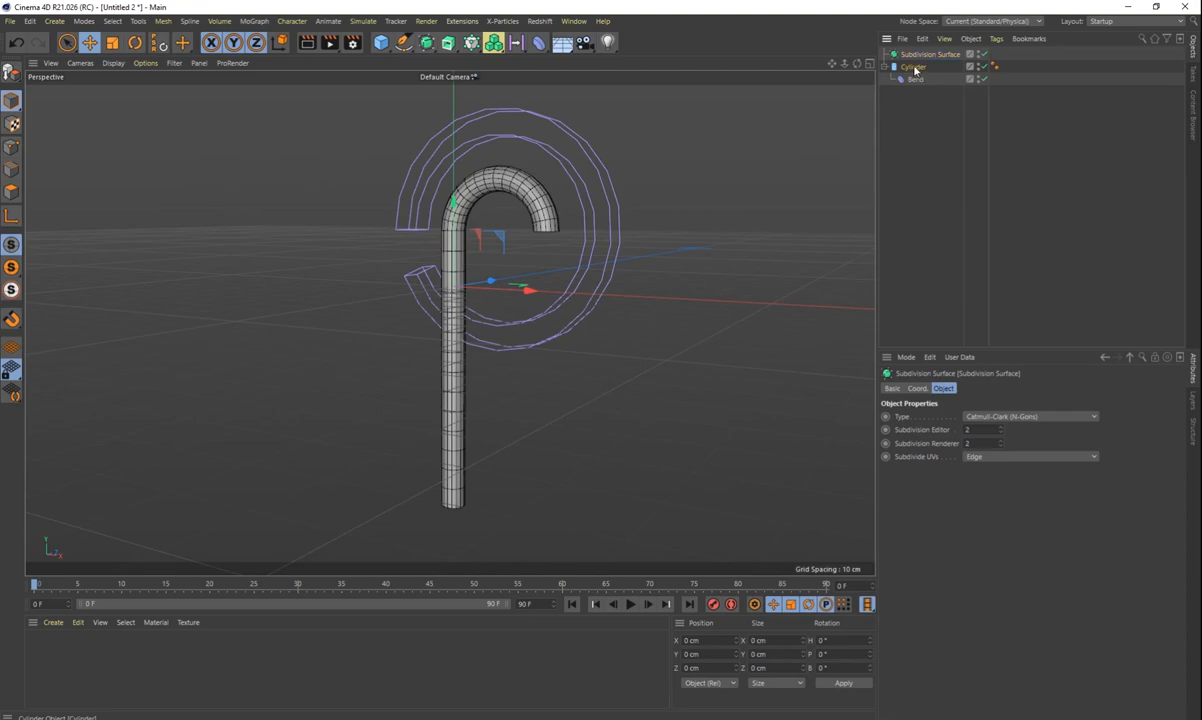
{"action": "left_click", "coordinate": [920, 66]}
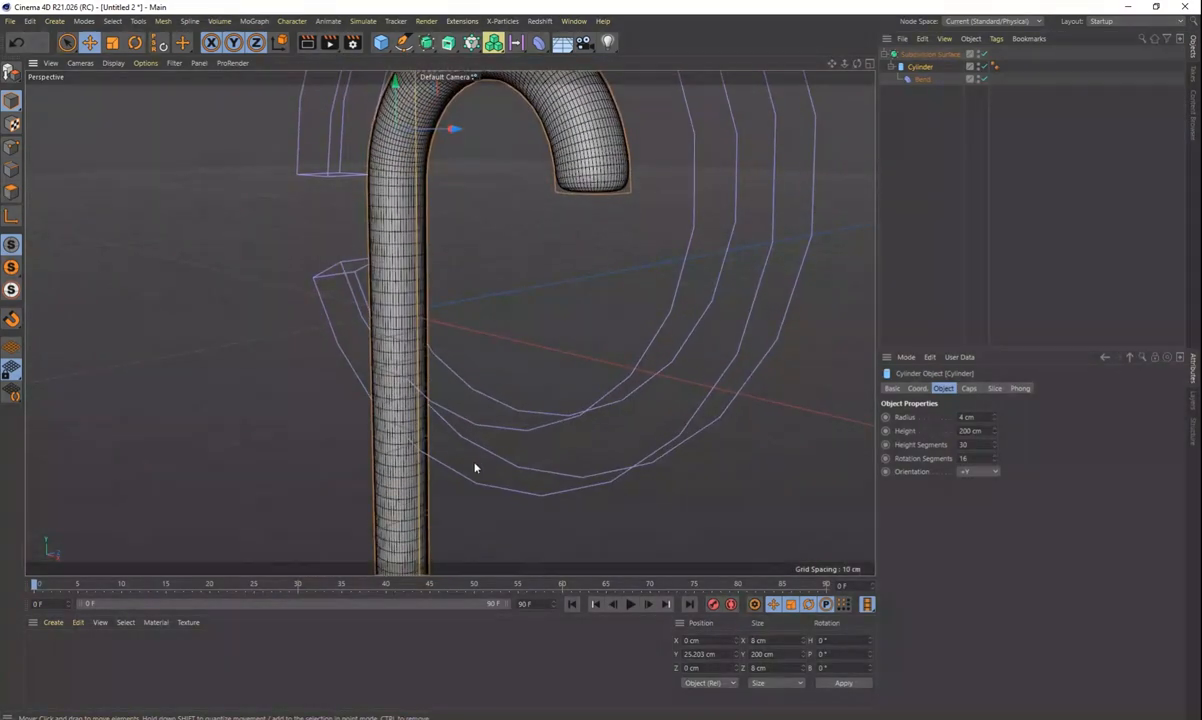
{"action": "left_click_drag", "start_coordinate": [476, 468], "coordinate": [556, 296]}
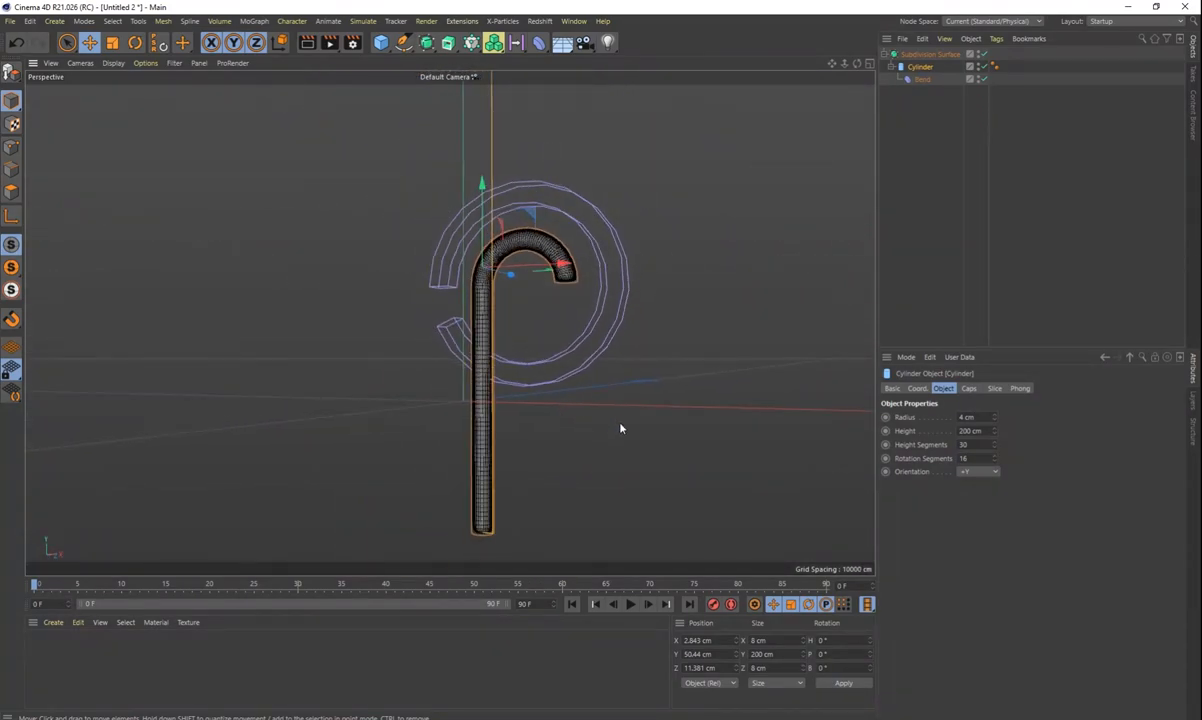
{"action": "left_click", "coordinate": [666, 244]}
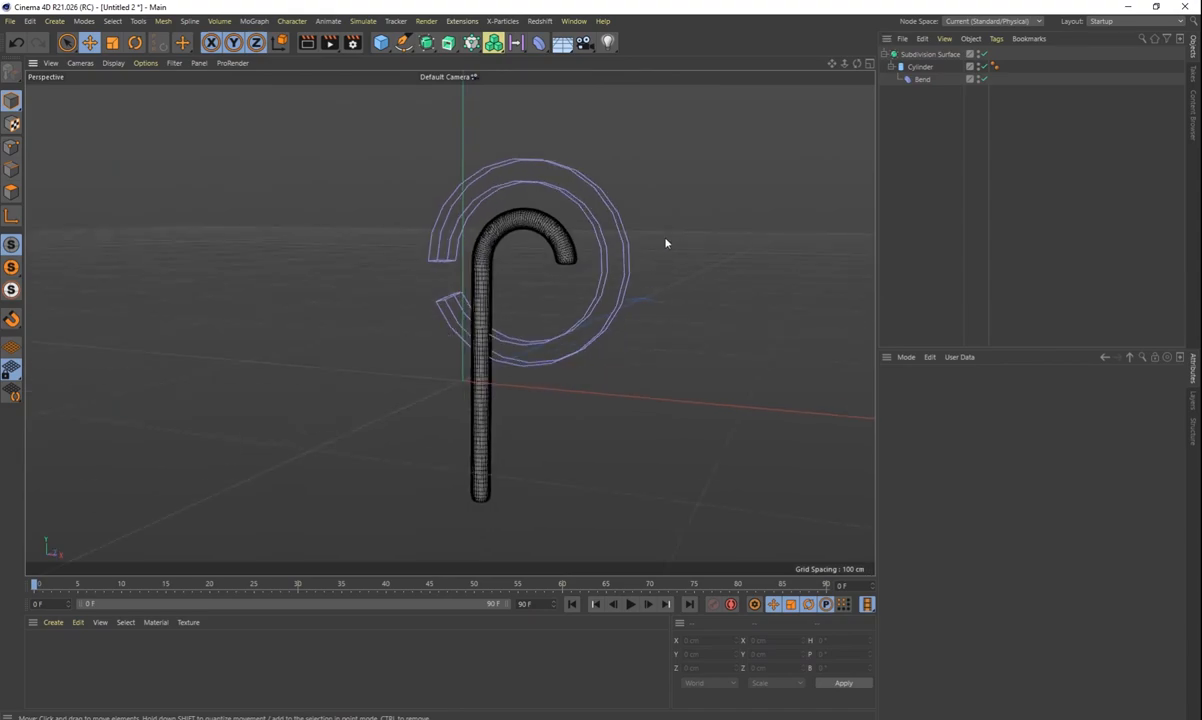
{"action": "mouse_move", "coordinate": [516, 300]}
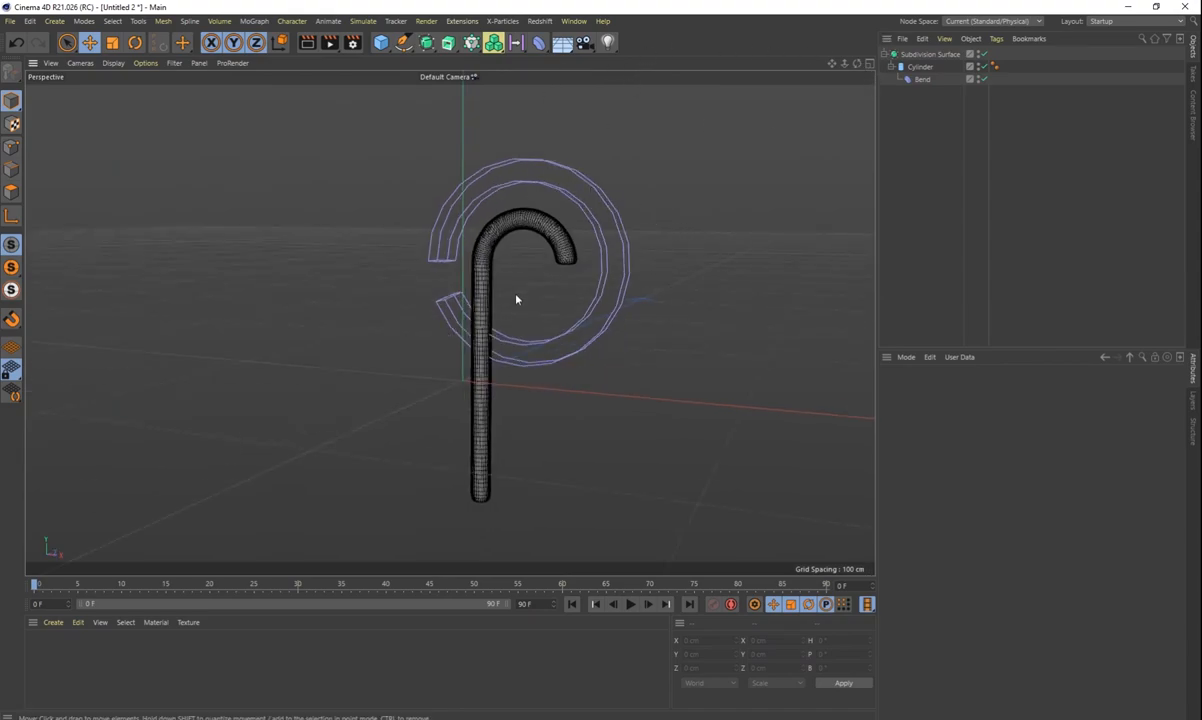
Switch to the open Scene5.c4d document via the Window menu and make its background photo visible.
{"action": "left_click", "coordinate": [574, 20]}
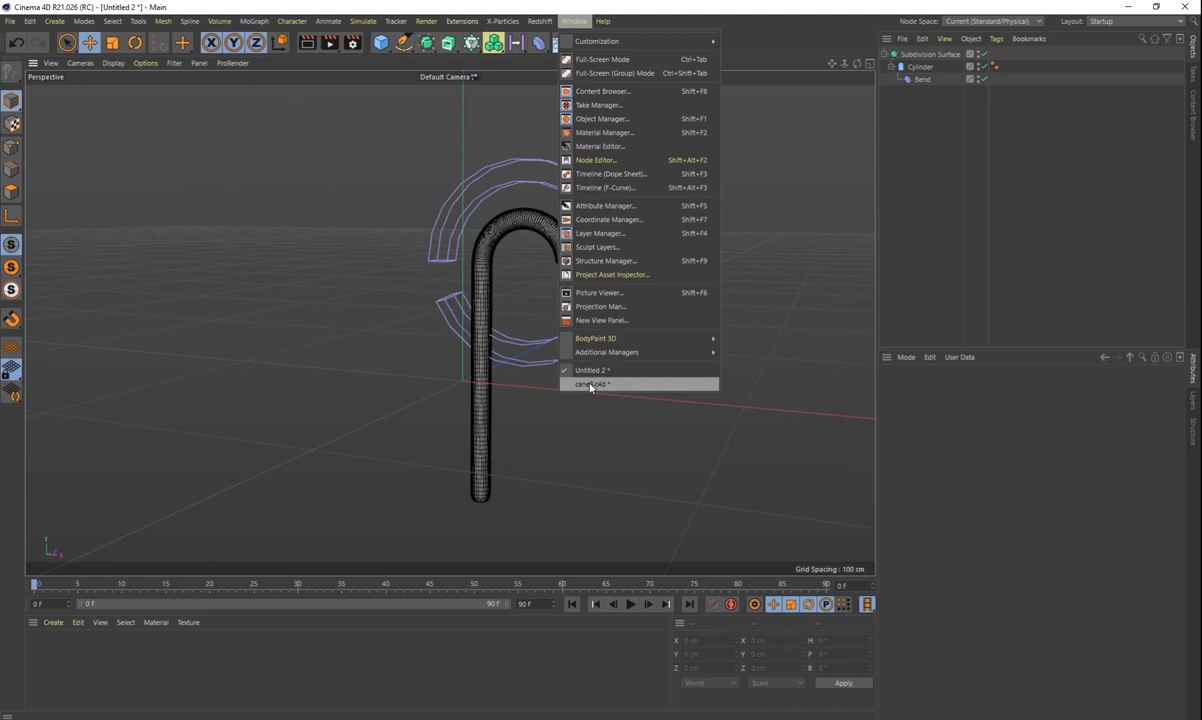
{"action": "left_click", "coordinate": [590, 384]}
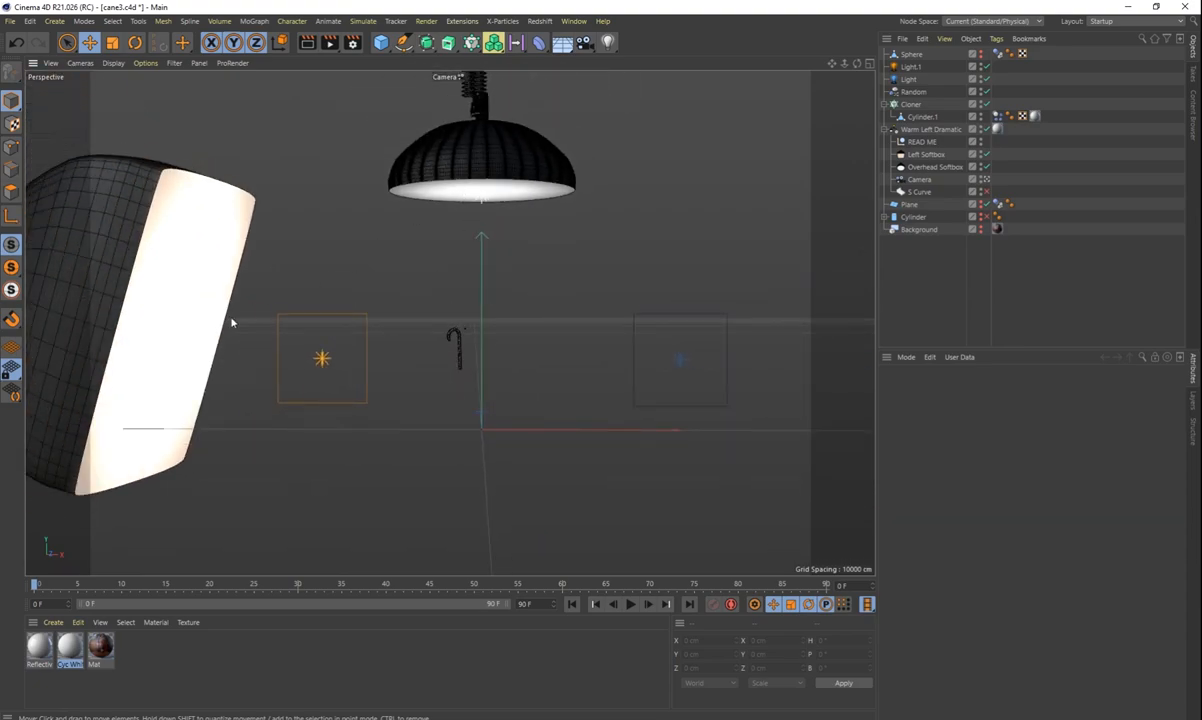
{"action": "mouse_move", "coordinate": [436, 258]}
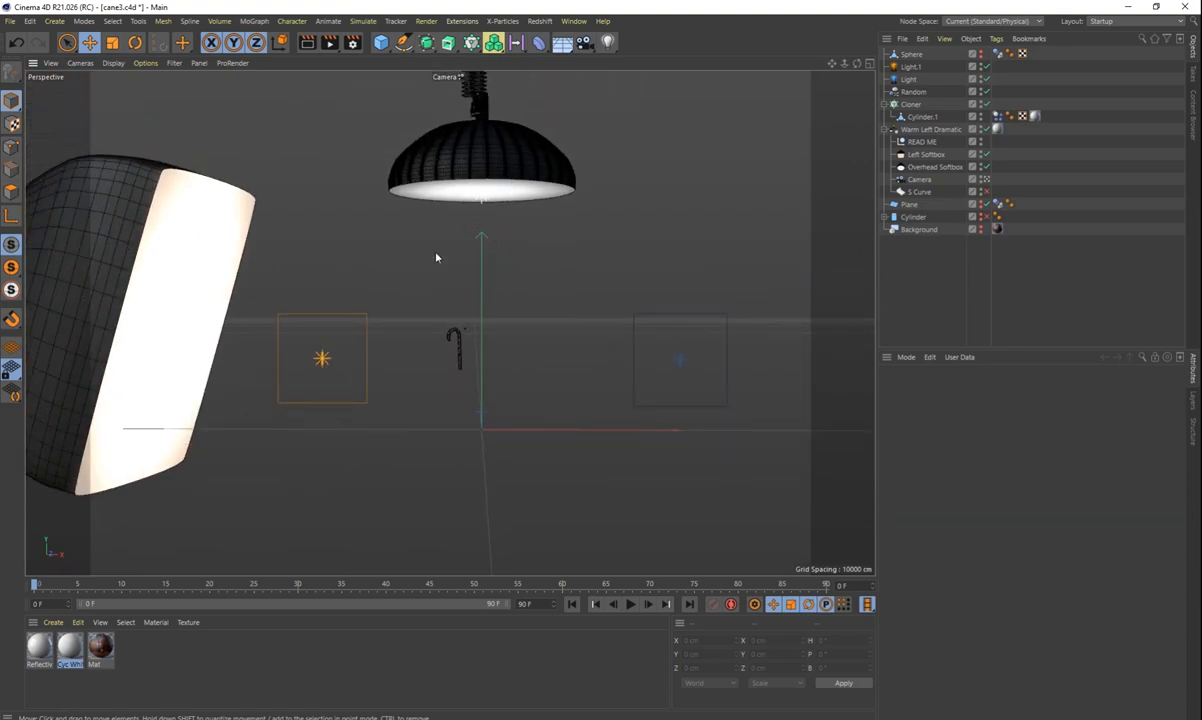
{"action": "mouse_move", "coordinate": [486, 206]}
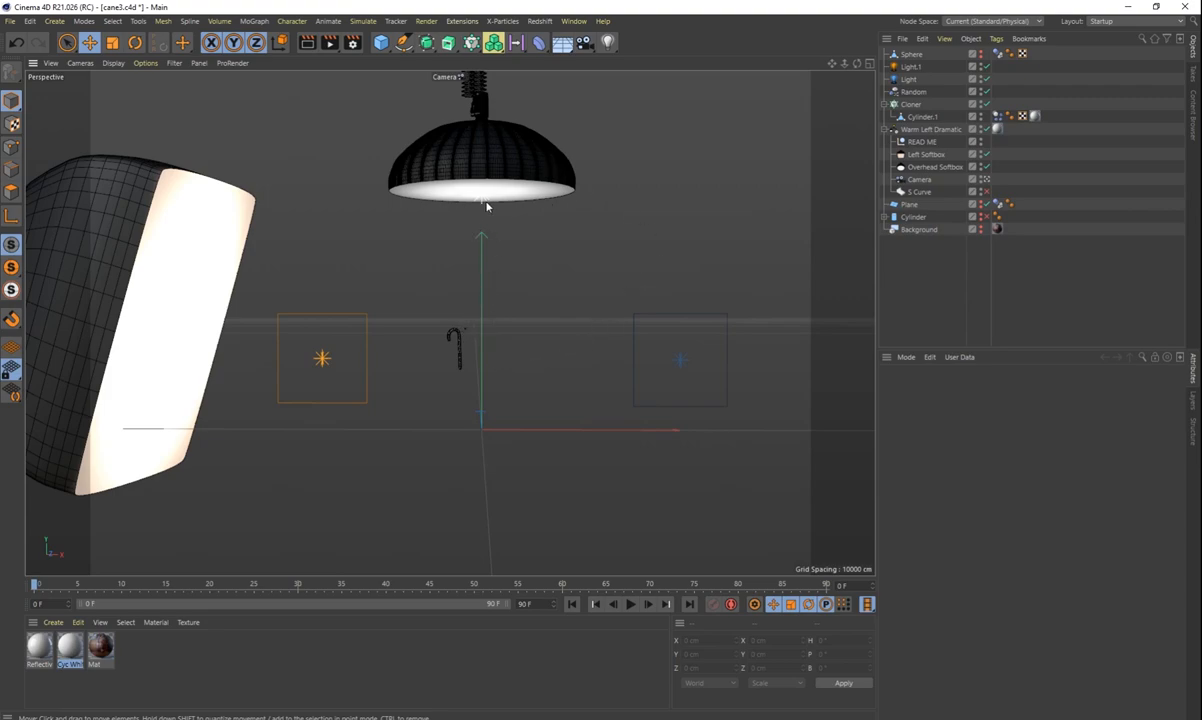
{"action": "scroll", "scroll_direction": "up", "scroll_amount": 3}
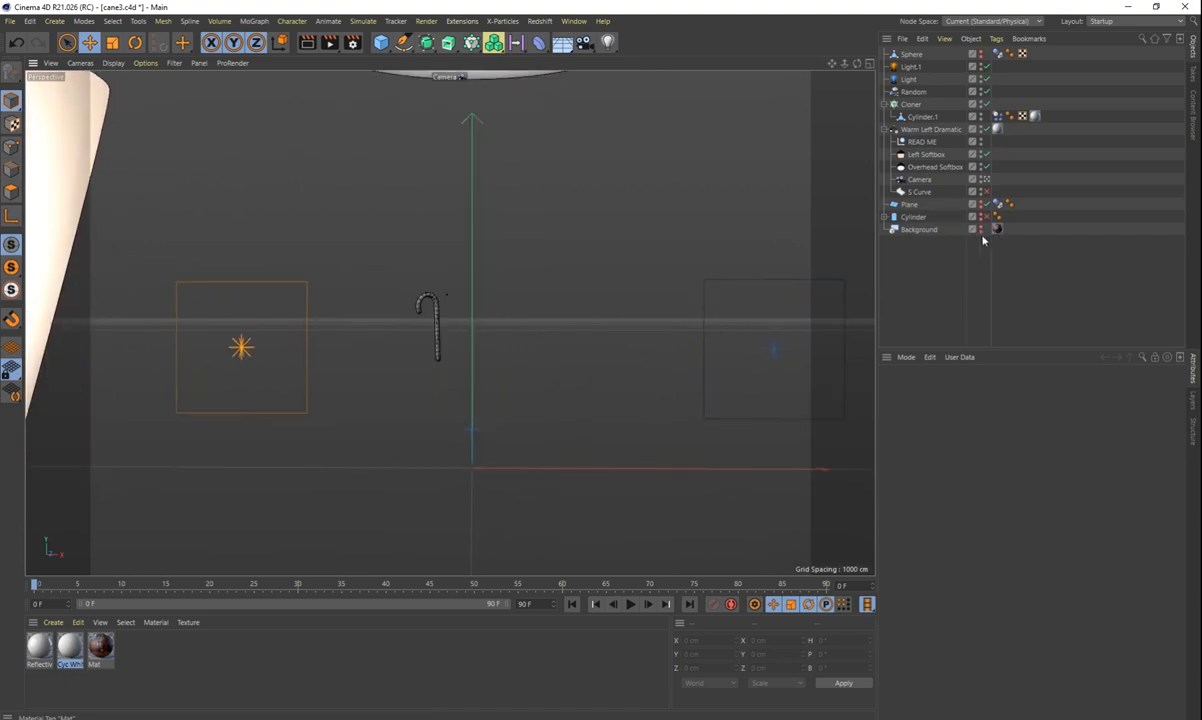
{"action": "left_click", "coordinate": [918, 228]}
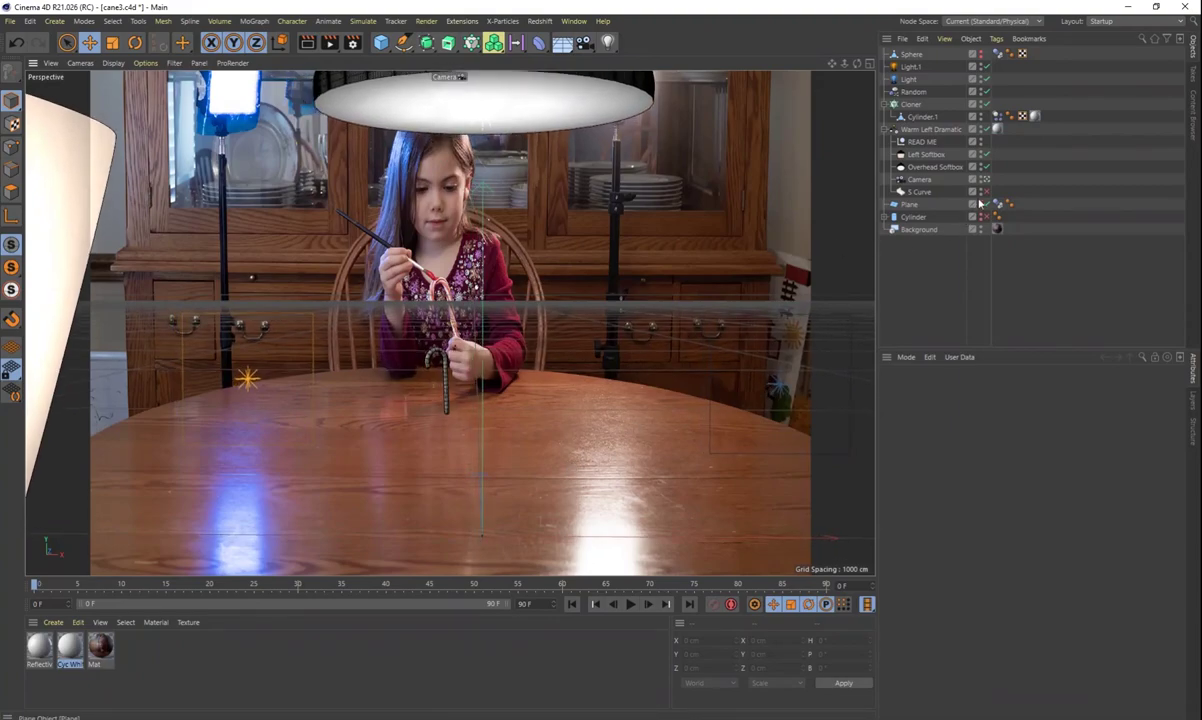
Toggle the Plane's compositing settings so the floor under the cane blends into the photographed table.
{"action": "left_click", "coordinate": [970, 204]}
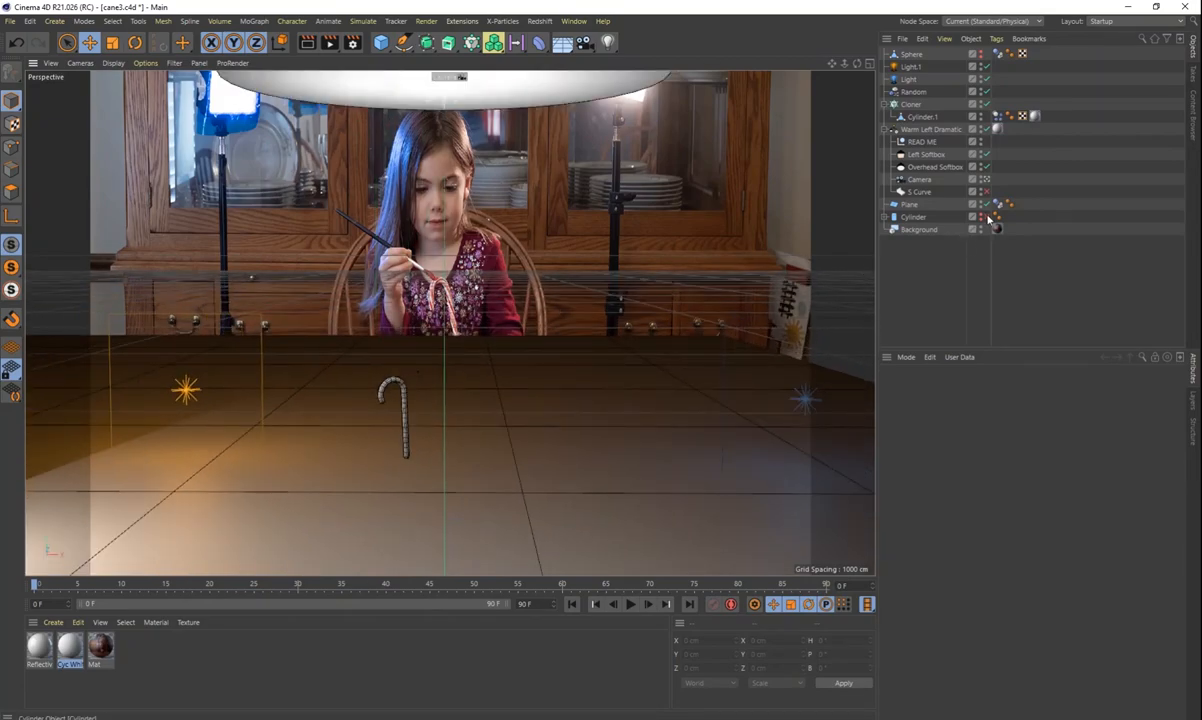
{"action": "left_click", "coordinate": [908, 204]}
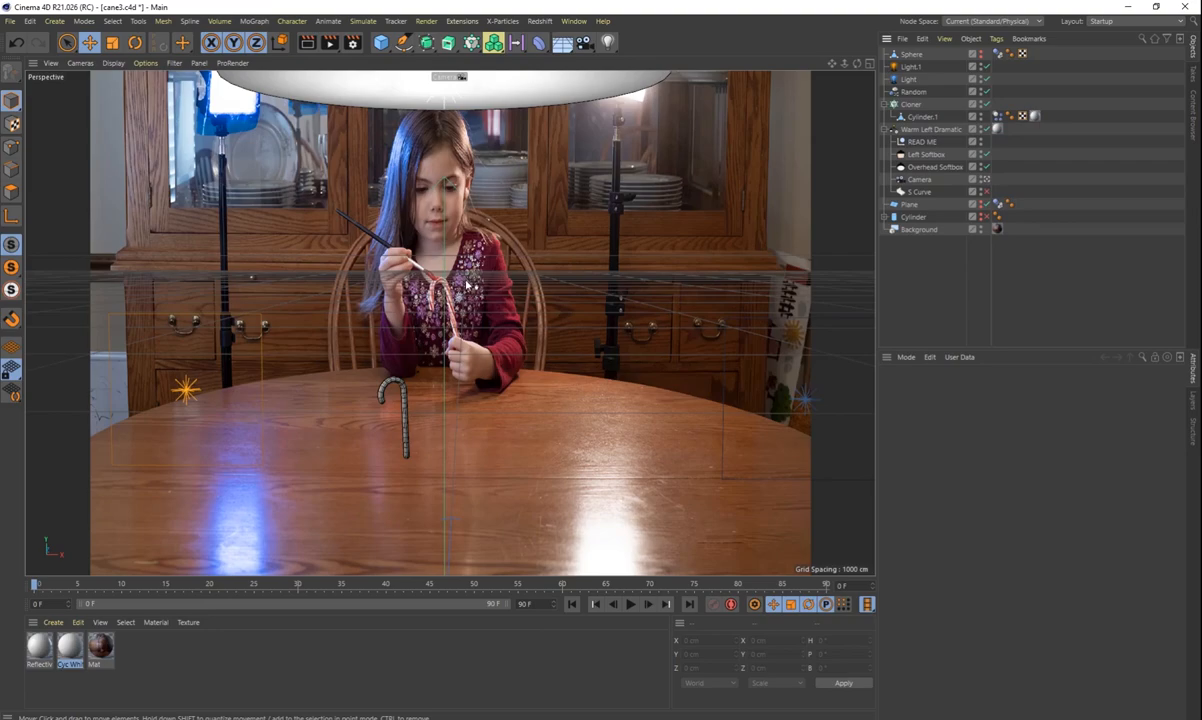
{"action": "mouse_move", "coordinate": [444, 448]}
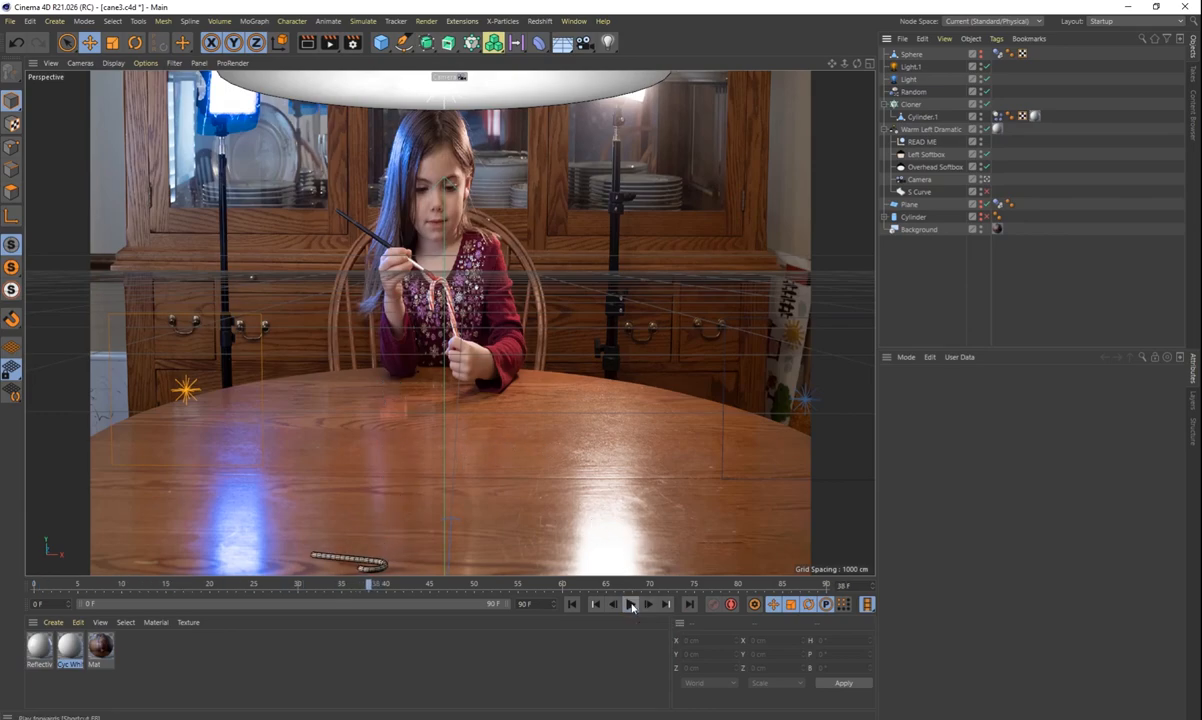
Play and rewind the dynamics, add a grid-array Cloner to the cane, and simulate the clones falling into a heap.
{"action": "left_click", "coordinate": [572, 604]}
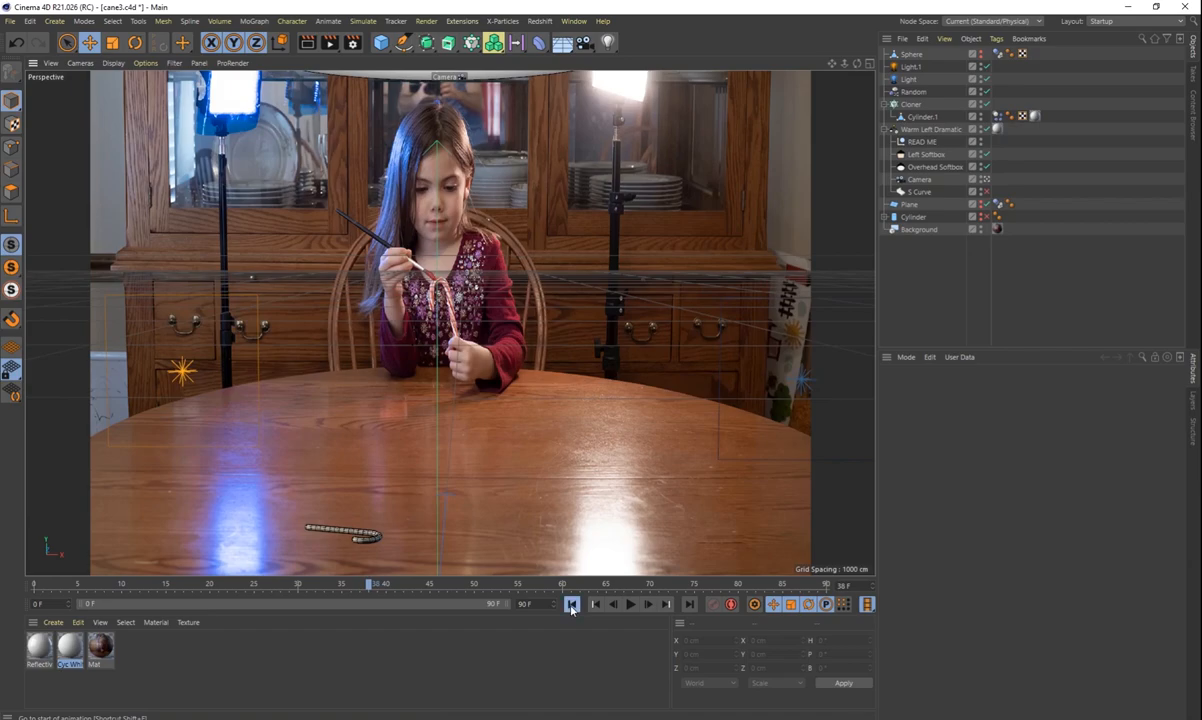
{"action": "left_click", "coordinate": [632, 604]}
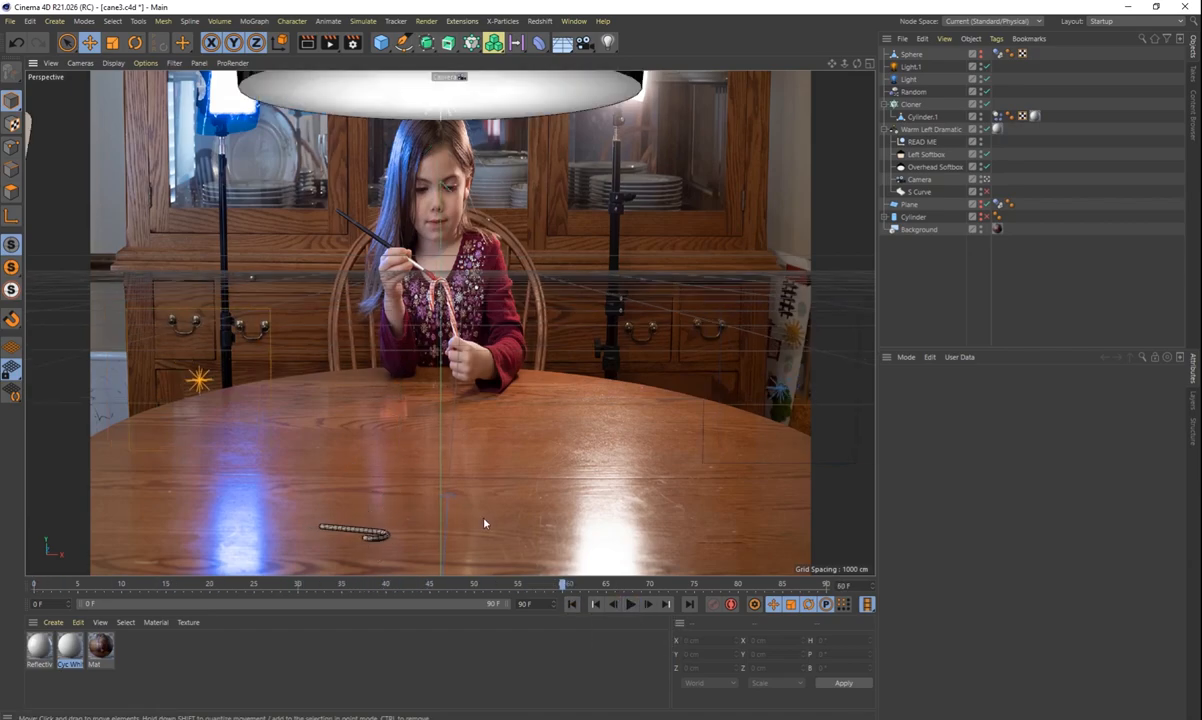
{"action": "left_click", "coordinate": [628, 604]}
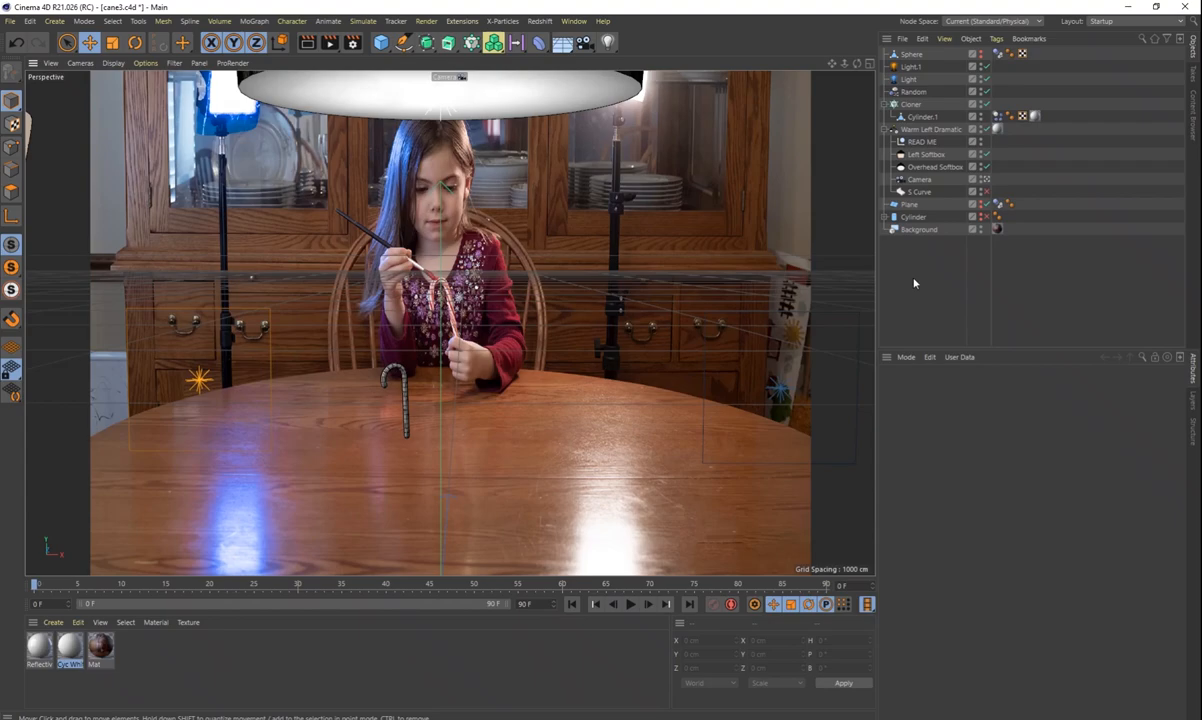
{"action": "left_click", "coordinate": [912, 104]}
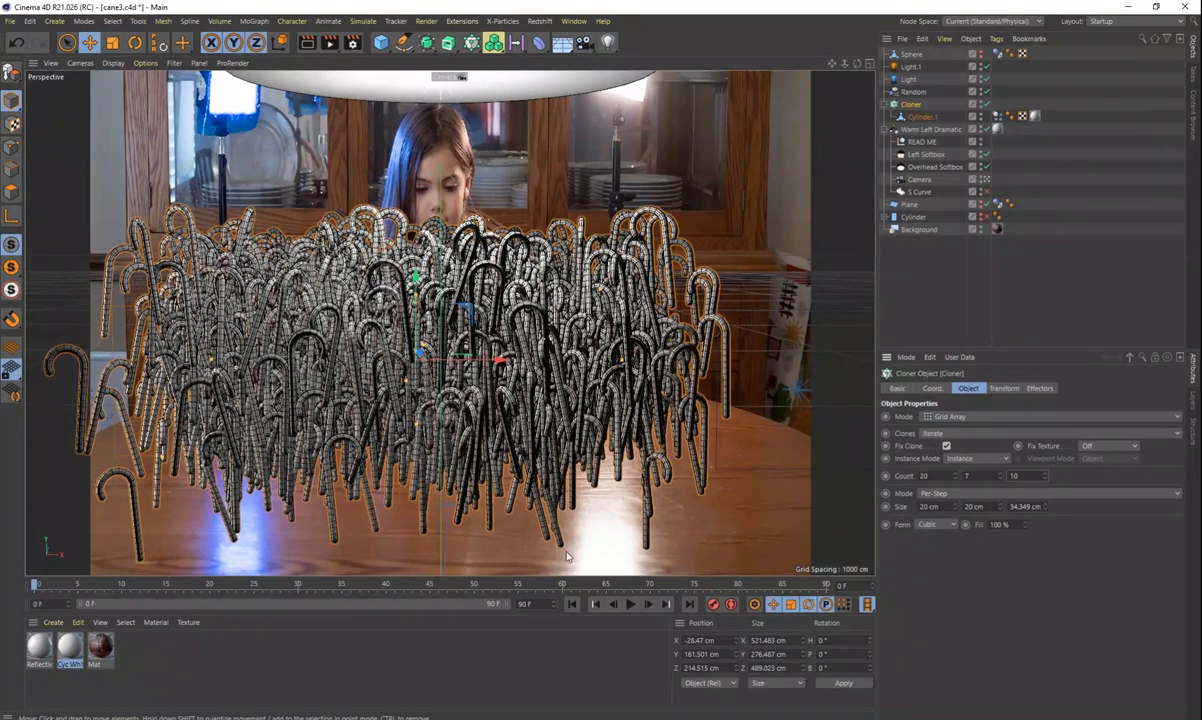
{"action": "left_click", "coordinate": [630, 604]}
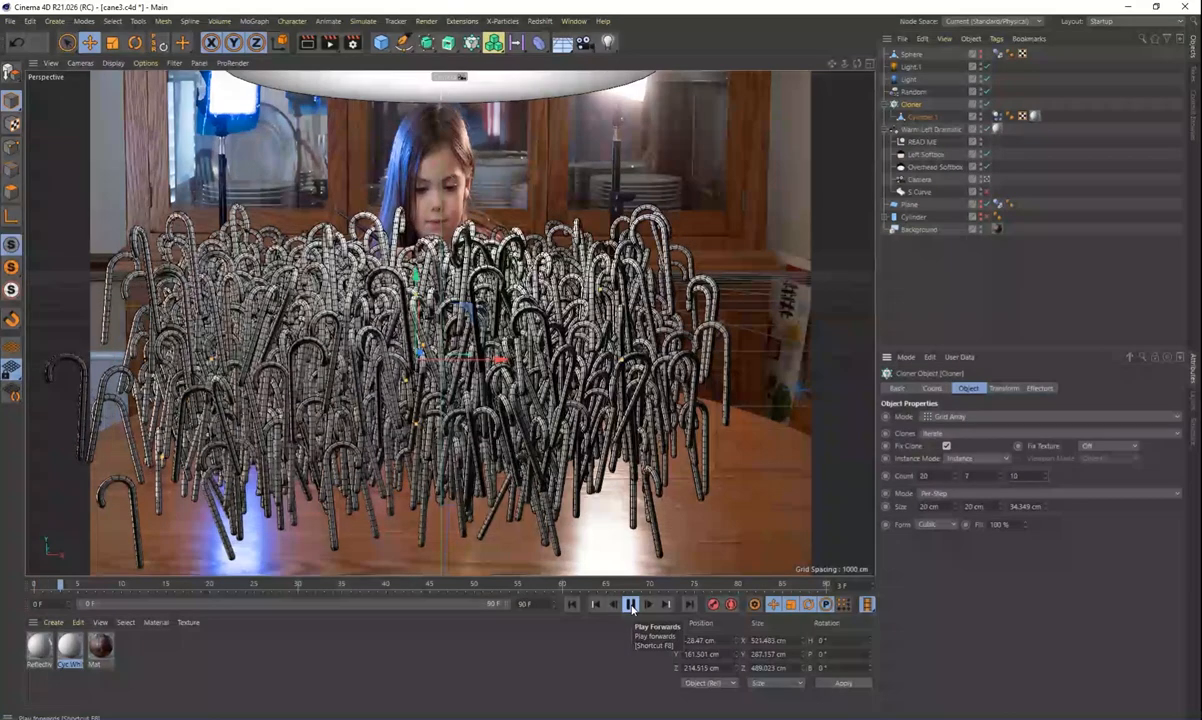
{"action": "left_click", "coordinate": [632, 604]}
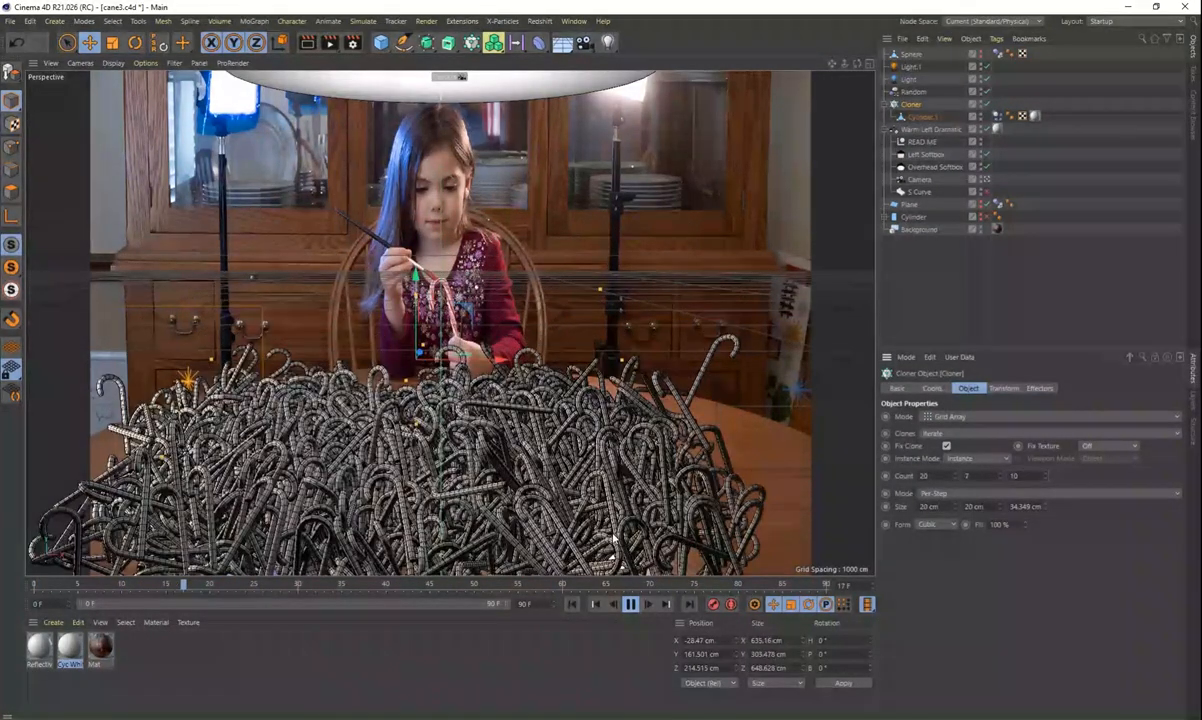
{"action": "left_click", "coordinate": [630, 604]}
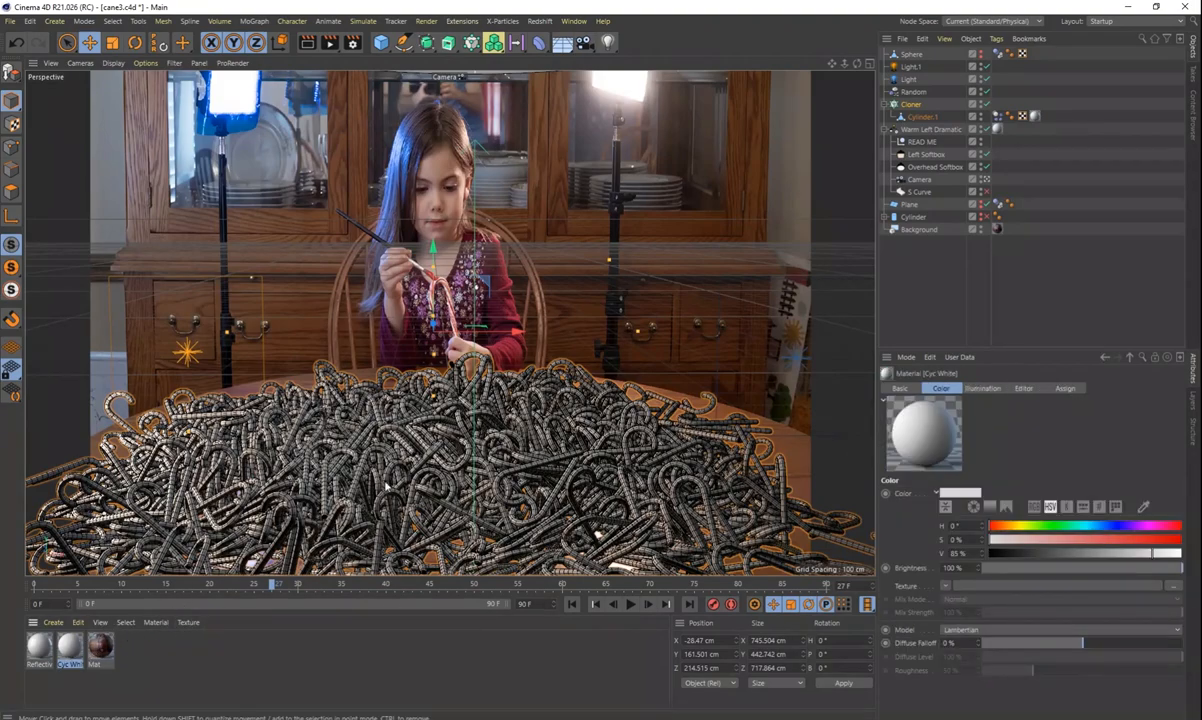
{"action": "left_click", "coordinate": [540, 20]}
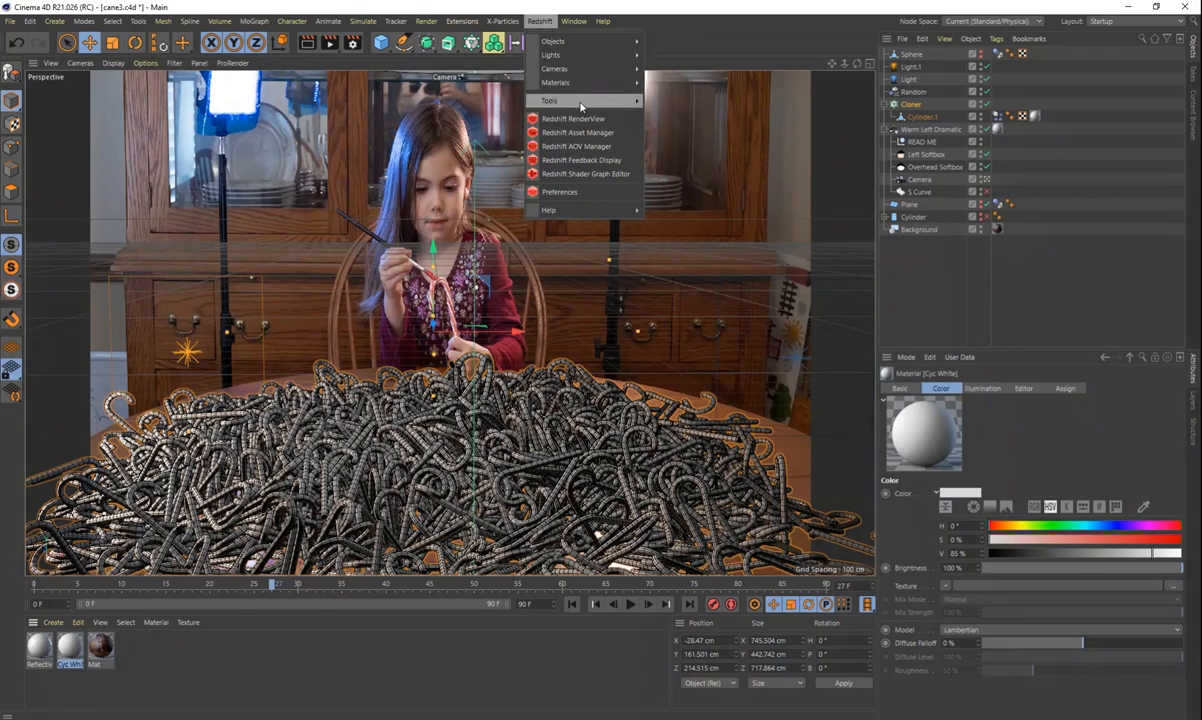
{"action": "left_click", "coordinate": [572, 118]}
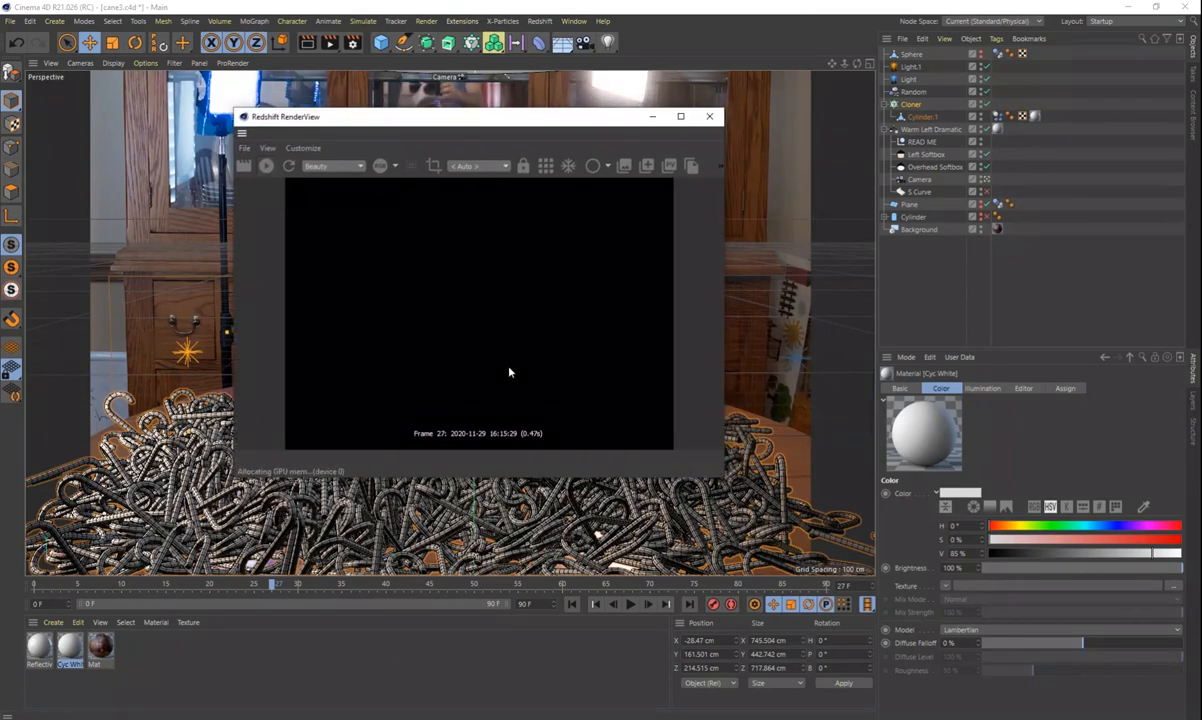
{"action": "mouse_move", "coordinate": [492, 370]}
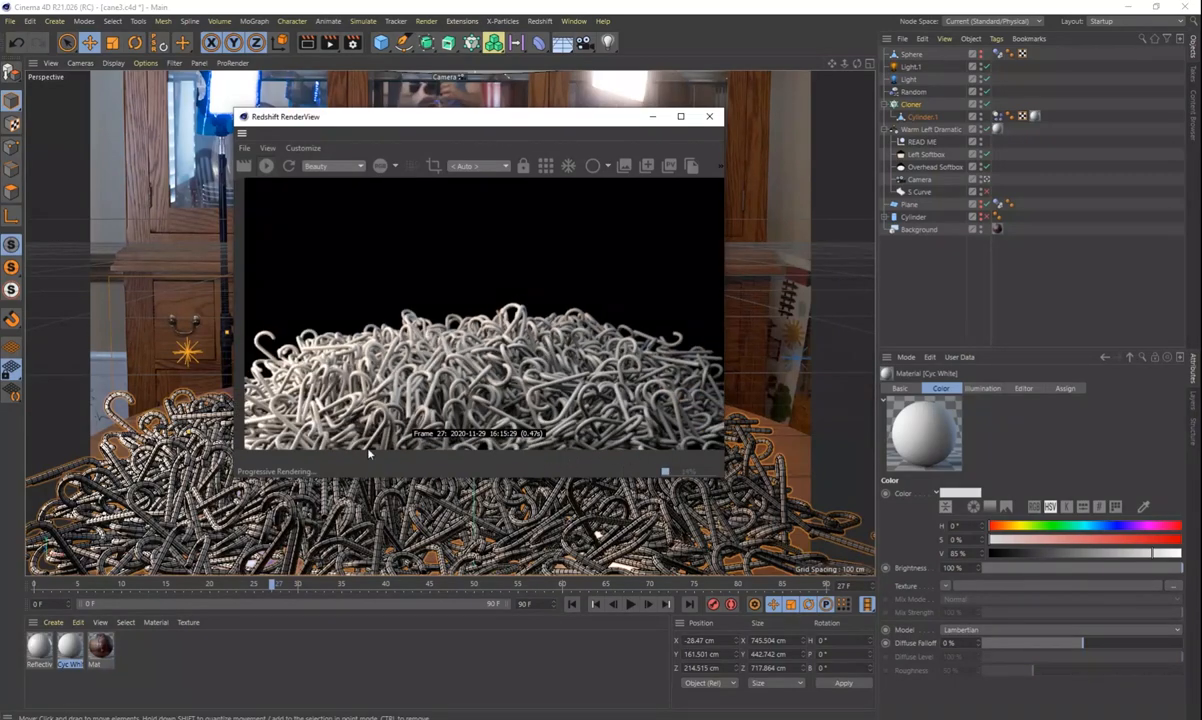
{"action": "left_click", "coordinate": [708, 116]}
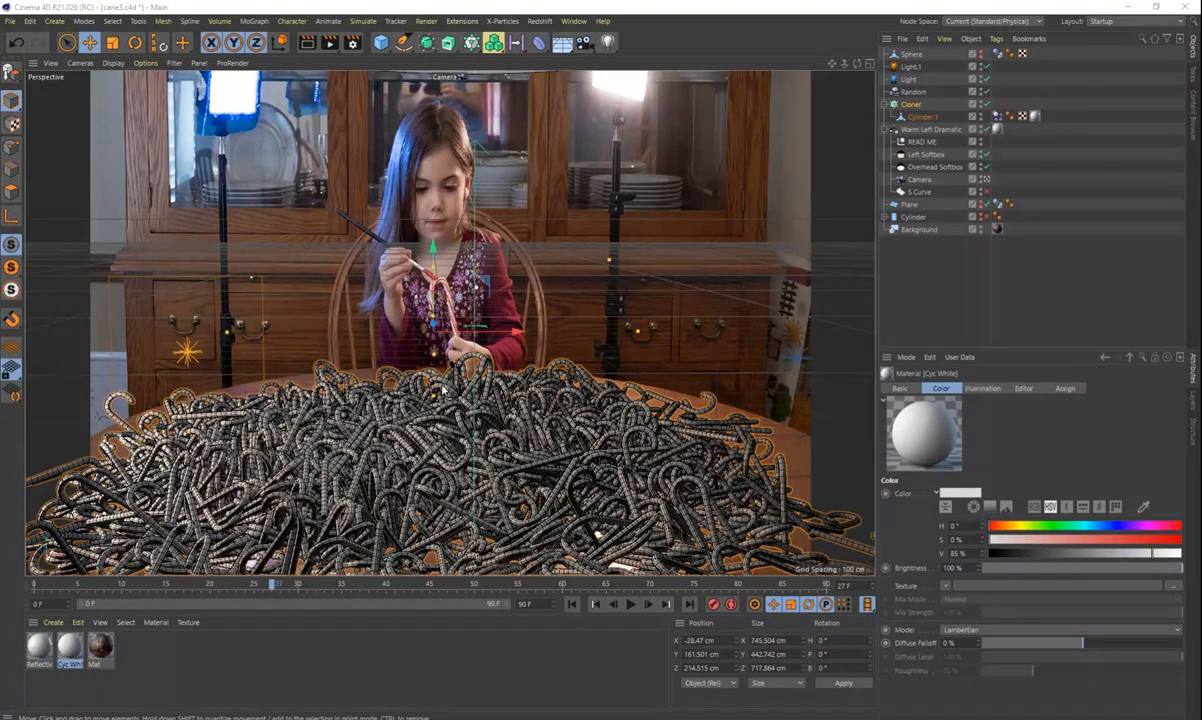
{"action": "mouse_move", "coordinate": [528, 440]}
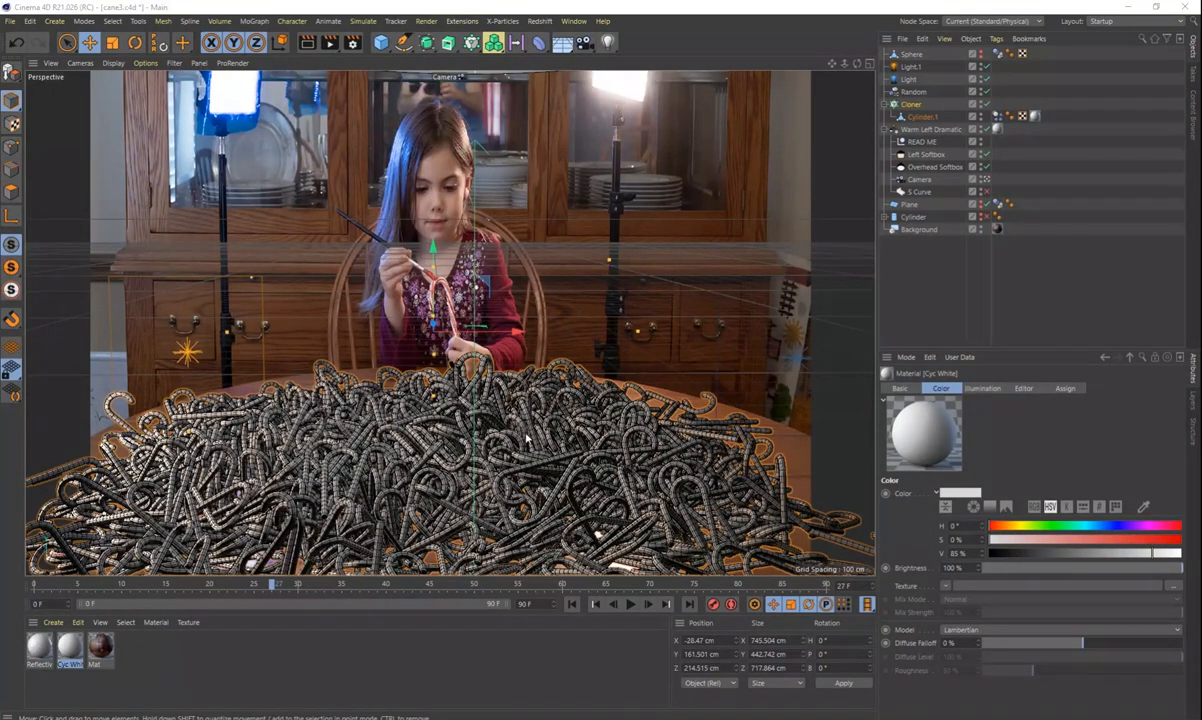
{"action": "mouse_move", "coordinate": [508, 412]}
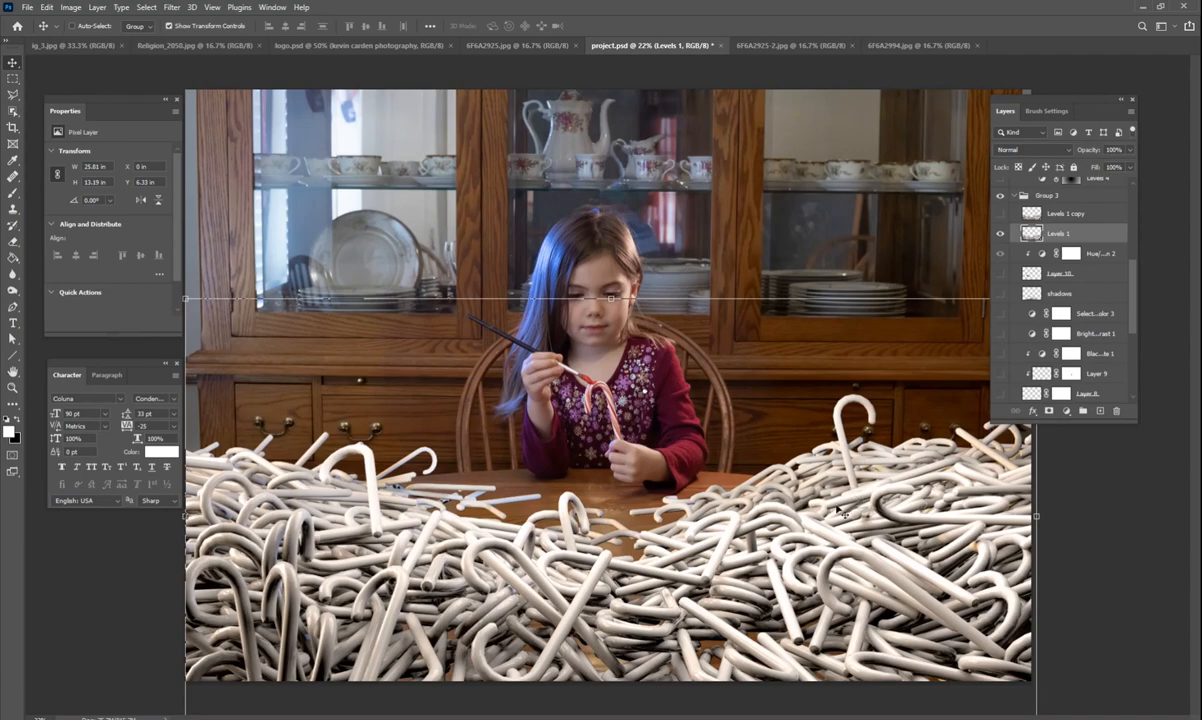
{"action": "mouse_move", "coordinate": [692, 552]}
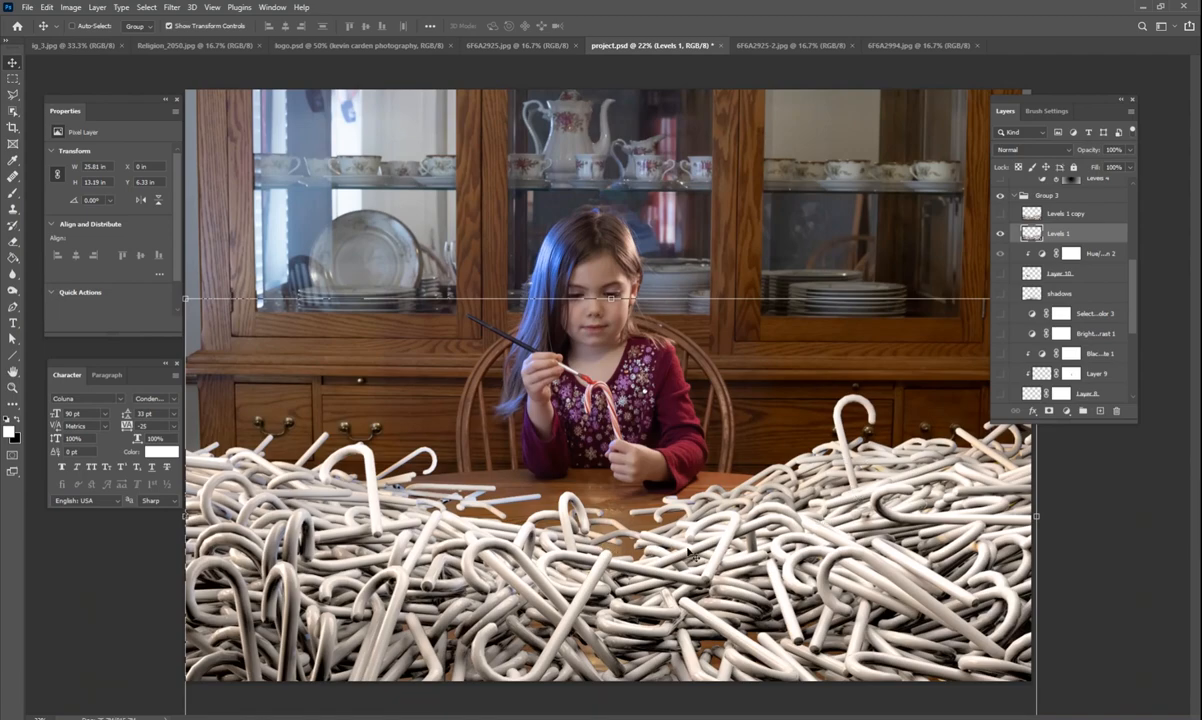
{"action": "mouse_move", "coordinate": [834, 500]}
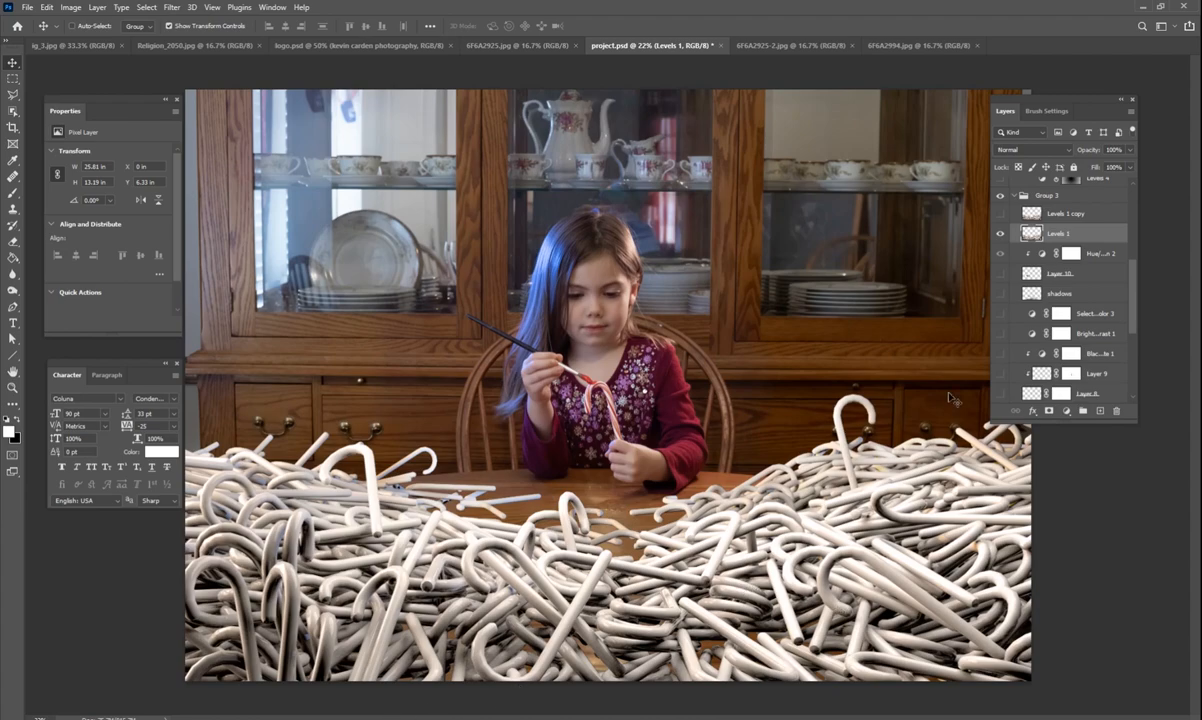
Select the Candy copy layer and reveal its red-striped canes near the girl's hands.
{"action": "left_click", "coordinate": [1000, 232]}
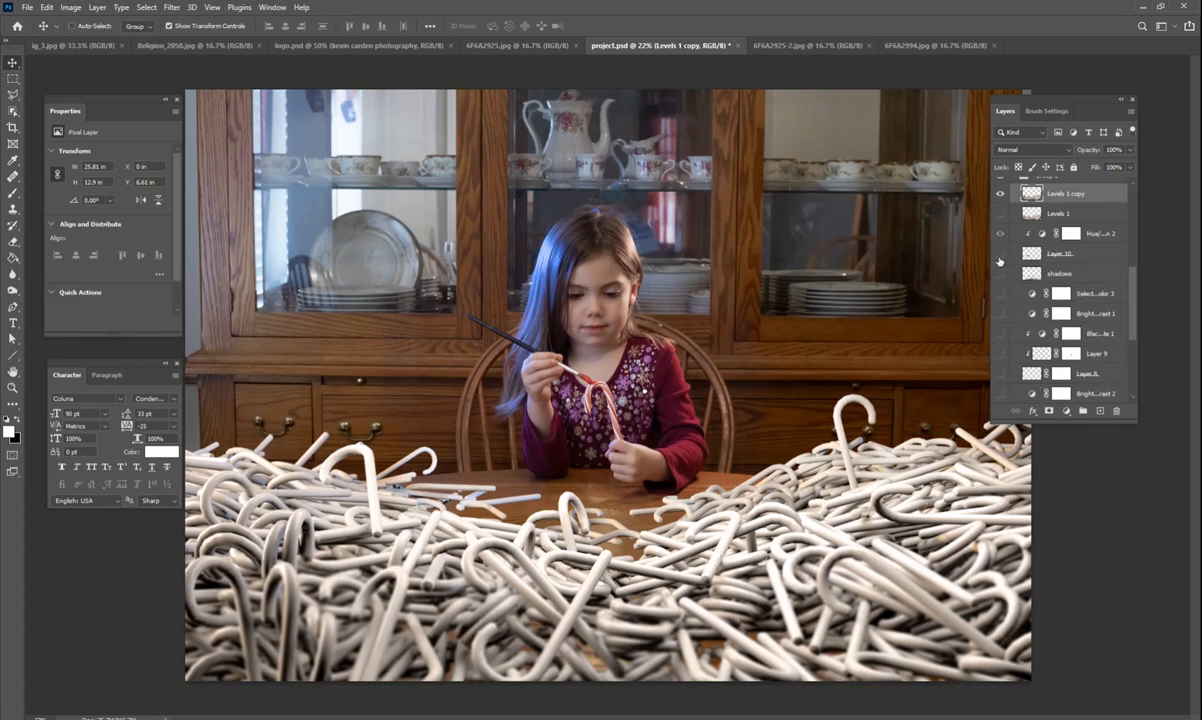
{"action": "left_click", "coordinate": [998, 252]}
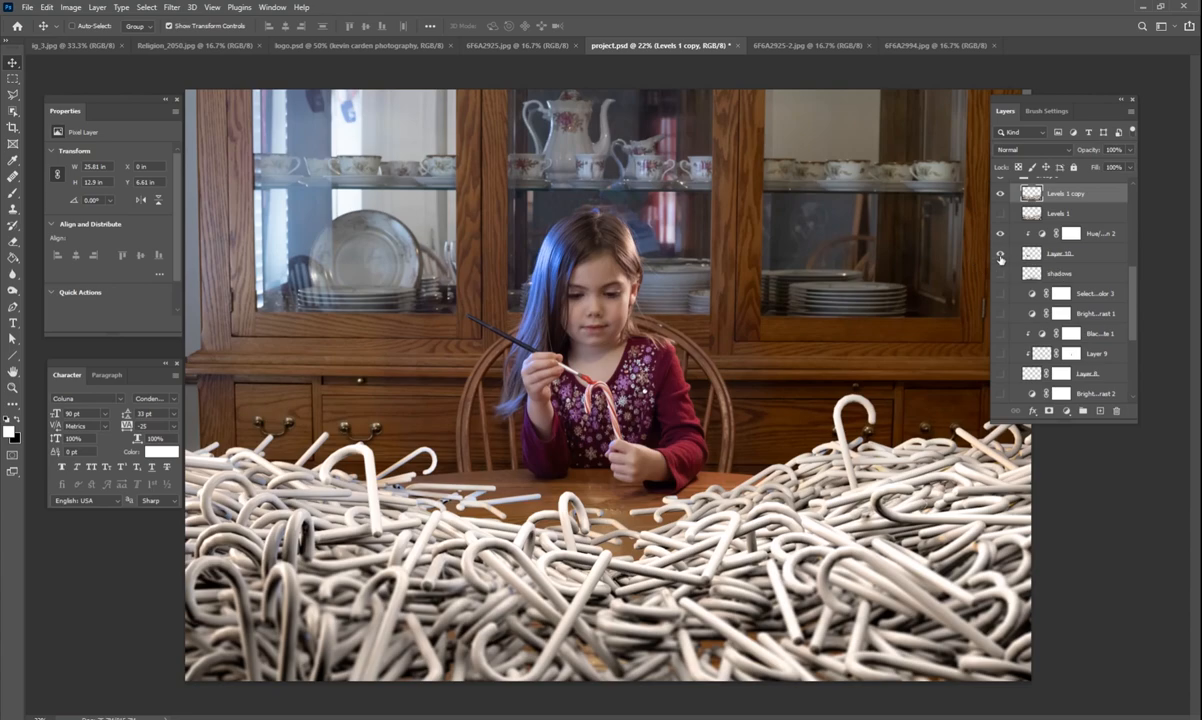
{"action": "left_click", "coordinate": [1000, 252]}
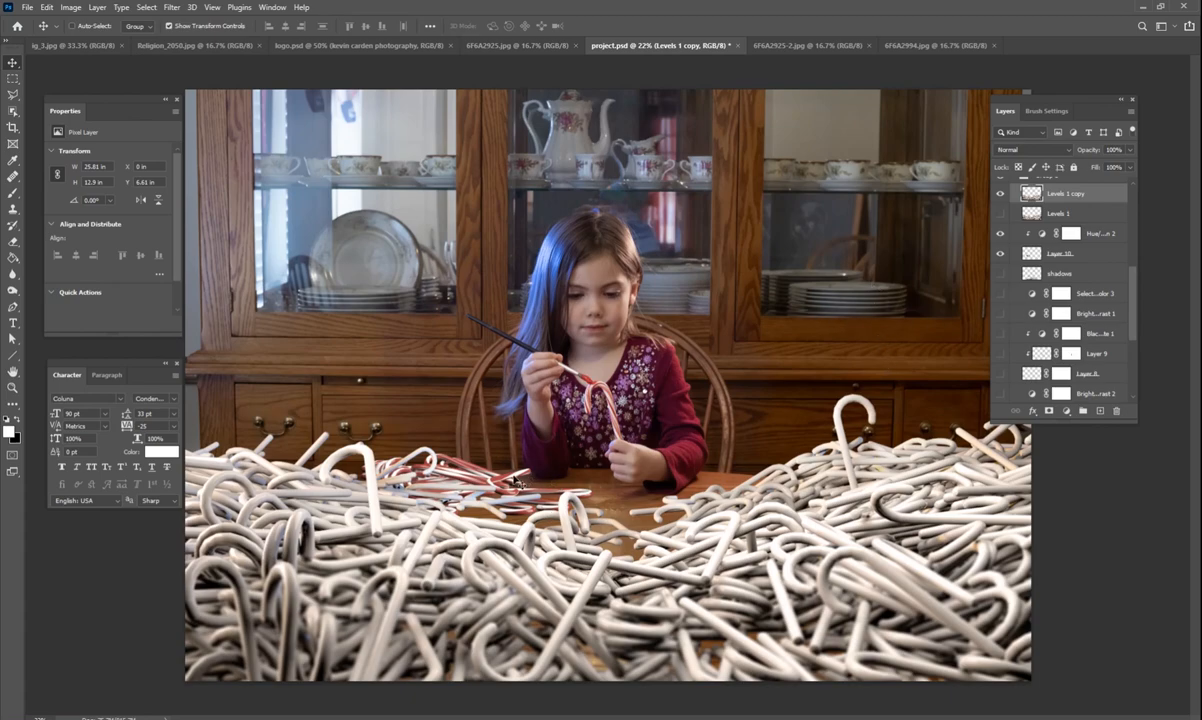
{"action": "scroll", "scroll_direction": "down", "scroll_amount": 3}
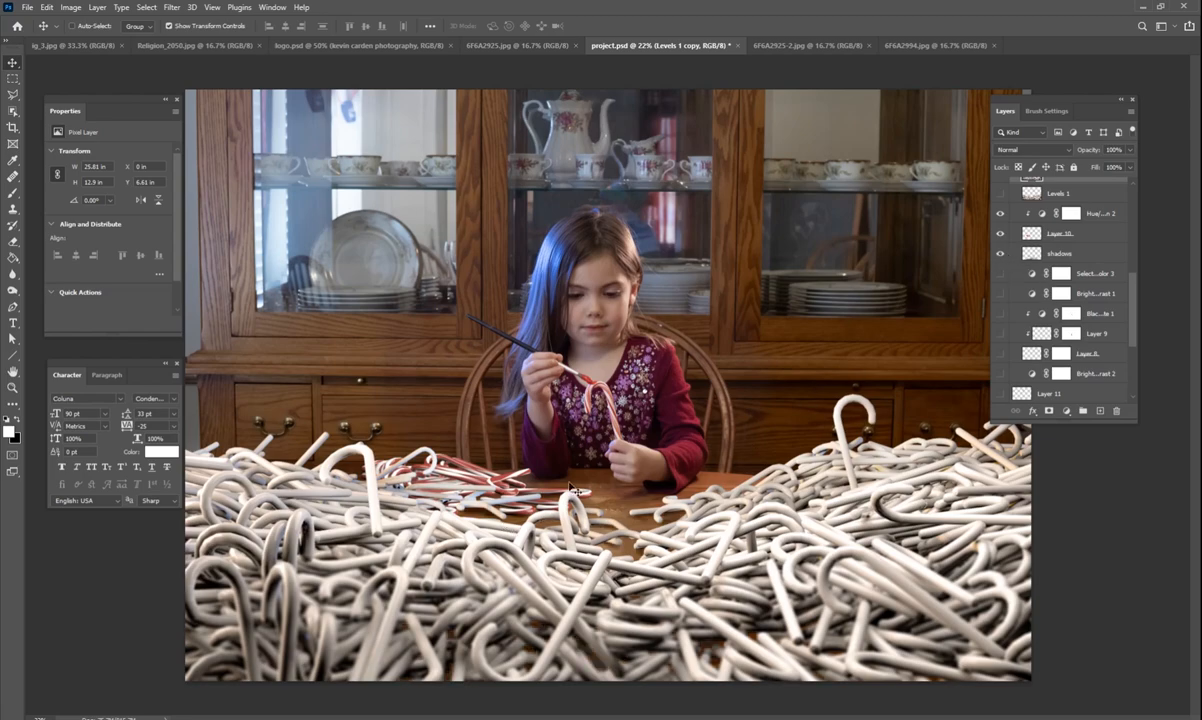
{"action": "mouse_move", "coordinate": [596, 512]}
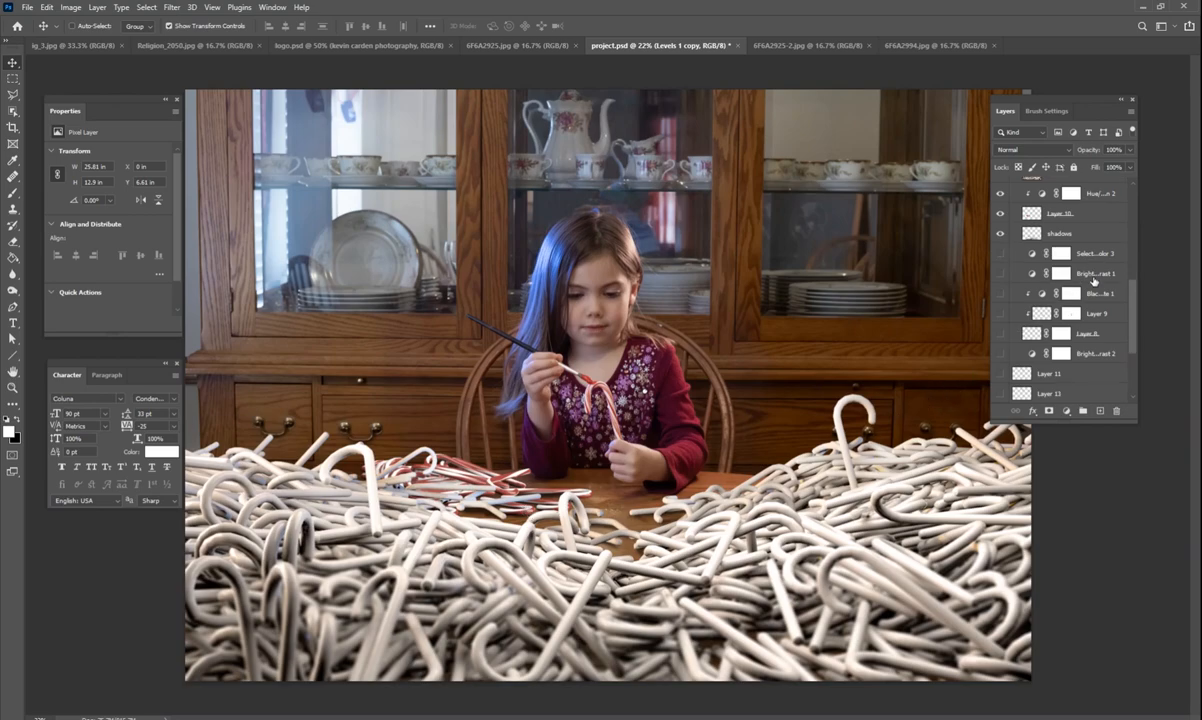
{"action": "scroll", "scroll_direction": "down", "scroll_amount": 3}
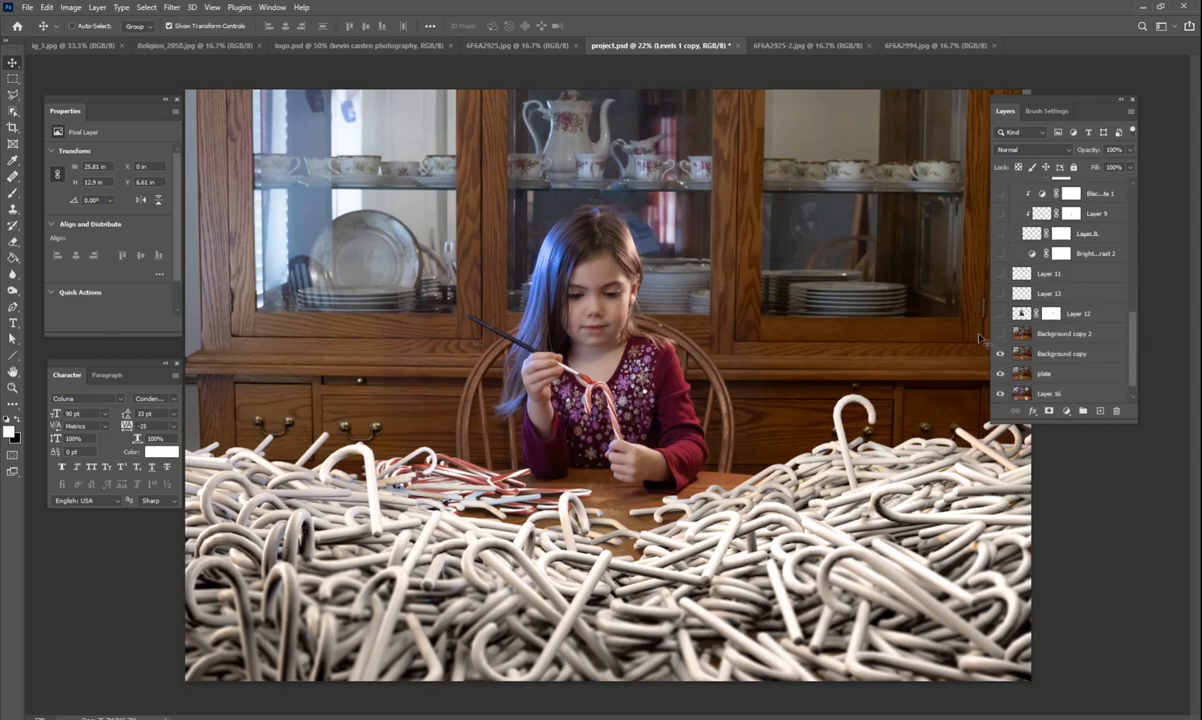
With Background copy 2 selected, hide the girl and reveal the lit studio plate for comparison.
{"action": "left_click", "coordinate": [1064, 332]}
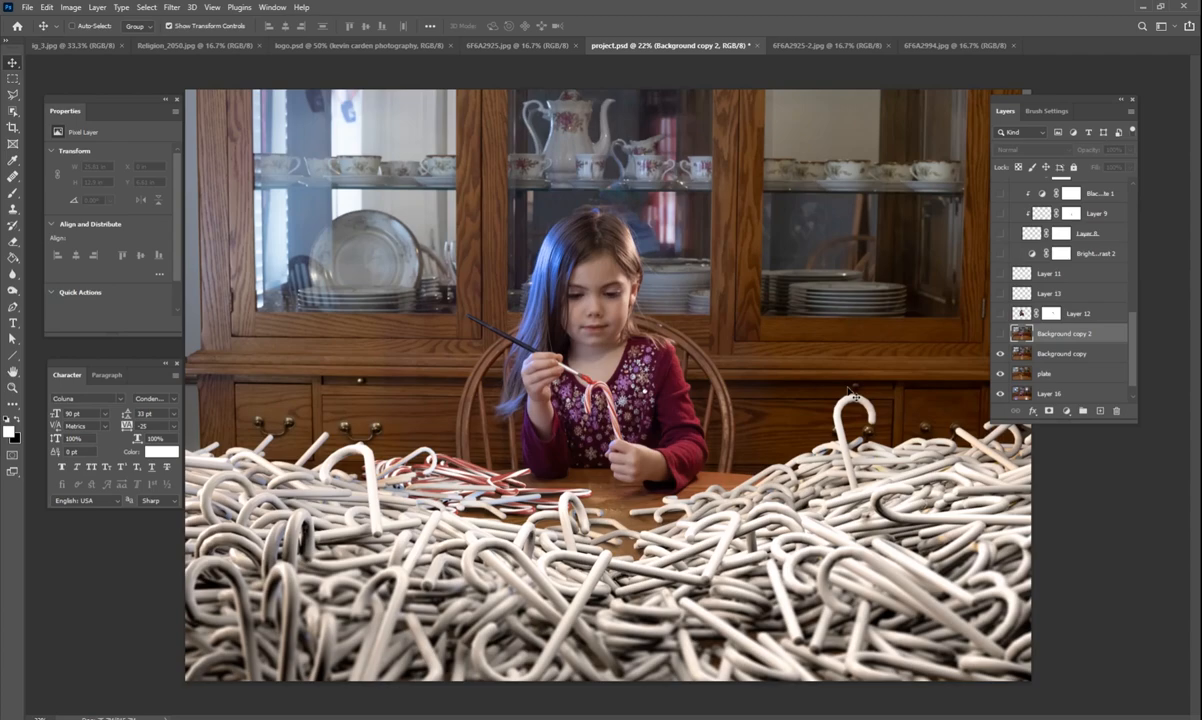
{"action": "mouse_move", "coordinate": [752, 304]}
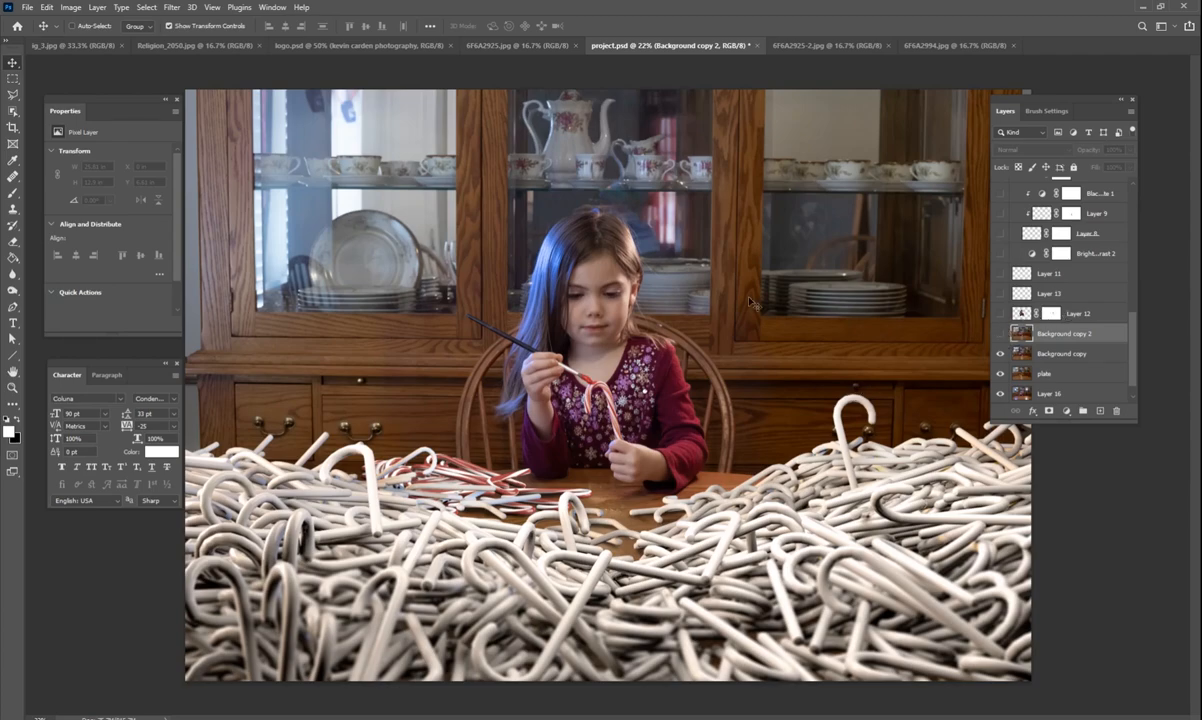
{"action": "mouse_move", "coordinate": [668, 164]}
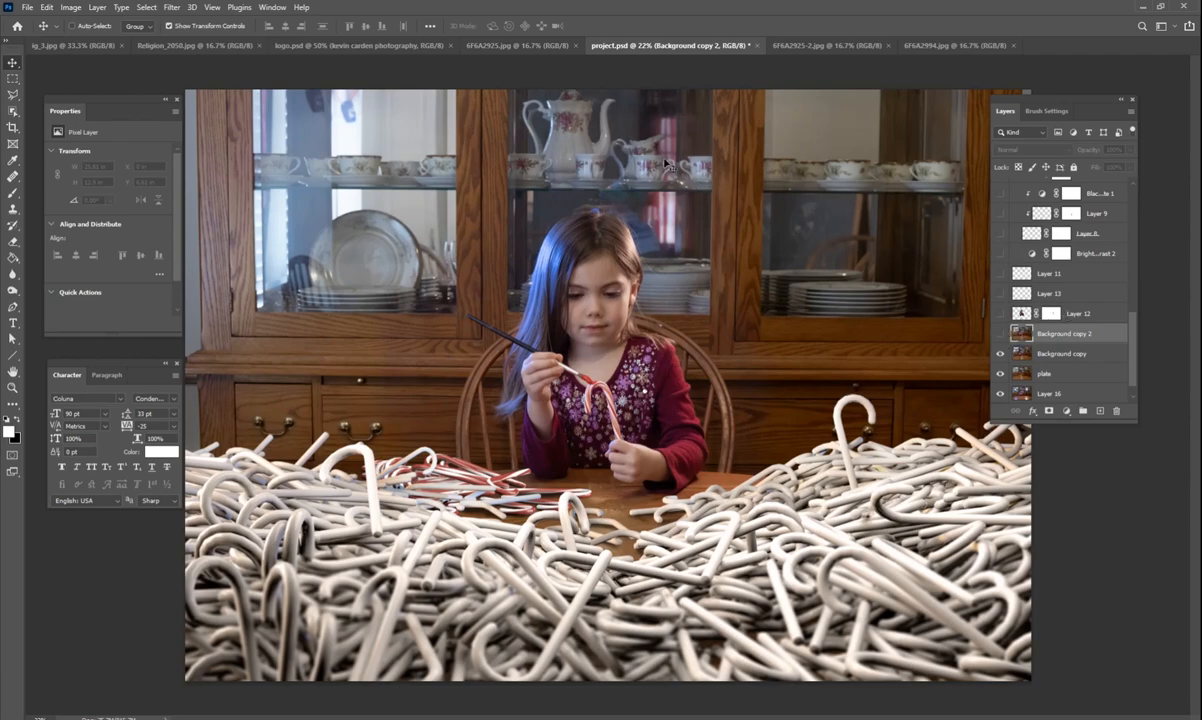
{"action": "left_click", "coordinate": [1000, 374]}
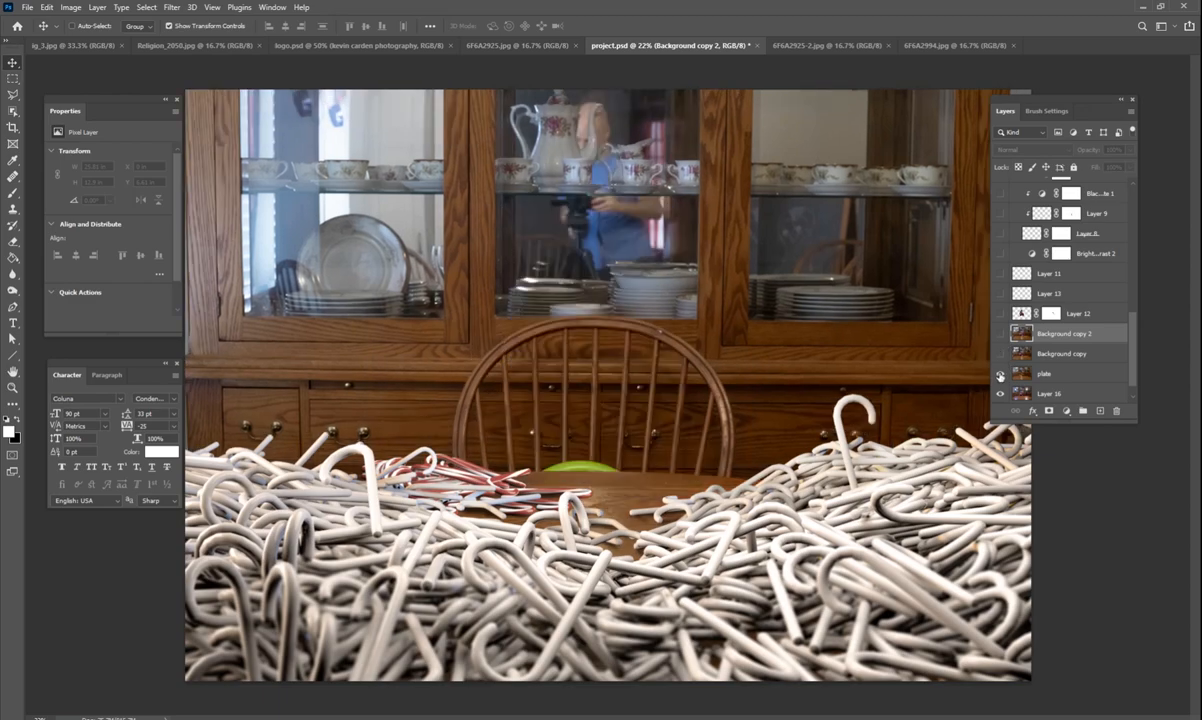
{"action": "left_click", "coordinate": [1000, 352]}
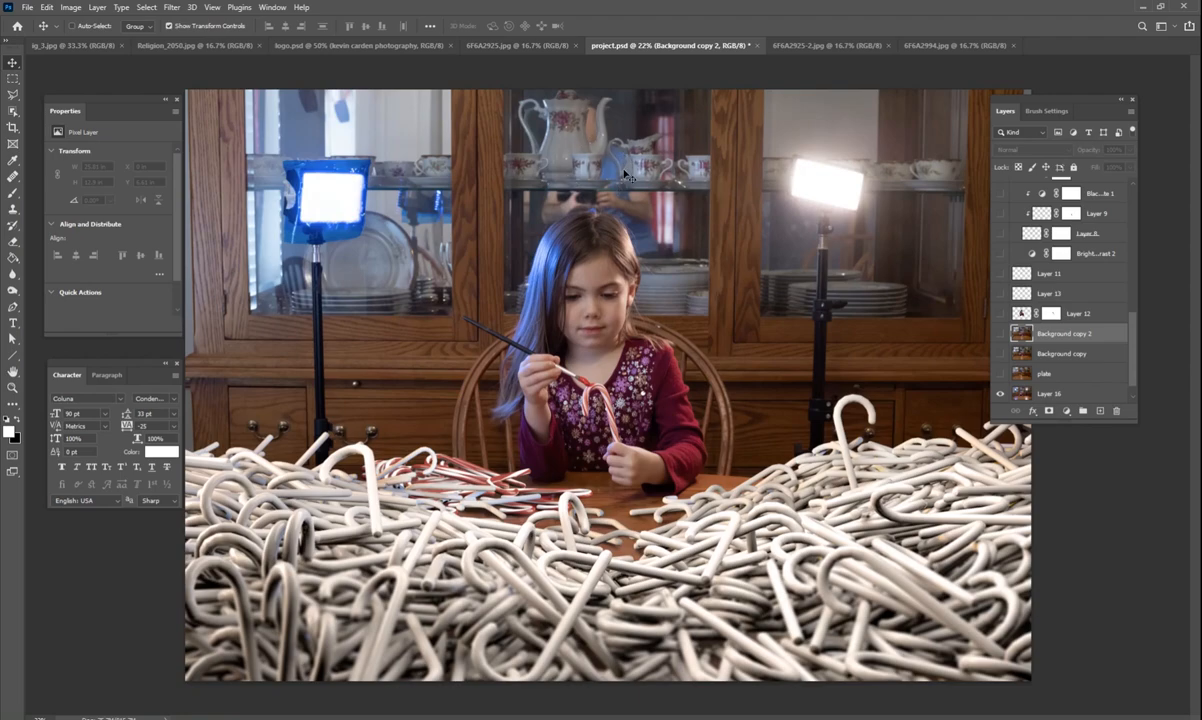
{"action": "mouse_move", "coordinate": [600, 208]}
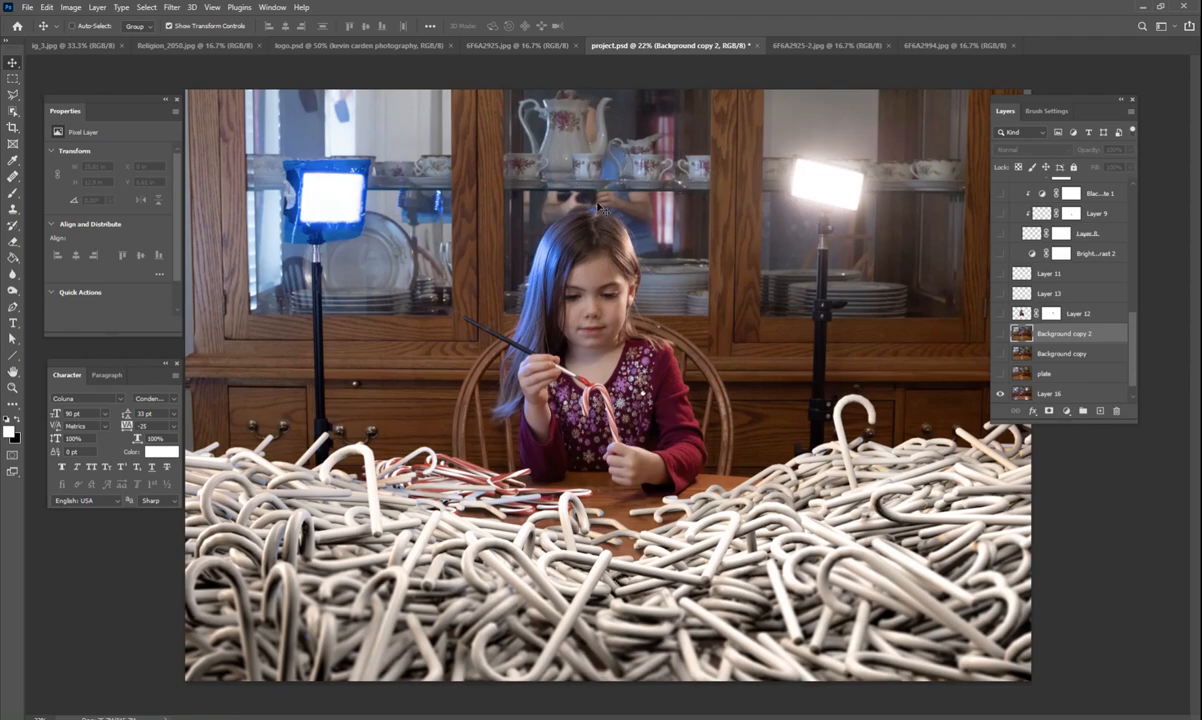
Toggle the girl off and back on, ending with the blurred background layer visible.
{"action": "left_click", "coordinate": [1000, 332]}
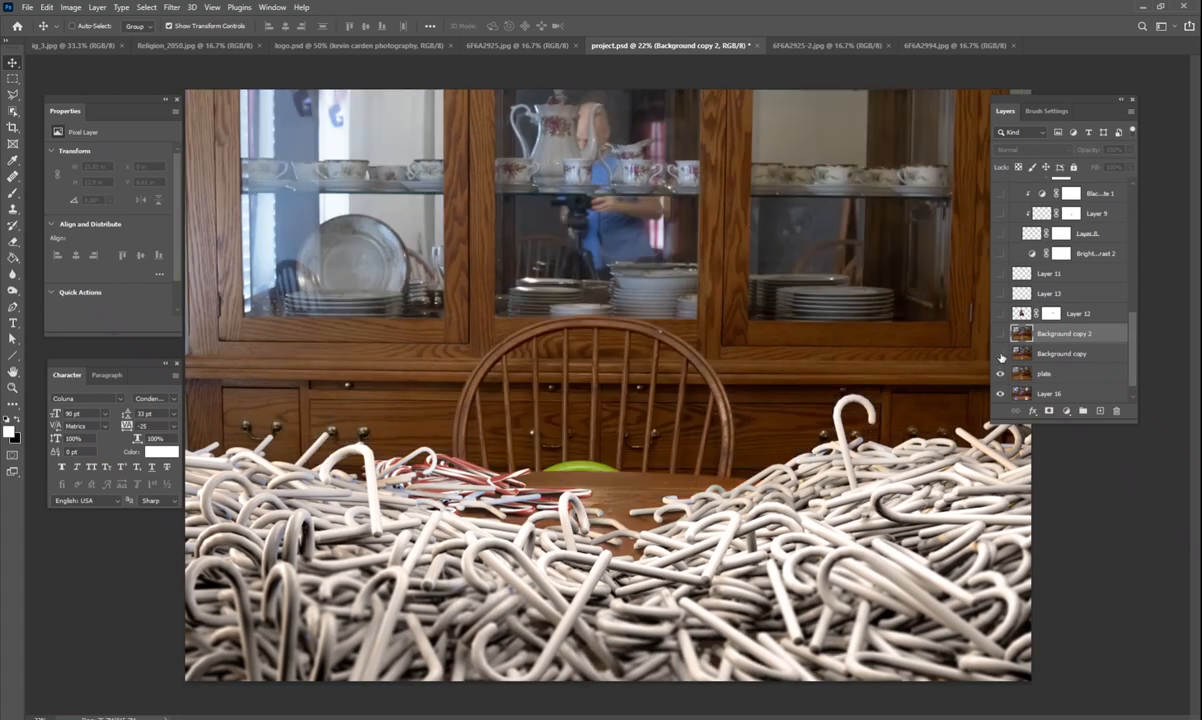
{"action": "left_click", "coordinate": [1000, 332]}
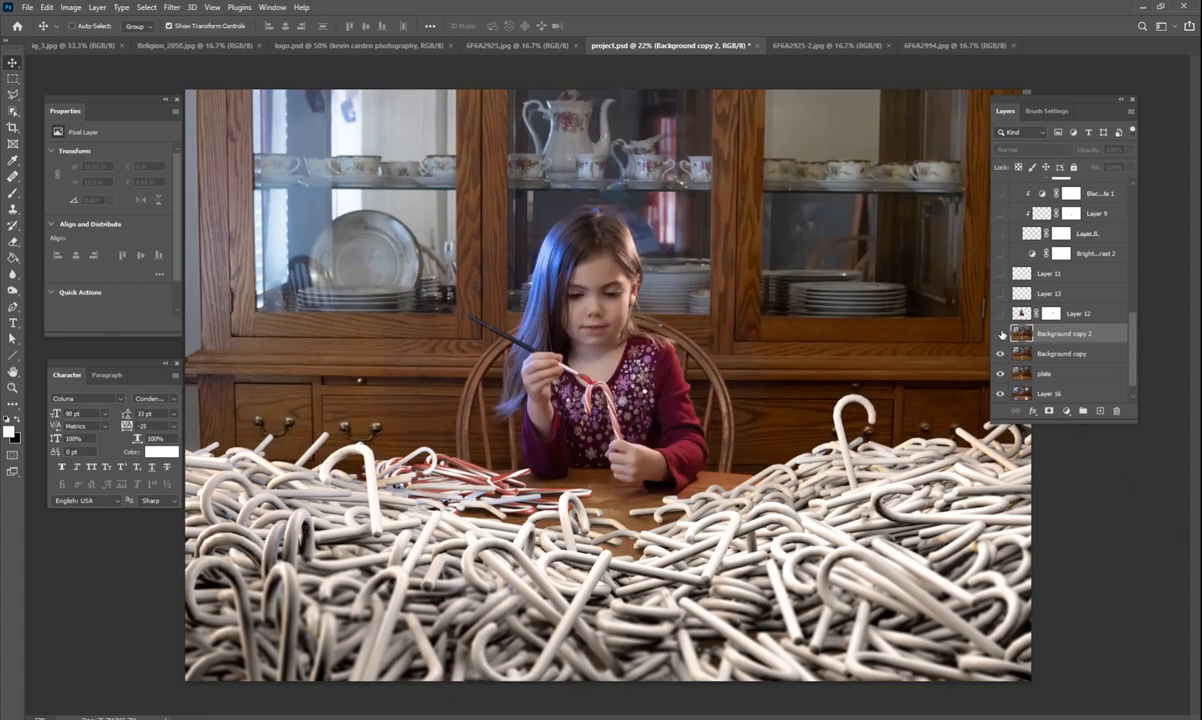
{"action": "left_click", "coordinate": [1000, 332]}
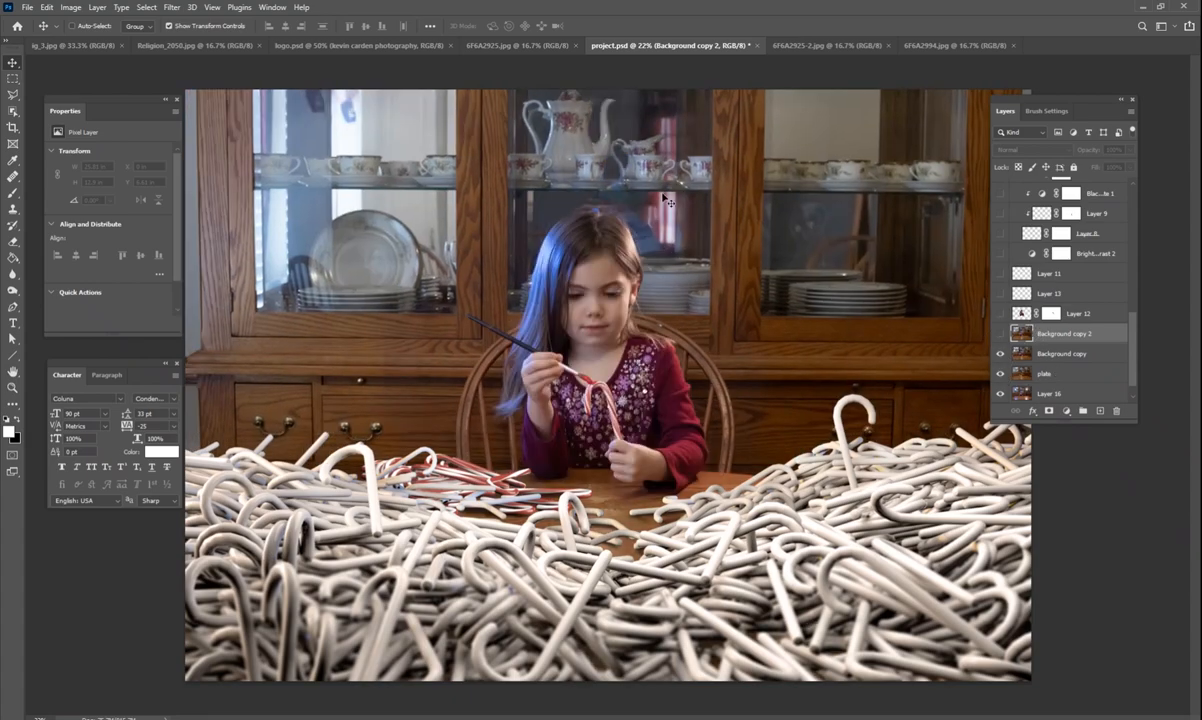
{"action": "mouse_move", "coordinate": [584, 288]}
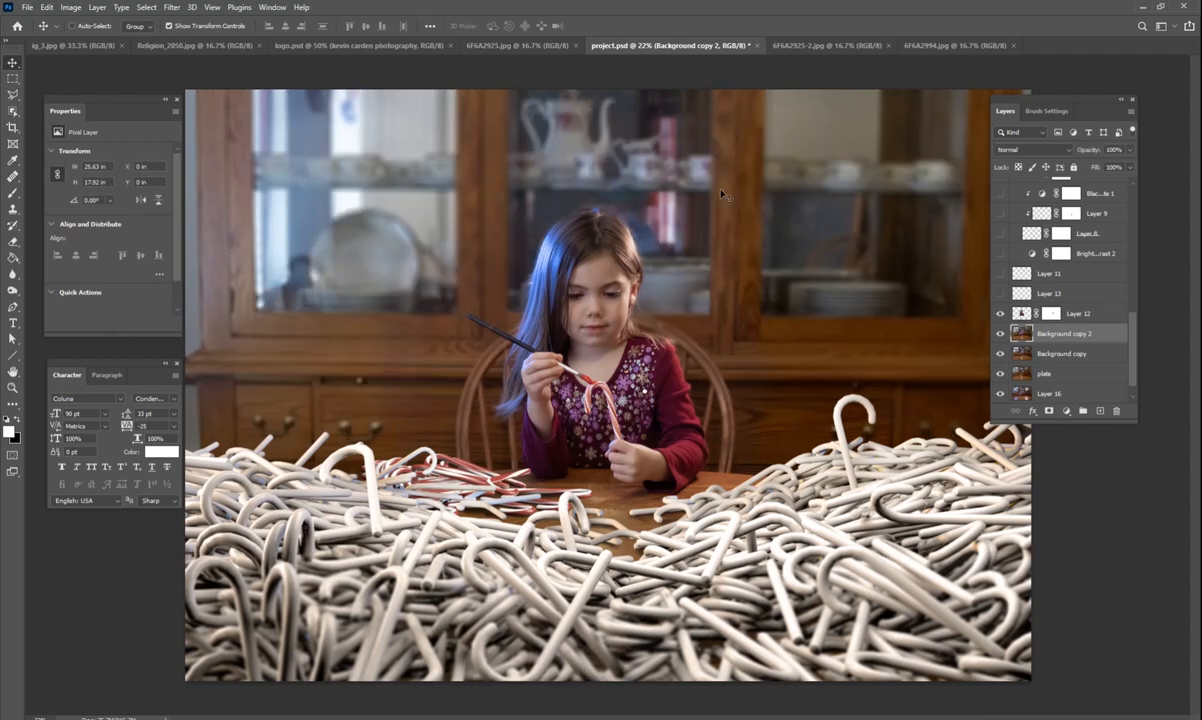
{"action": "mouse_move", "coordinate": [680, 196]}
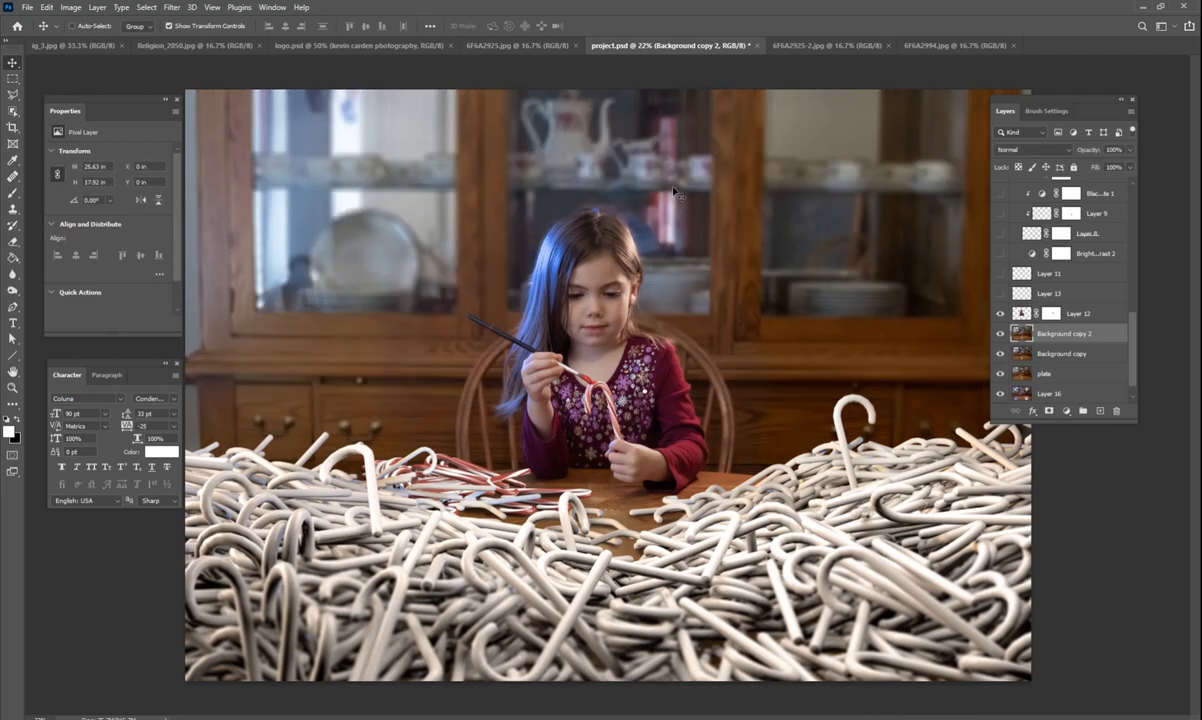
{"action": "mouse_move", "coordinate": [740, 228]}
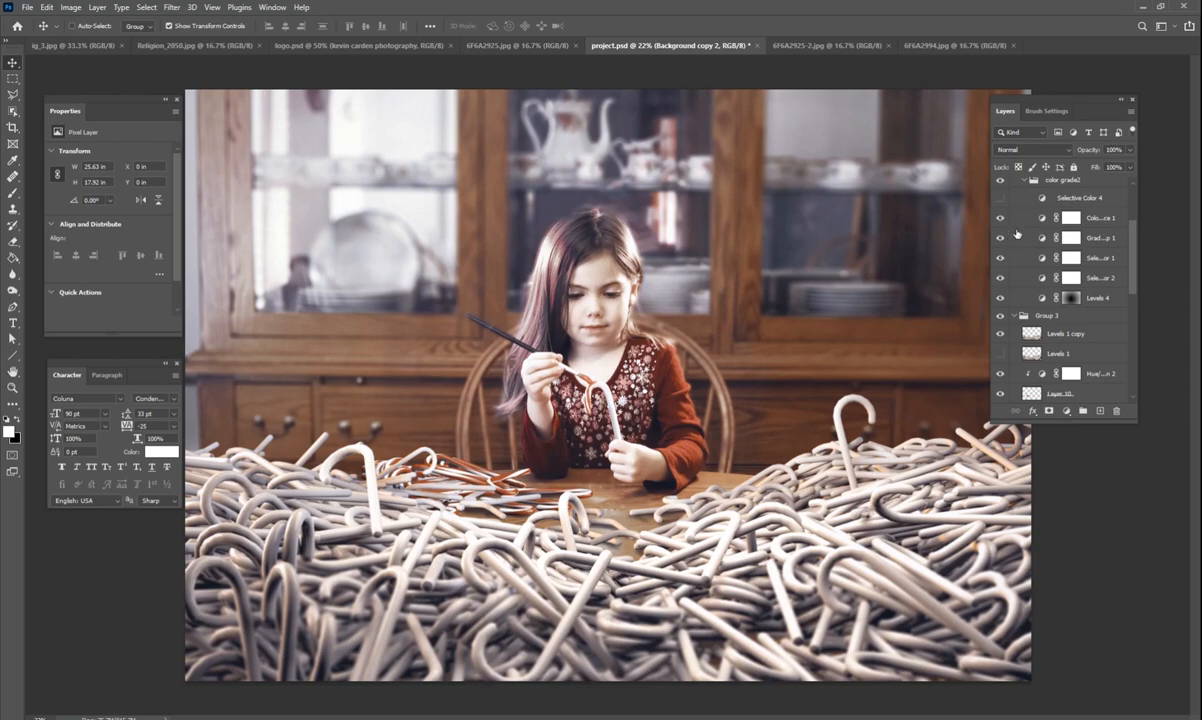
Expand the colour-grade group and Group 3 and enable the top adjustment layer for a cooler, muted grade.
{"action": "left_click", "coordinate": [1000, 198]}
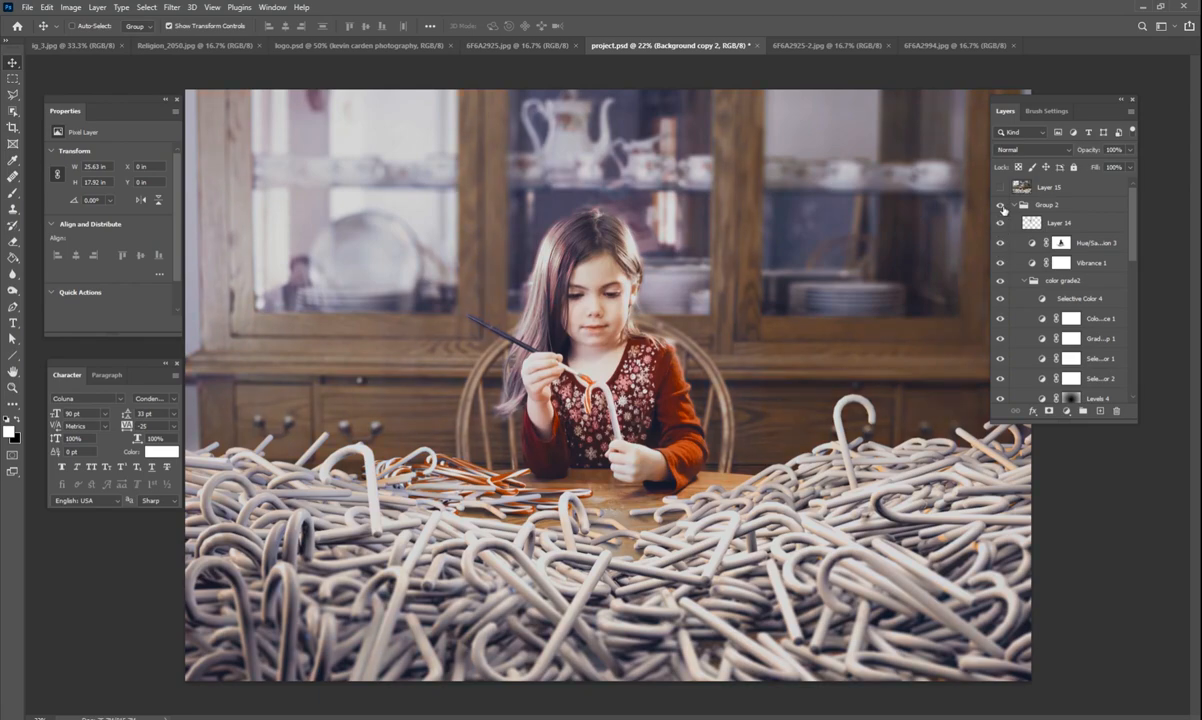
{"action": "left_click", "coordinate": [1048, 188]}
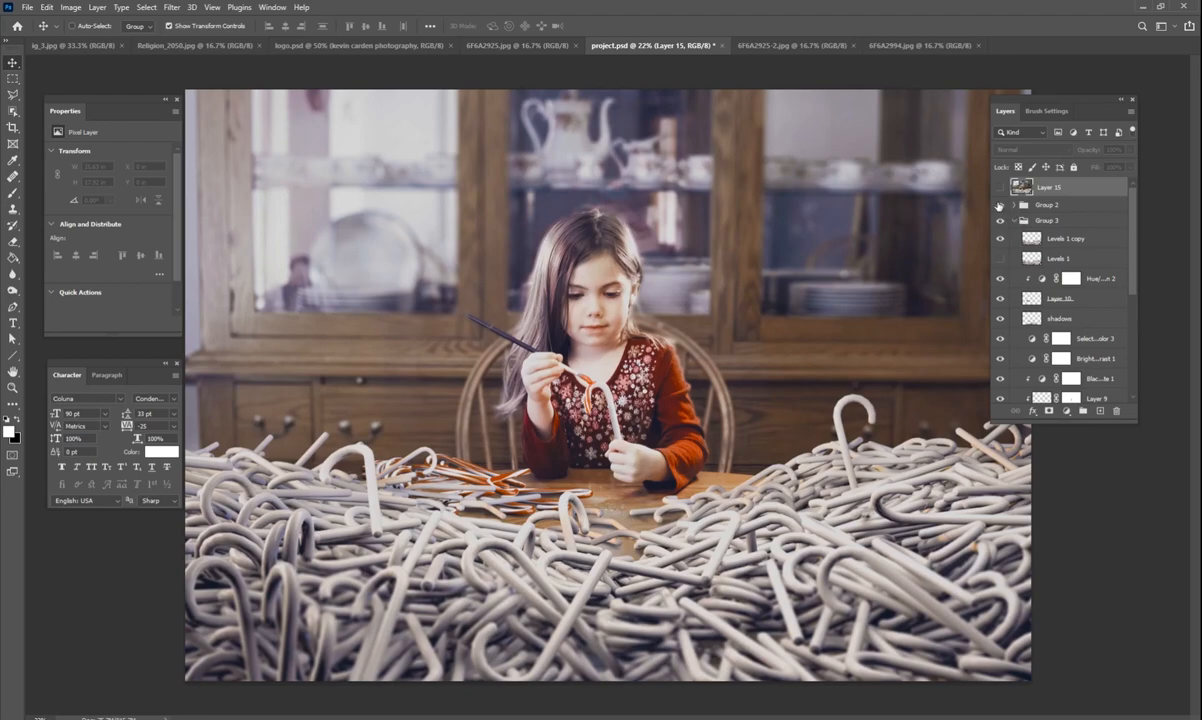
{"action": "left_click", "coordinate": [1000, 204]}
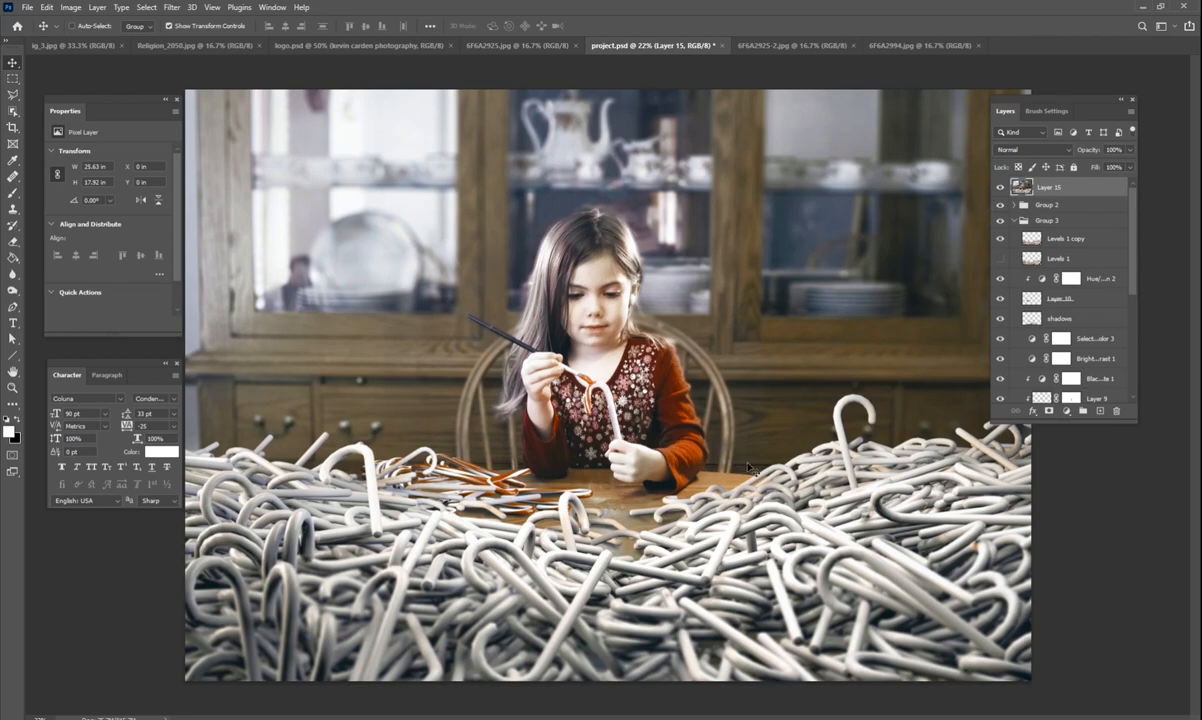
{"action": "mouse_move", "coordinate": [818, 440]}
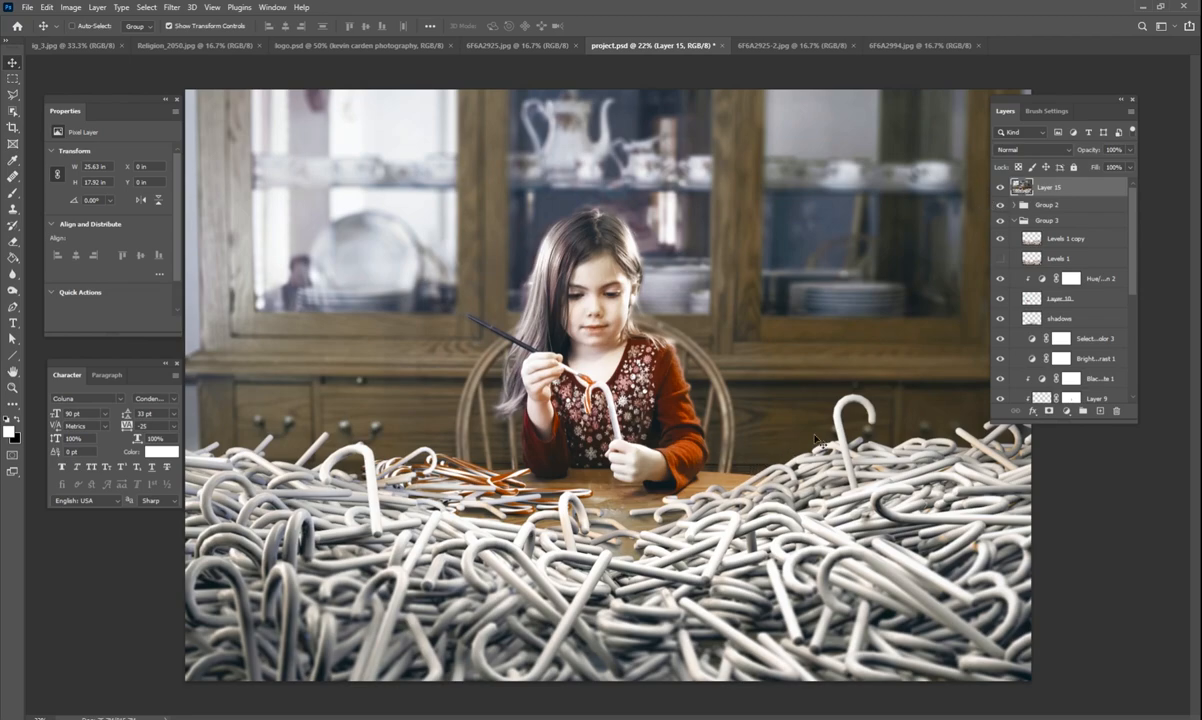
{"action": "mouse_move", "coordinate": [790, 368]}
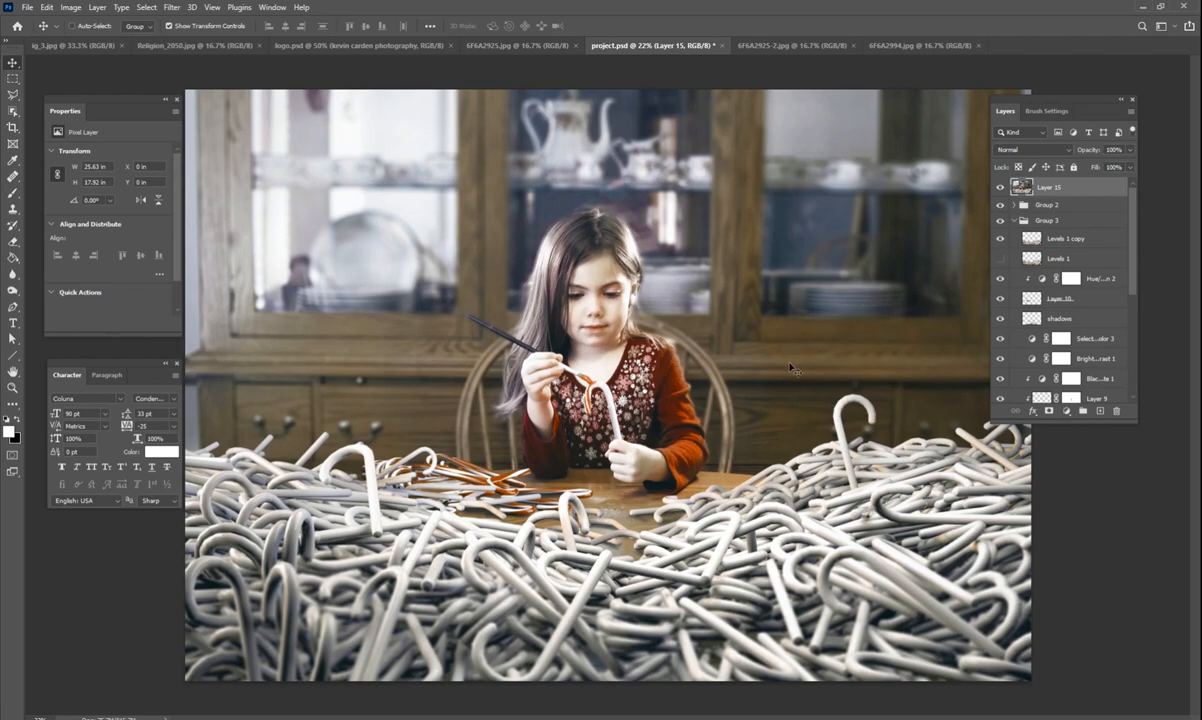
{"action": "mouse_move", "coordinate": [808, 348]}
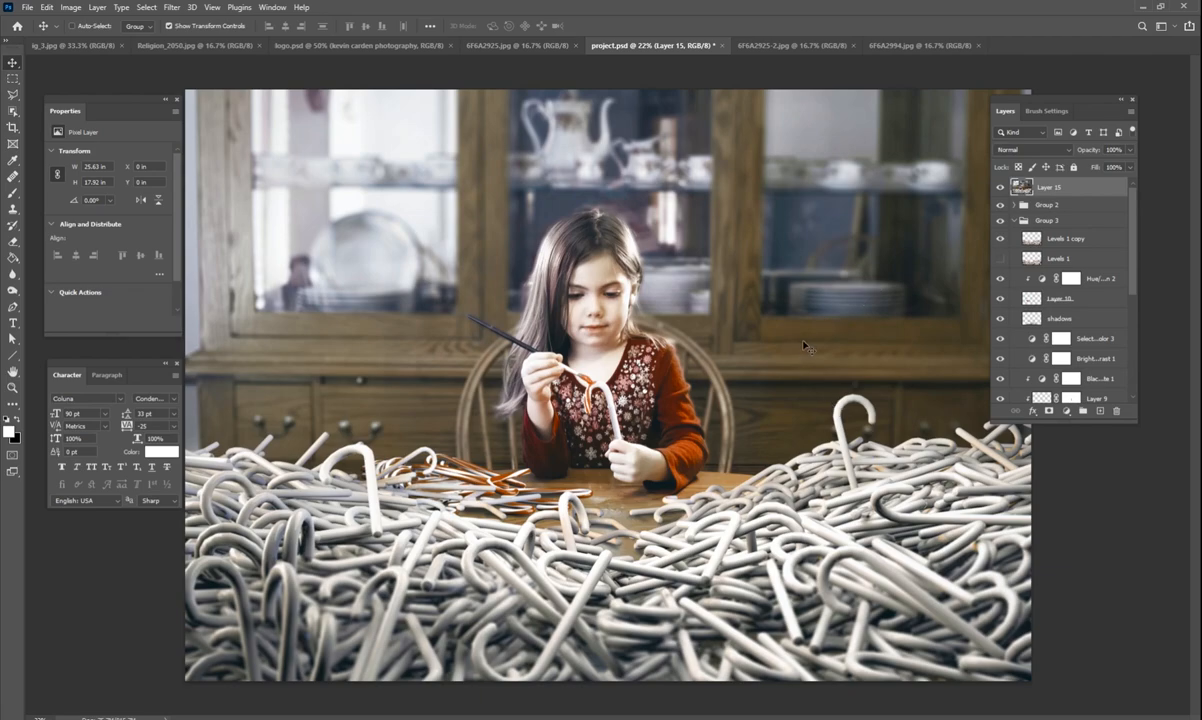